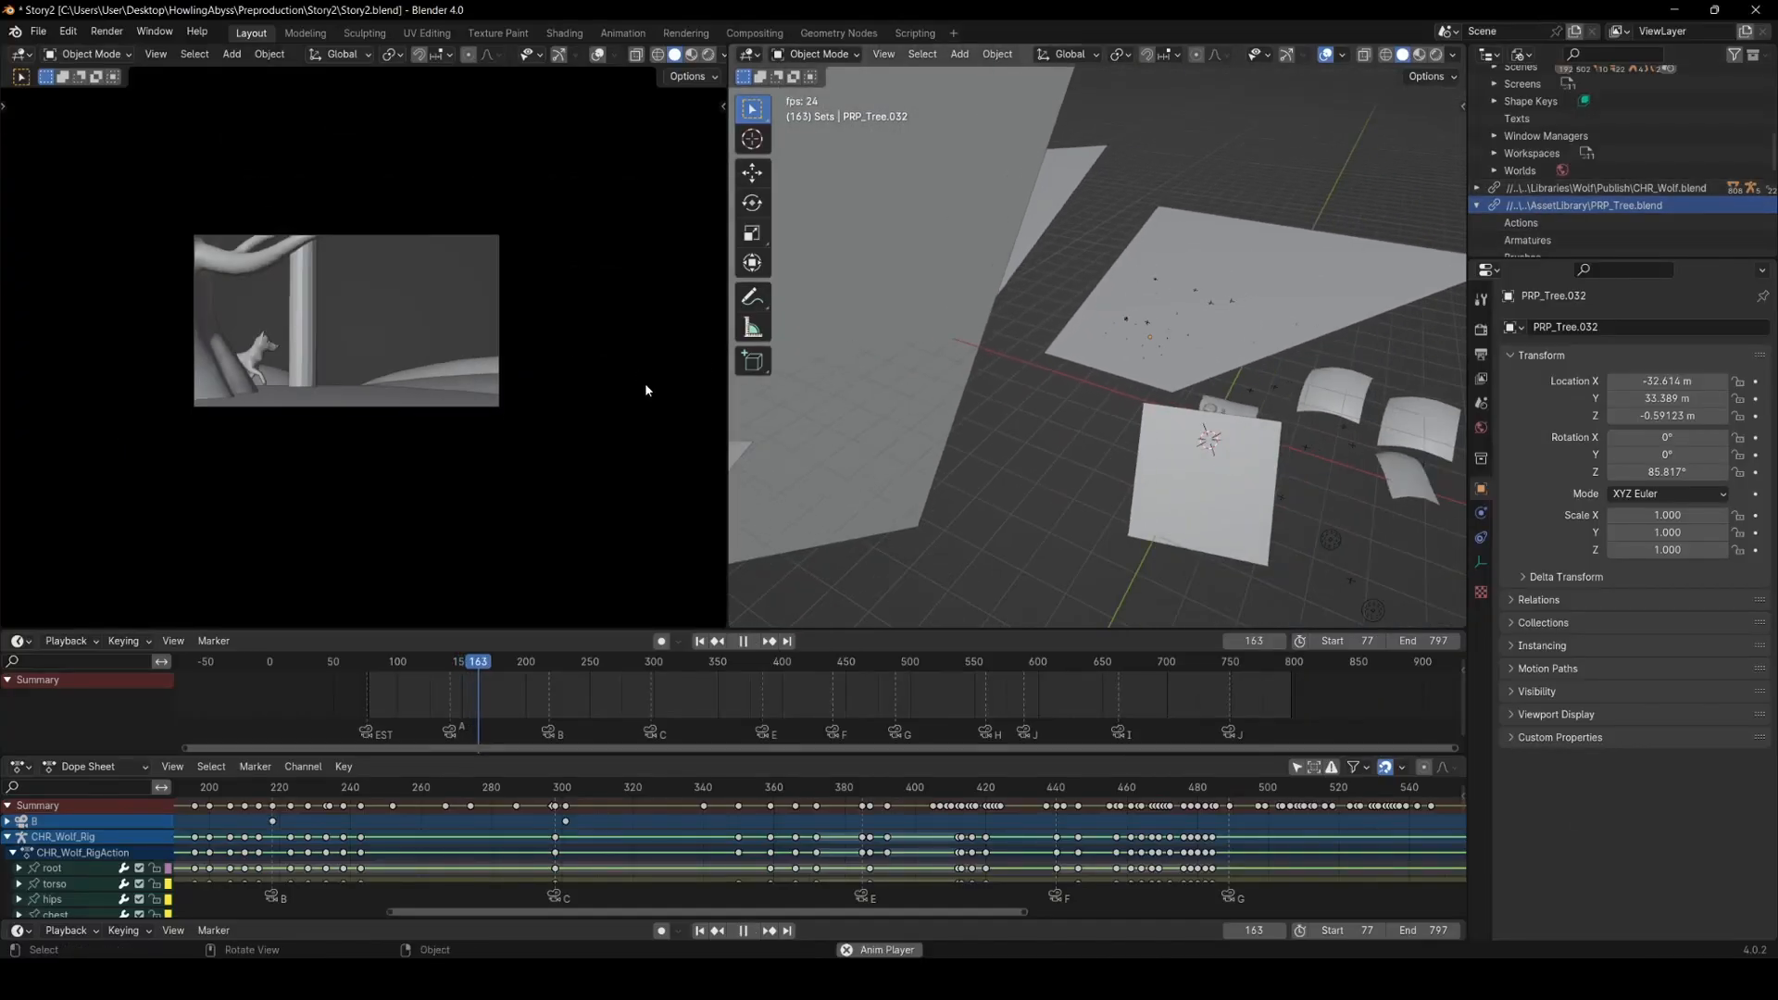
- Play previsA.mp4 through, scrubbing and restarting playback, then move to the wolf turntable video
{"action": "left_click", "coordinate": [513, 661]}
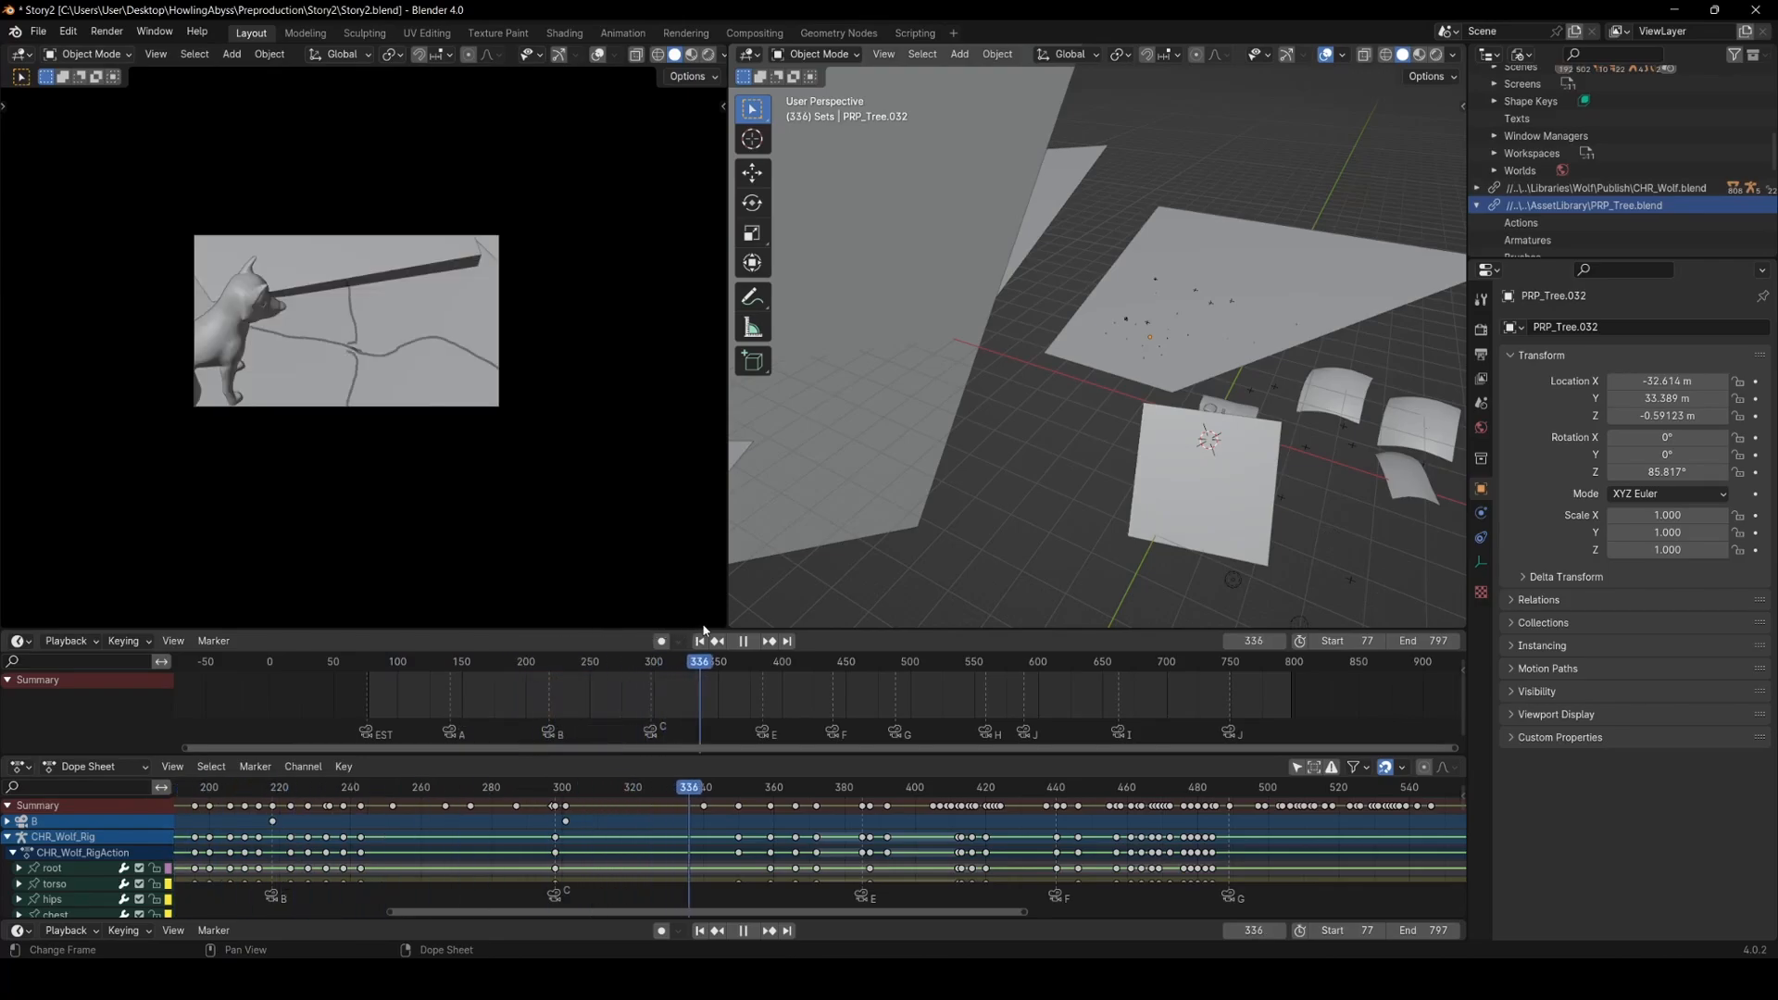
{"action": "left_click", "coordinate": [811, 661]}
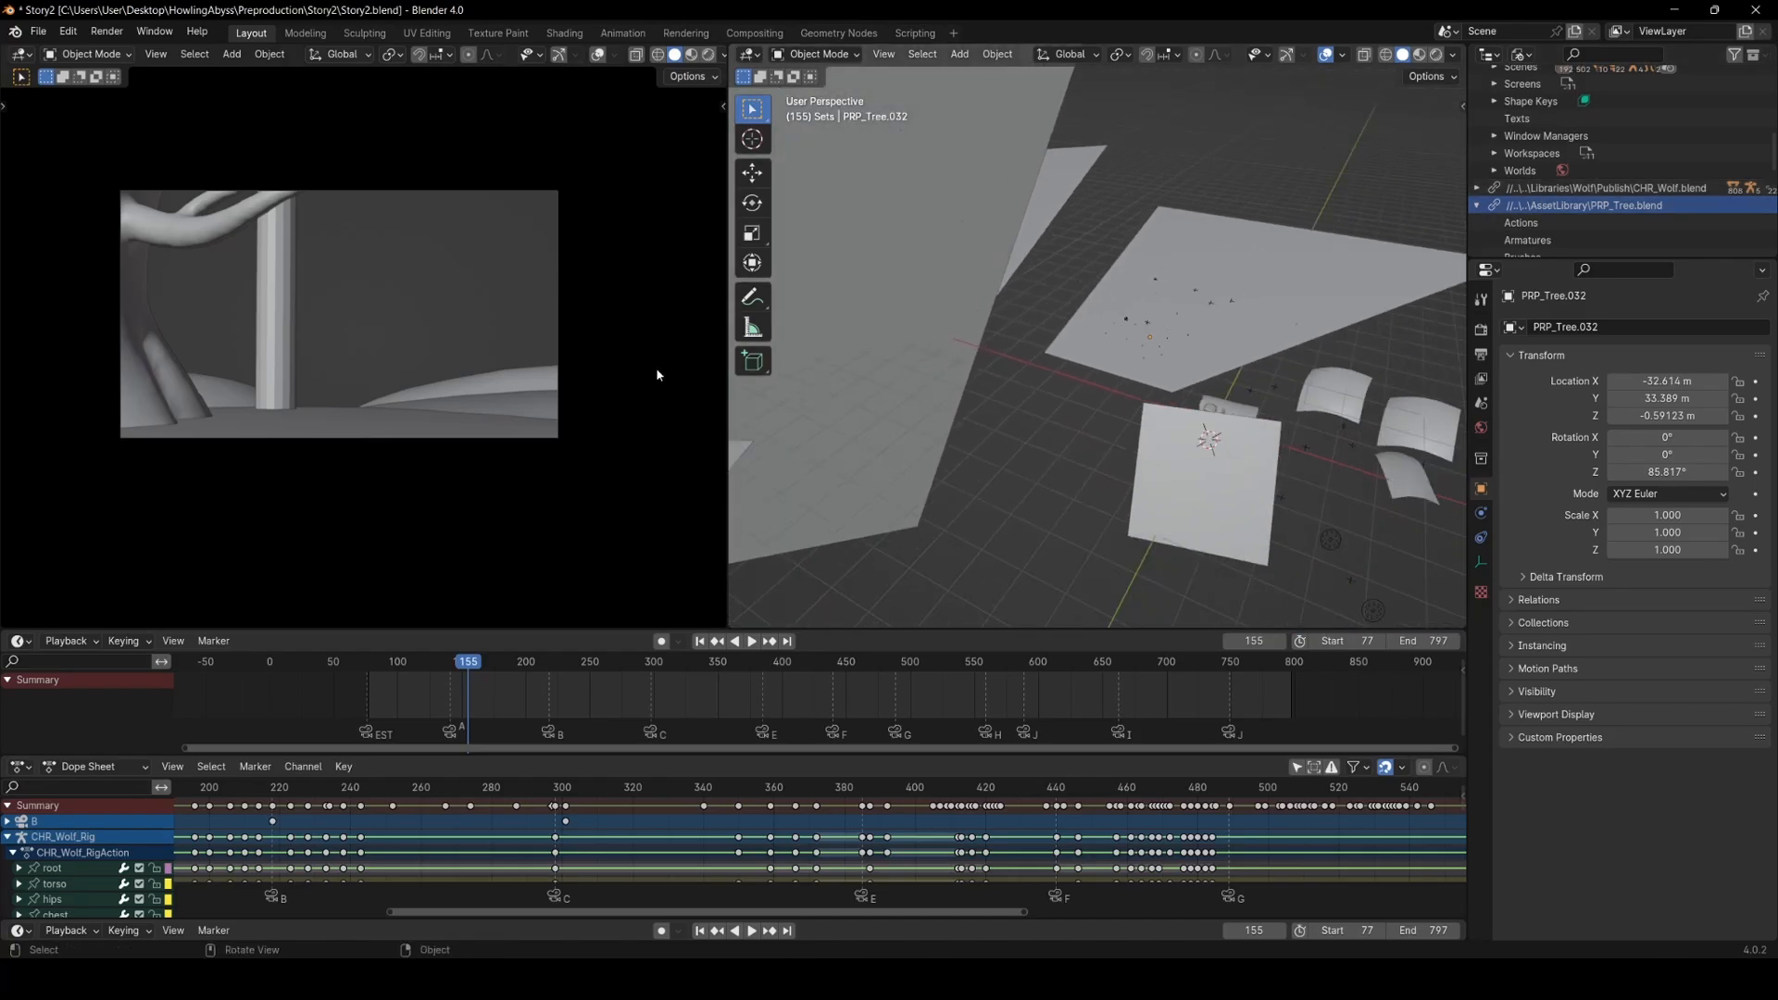
{"action": "left_click", "coordinate": [750, 641]}
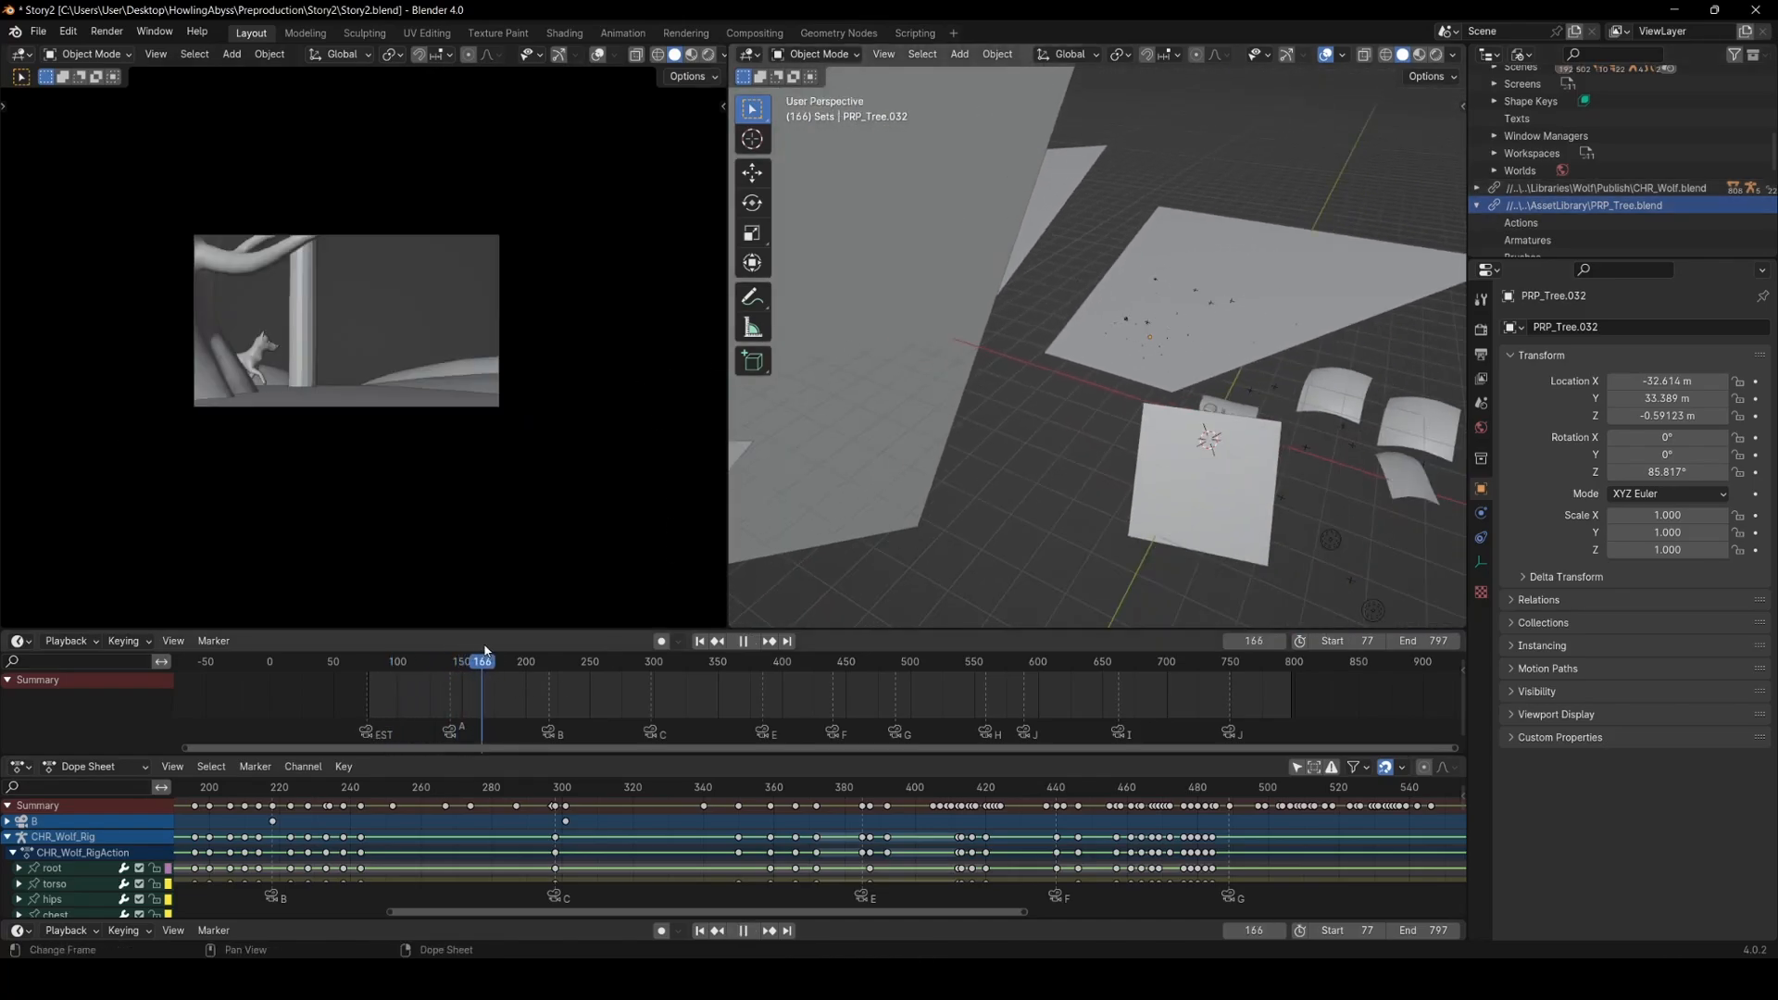
{"action": "left_click", "coordinate": [557, 661]}
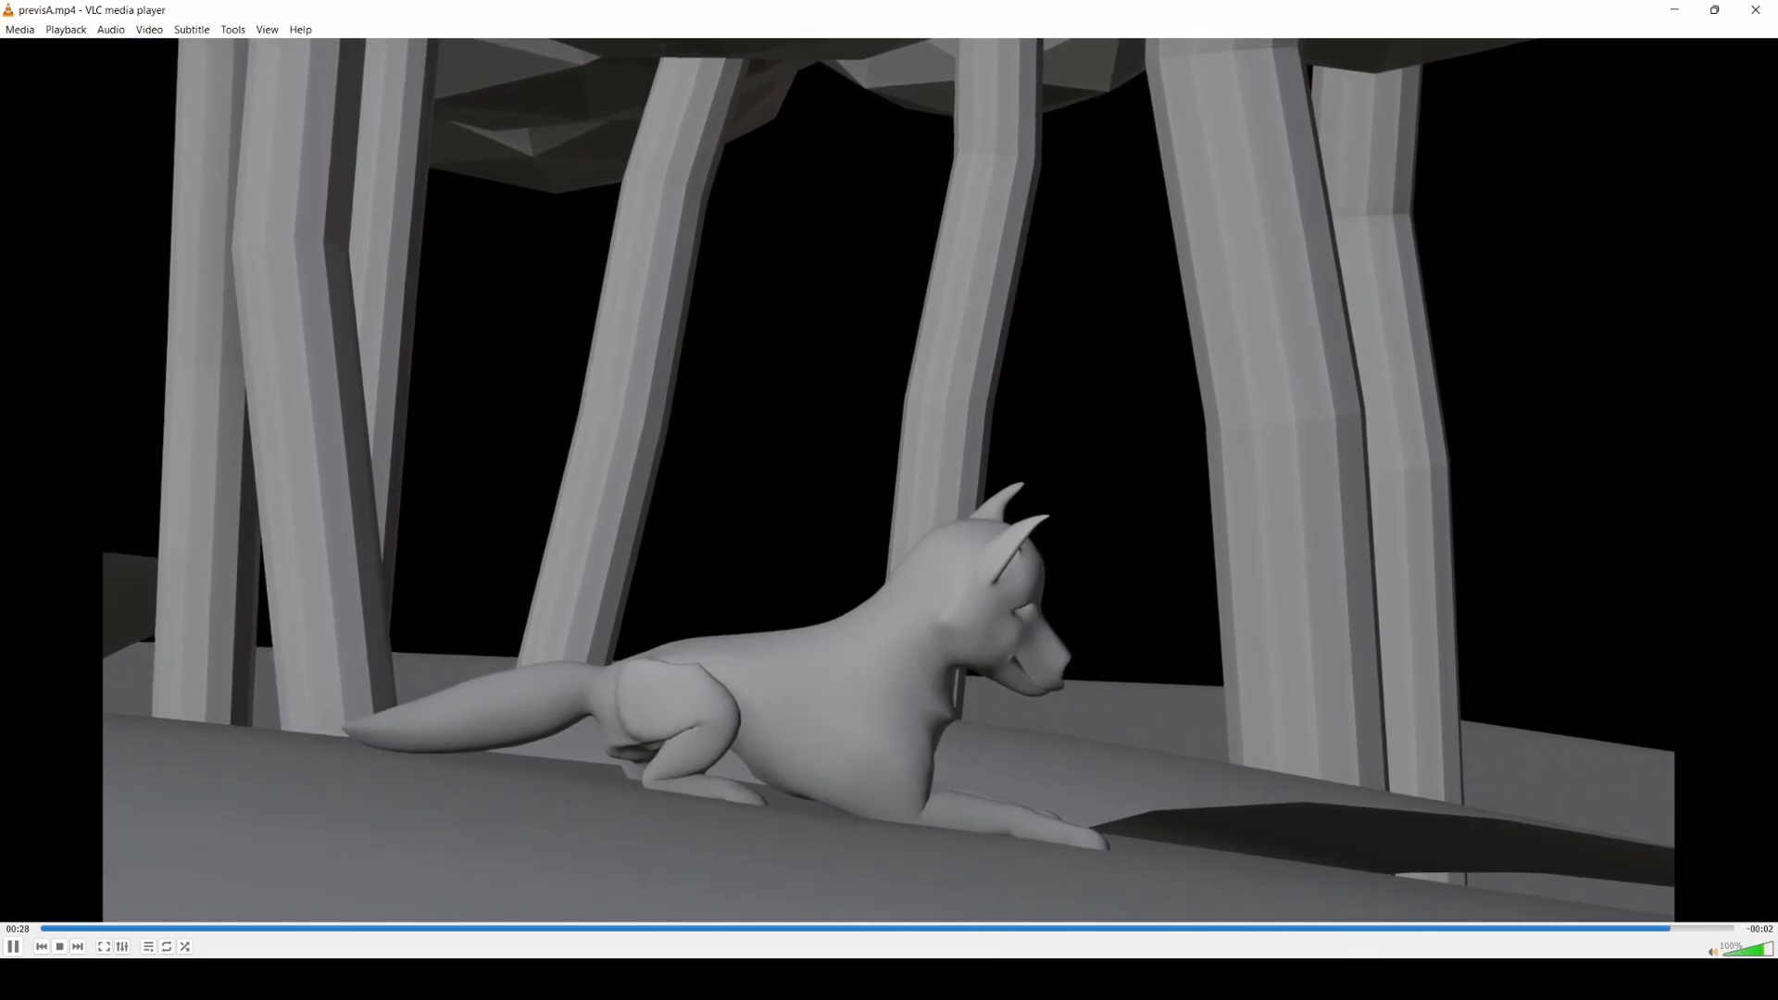
{"action": "left_click", "coordinate": [78, 947]}
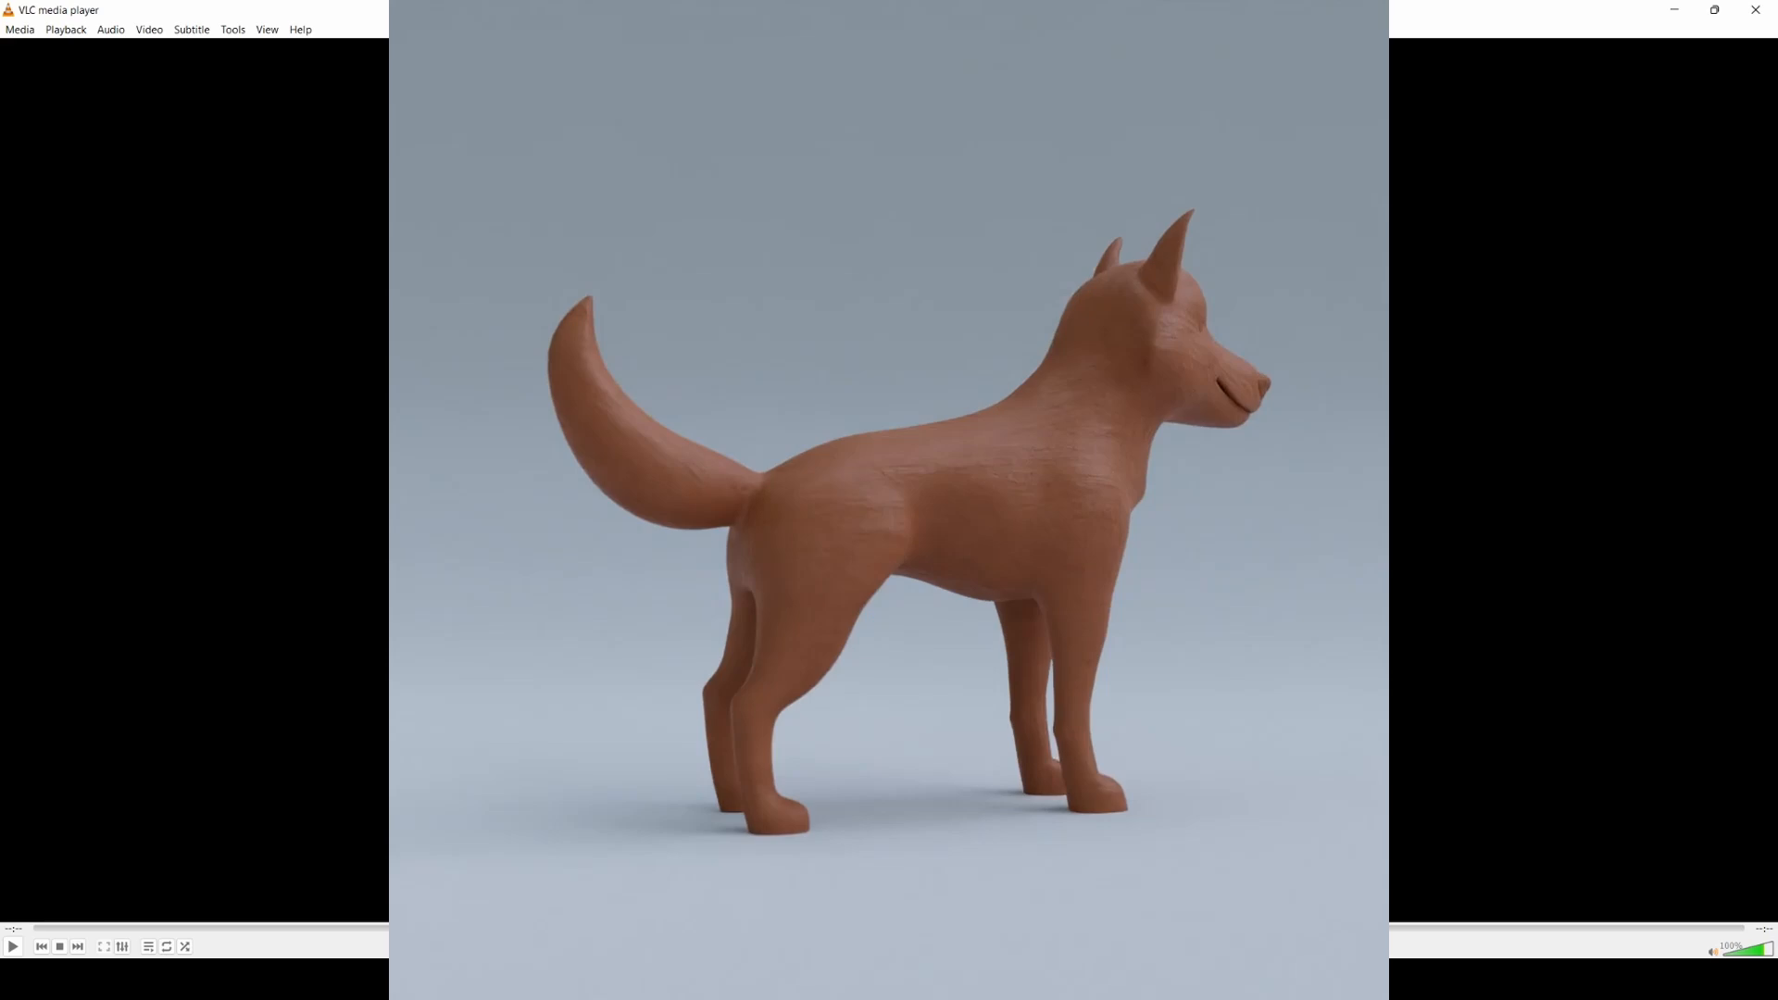
- Start playing previsG.mp4, the overhead shot of the wolf beside the log and stump
{"action": "left_click", "coordinate": [59, 947]}
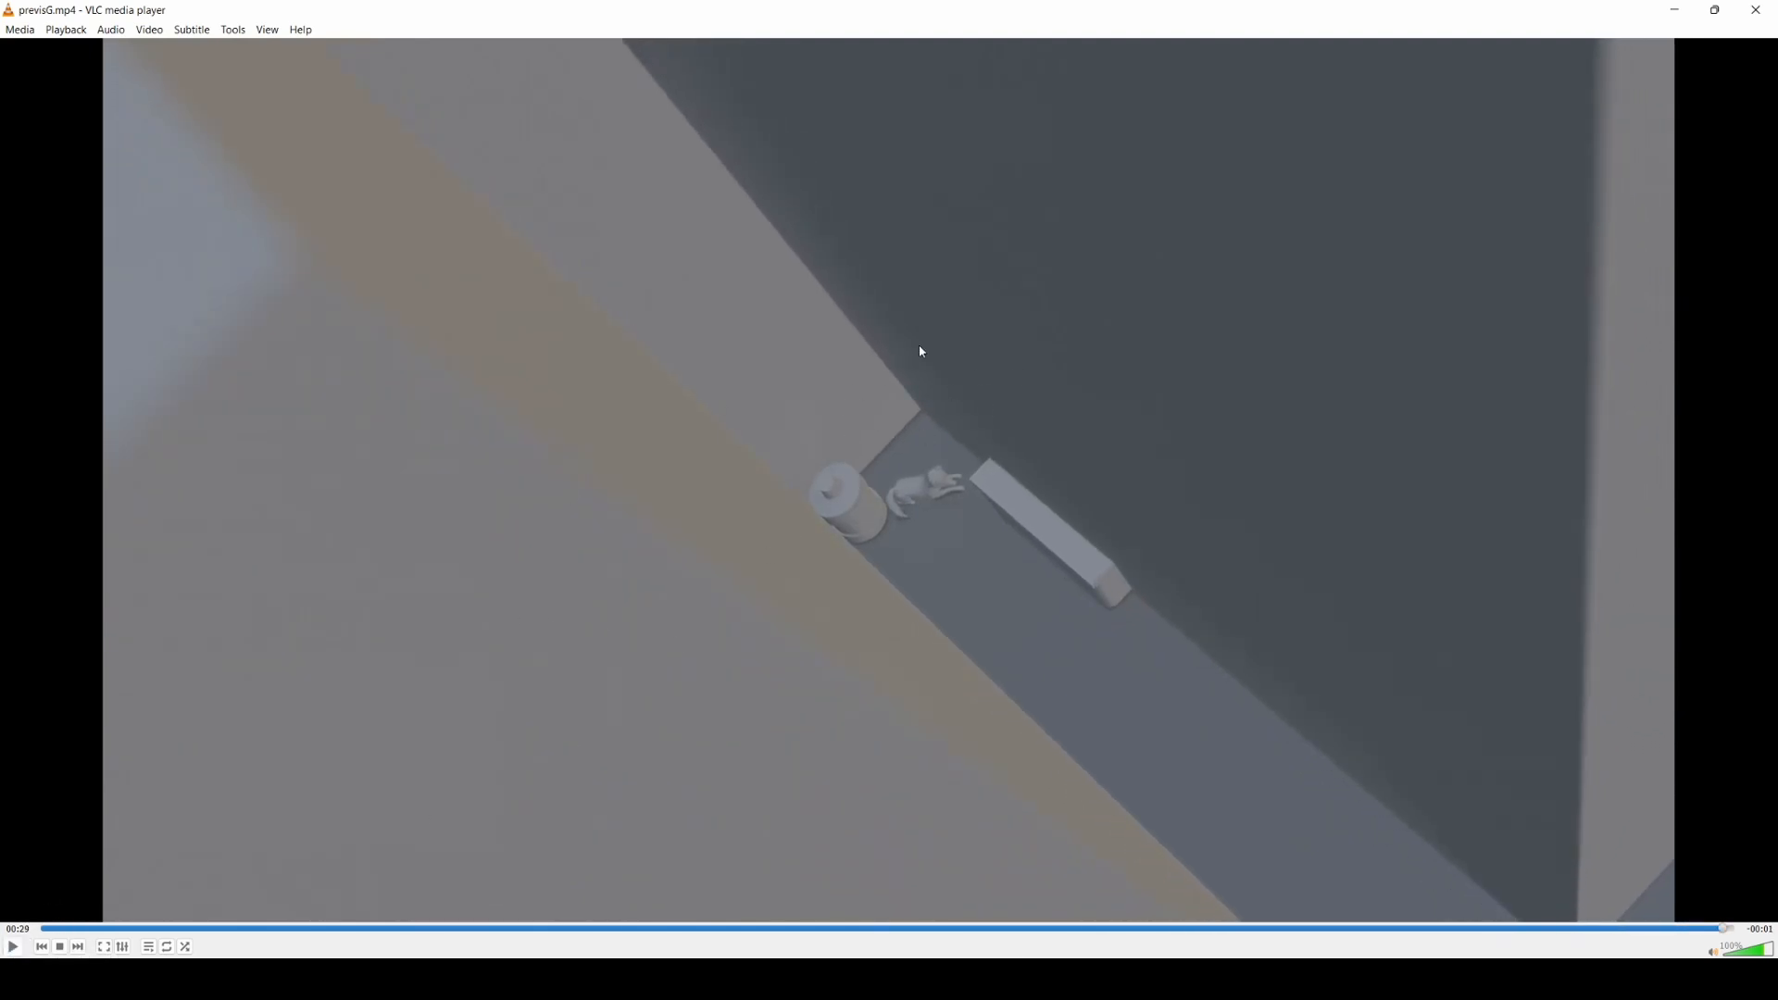
{"action": "mouse_move", "coordinate": [1367, 274]}
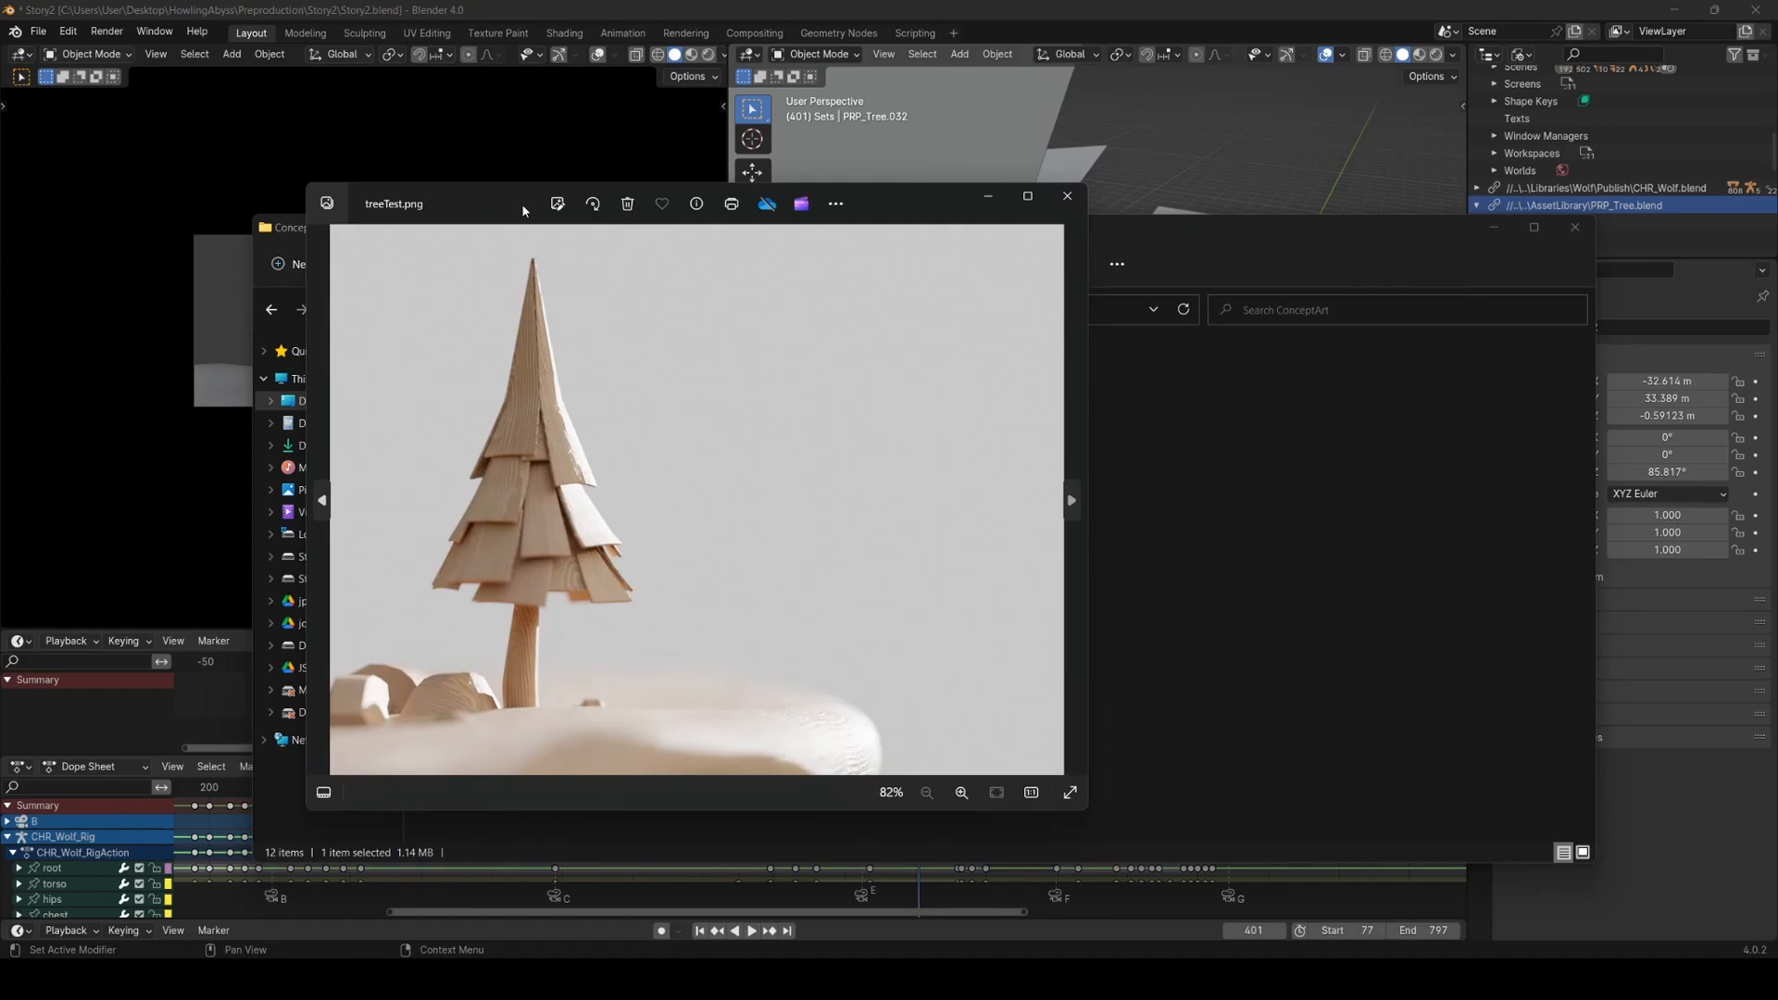
{"action": "mouse_move", "coordinate": [644, 481]}
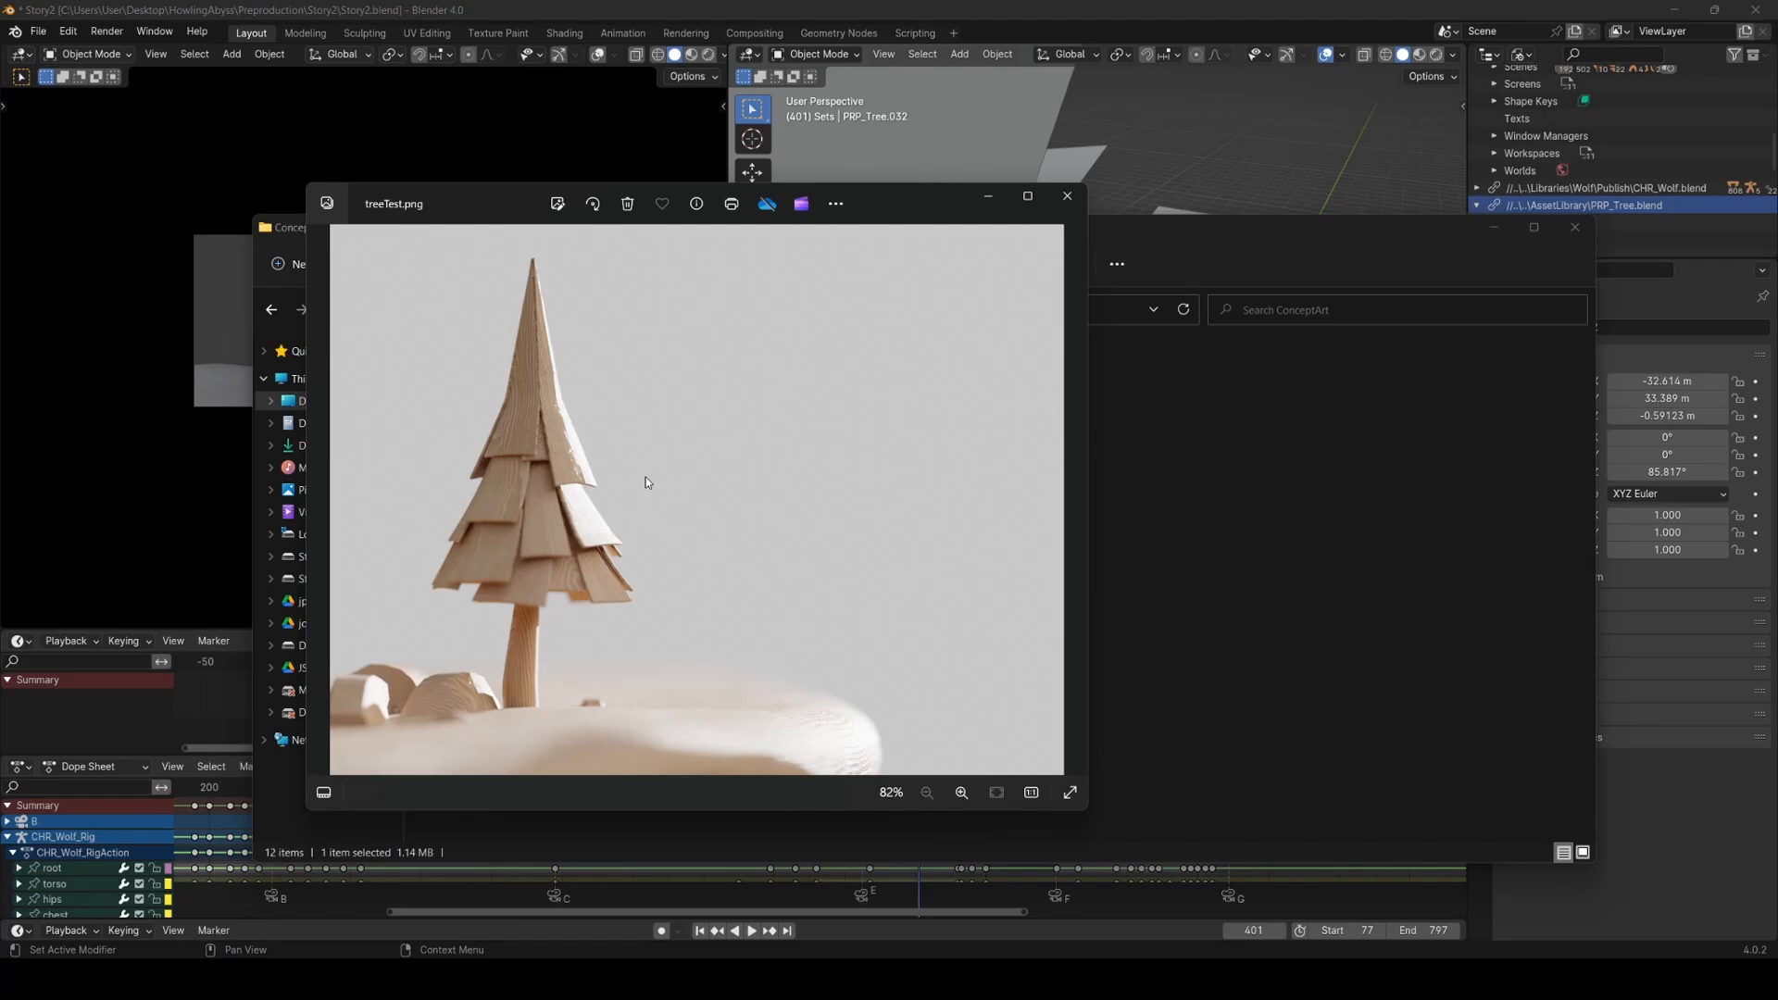
{"action": "mouse_move", "coordinate": [535, 534]}
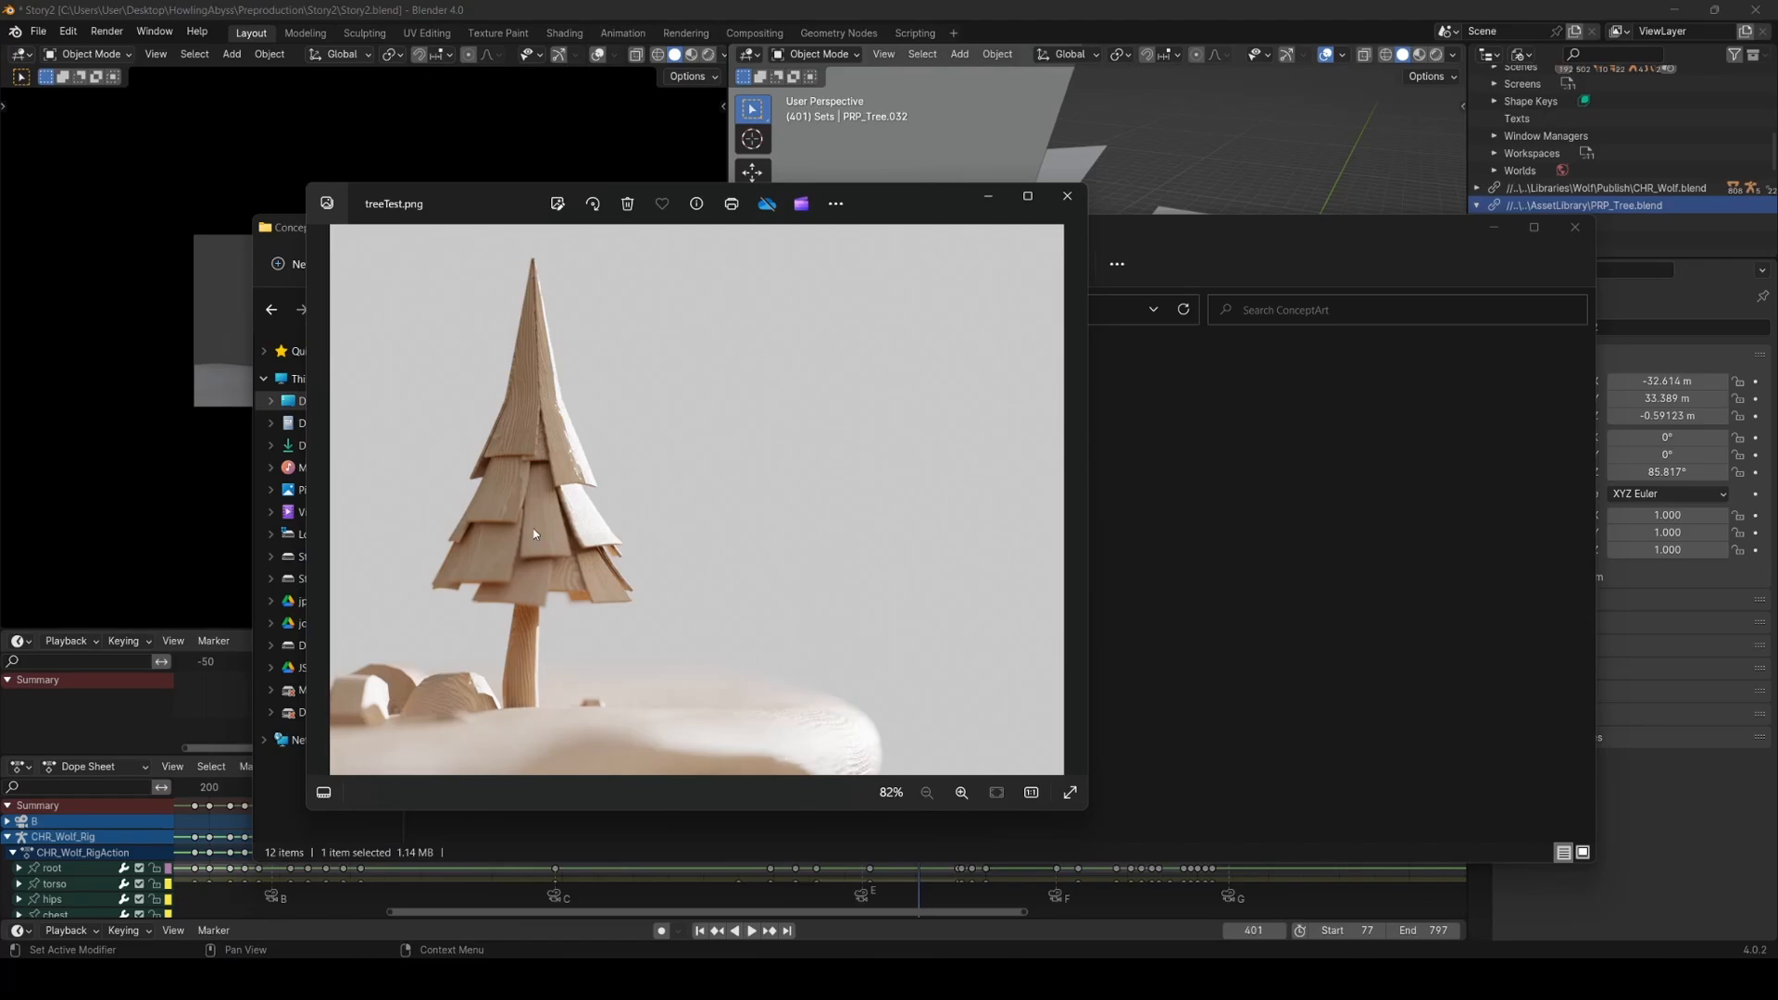
{"action": "mouse_move", "coordinate": [472, 482]}
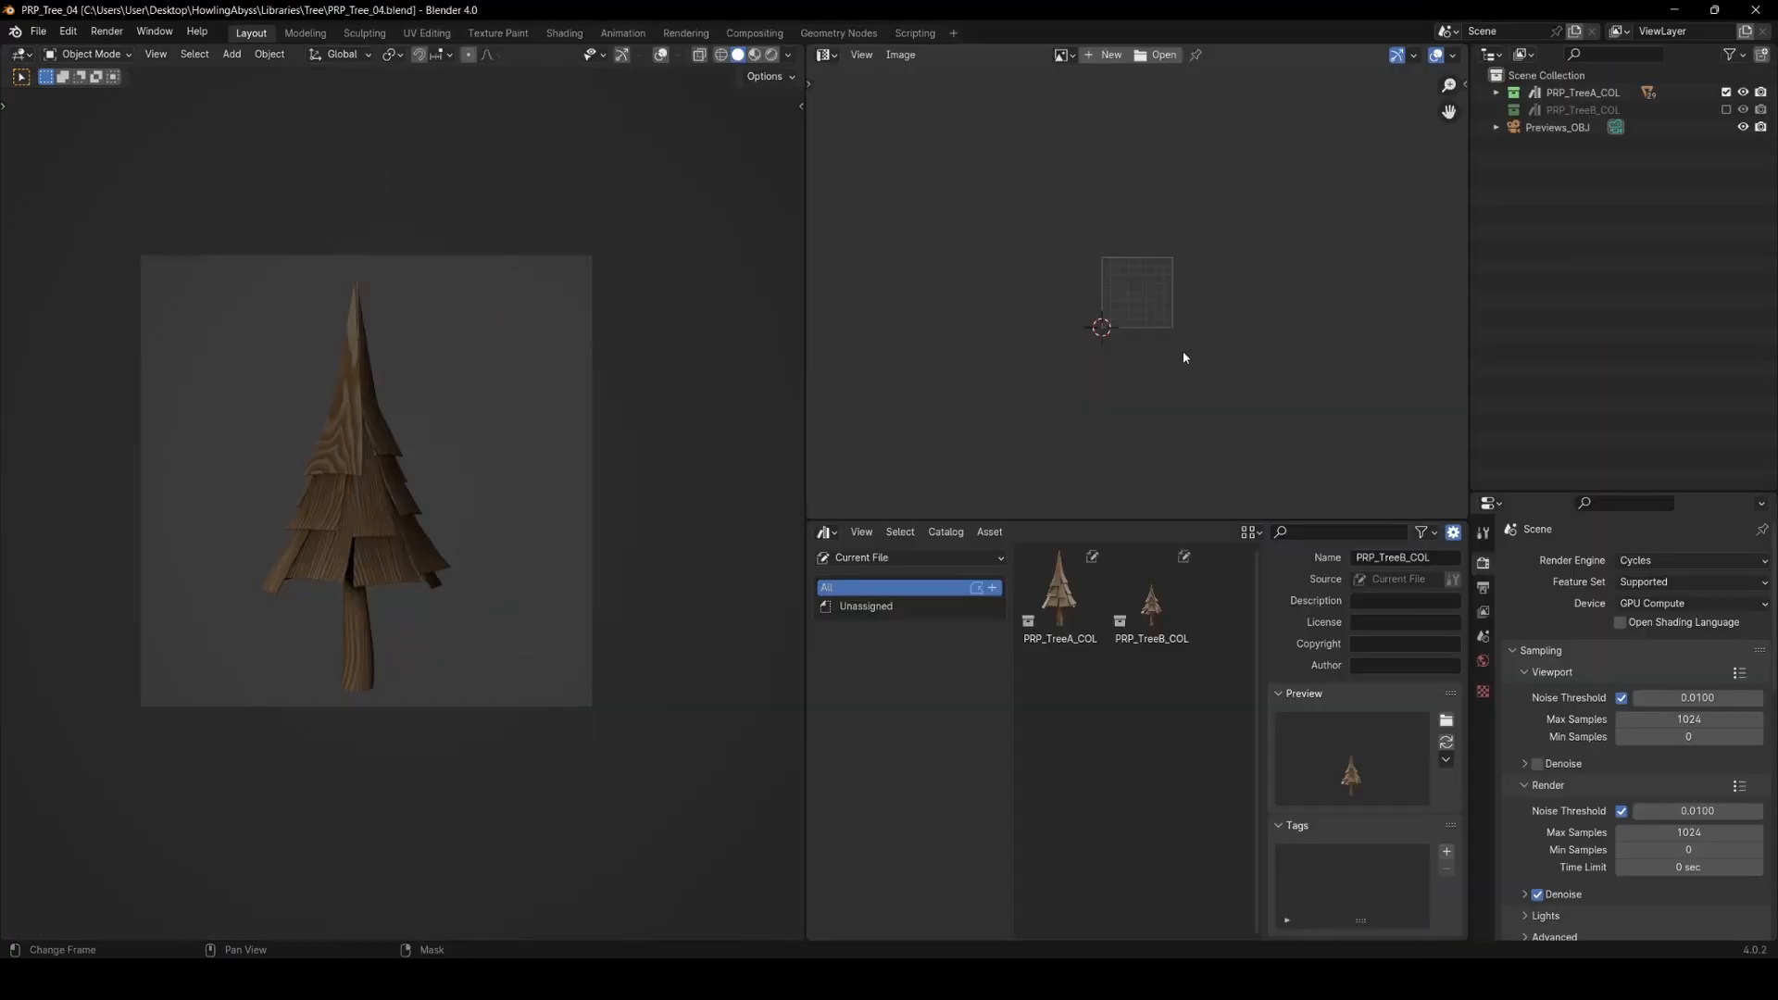
- Show PRP_TreeB_COL instead of the first tree and zoom in on it in the preview
{"action": "left_click", "coordinate": [1579, 110]}
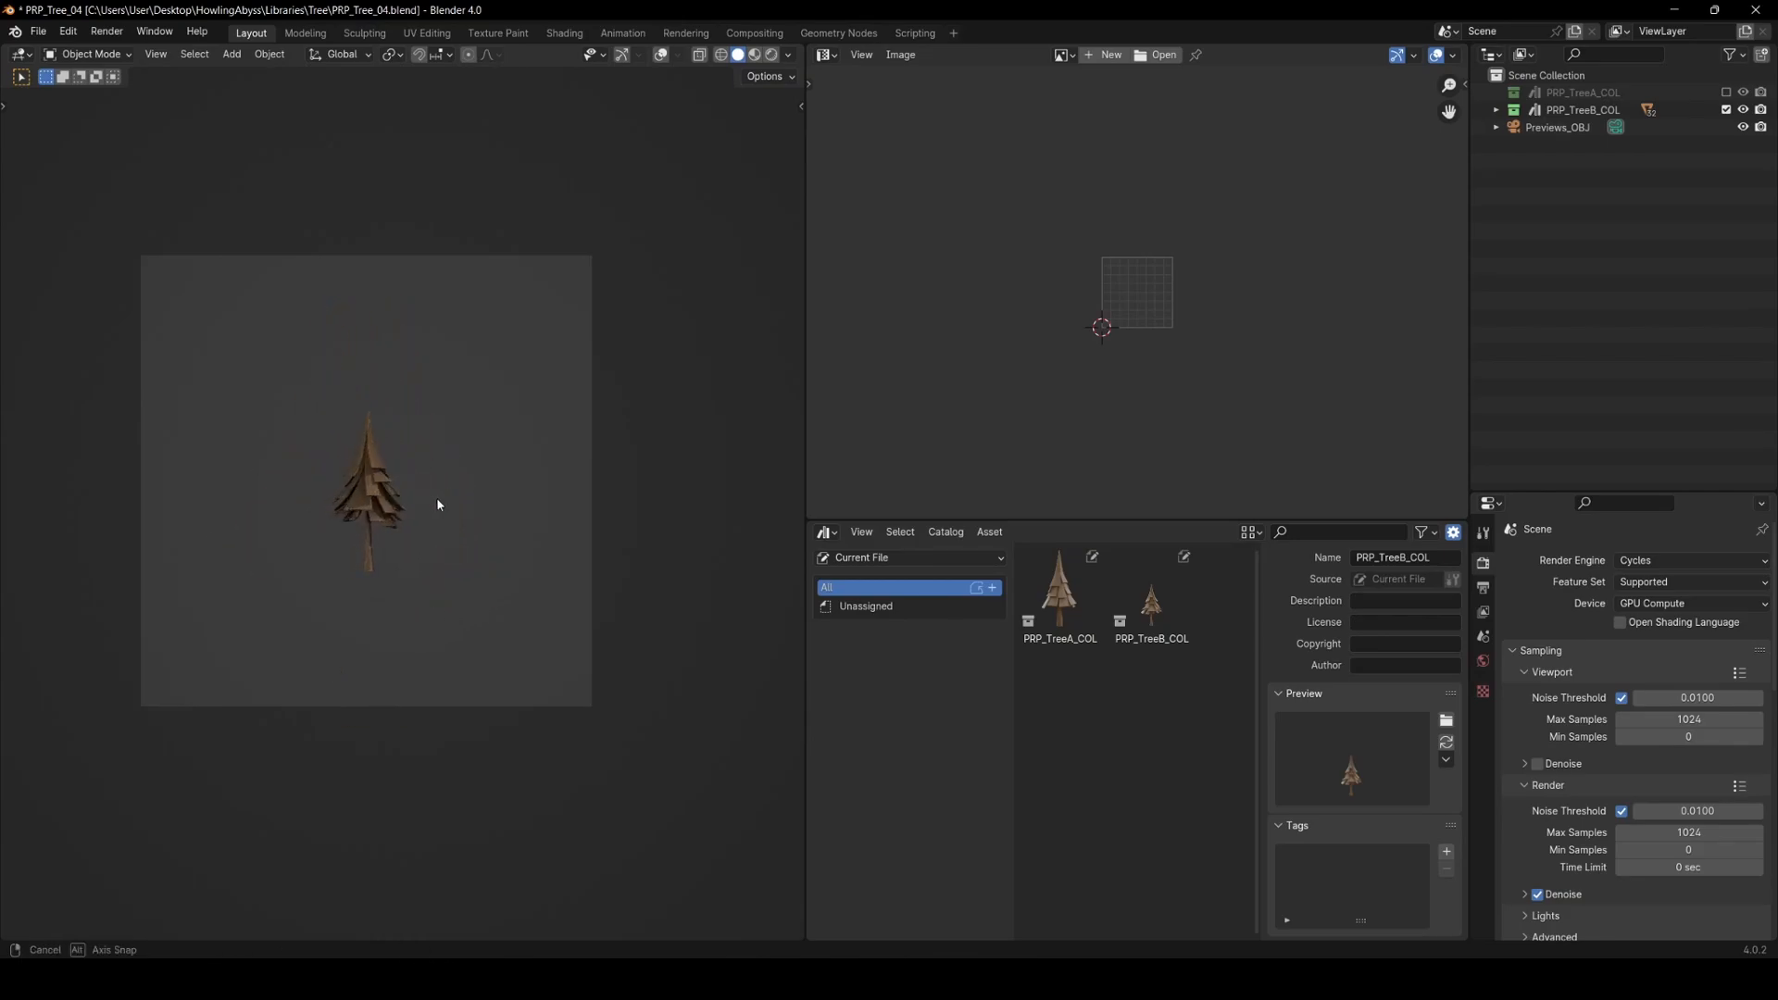
{"action": "left_click_drag", "start_coordinate": [437, 503], "coordinate": [520, 542]}
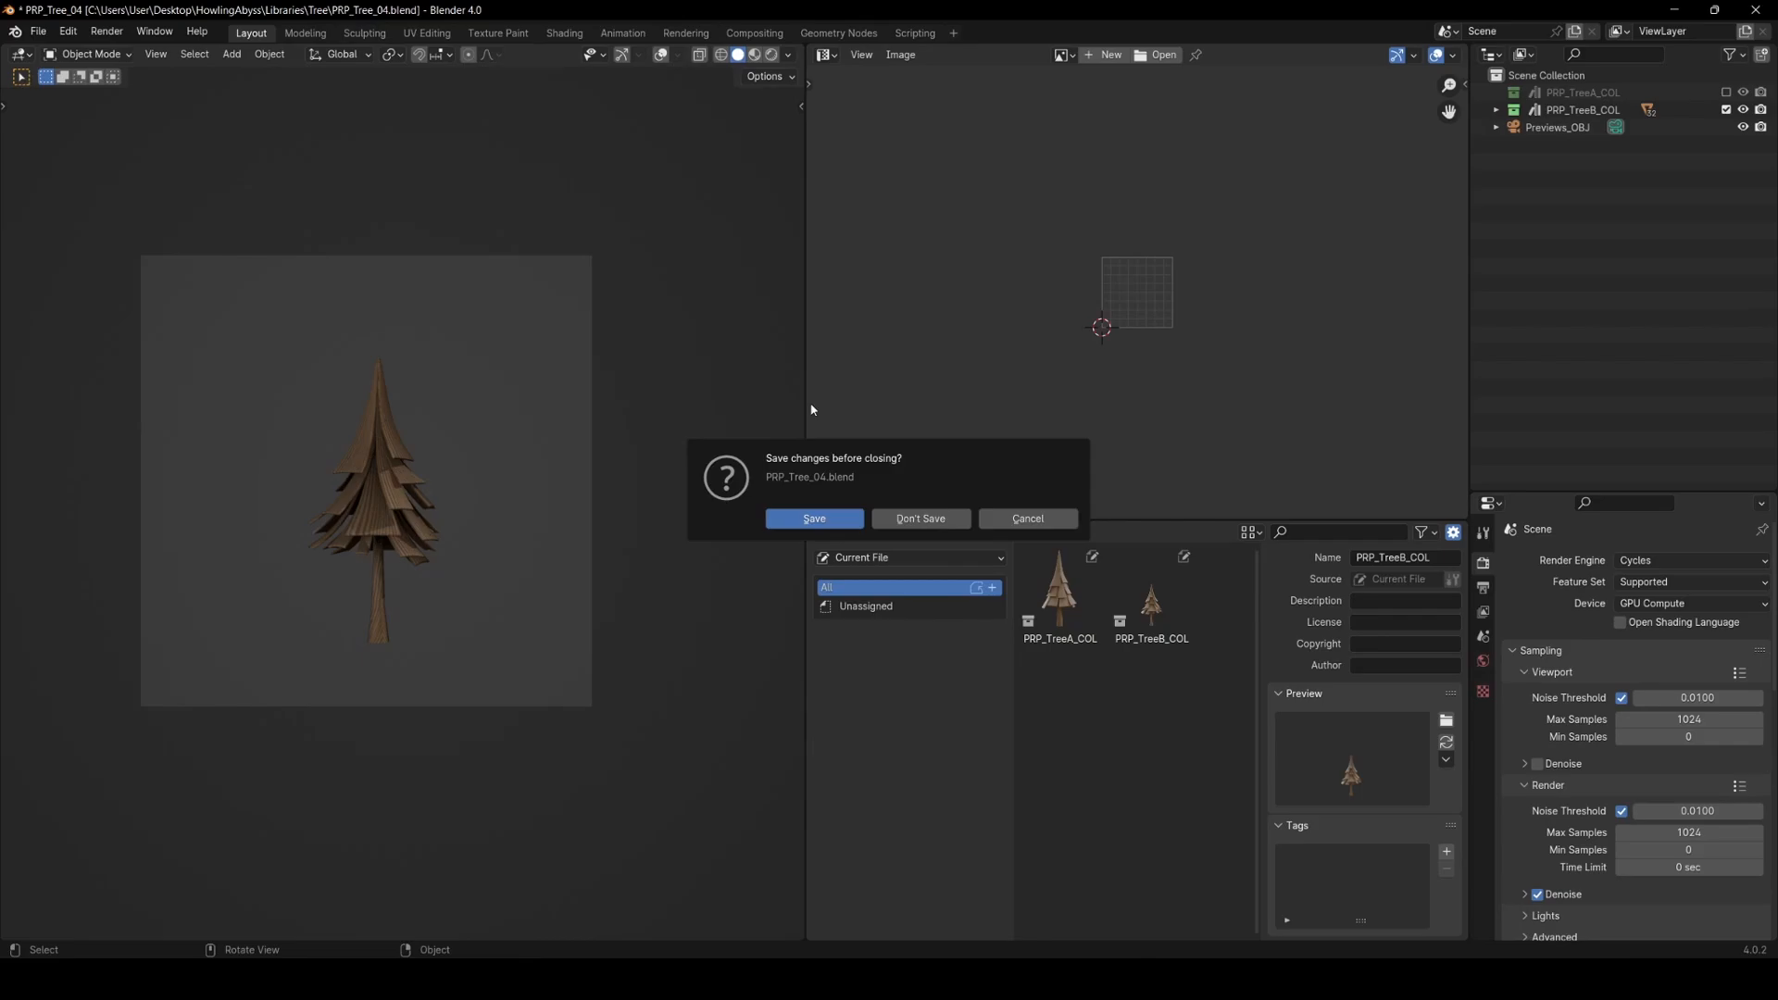
{"action": "left_click", "coordinate": [920, 519]}
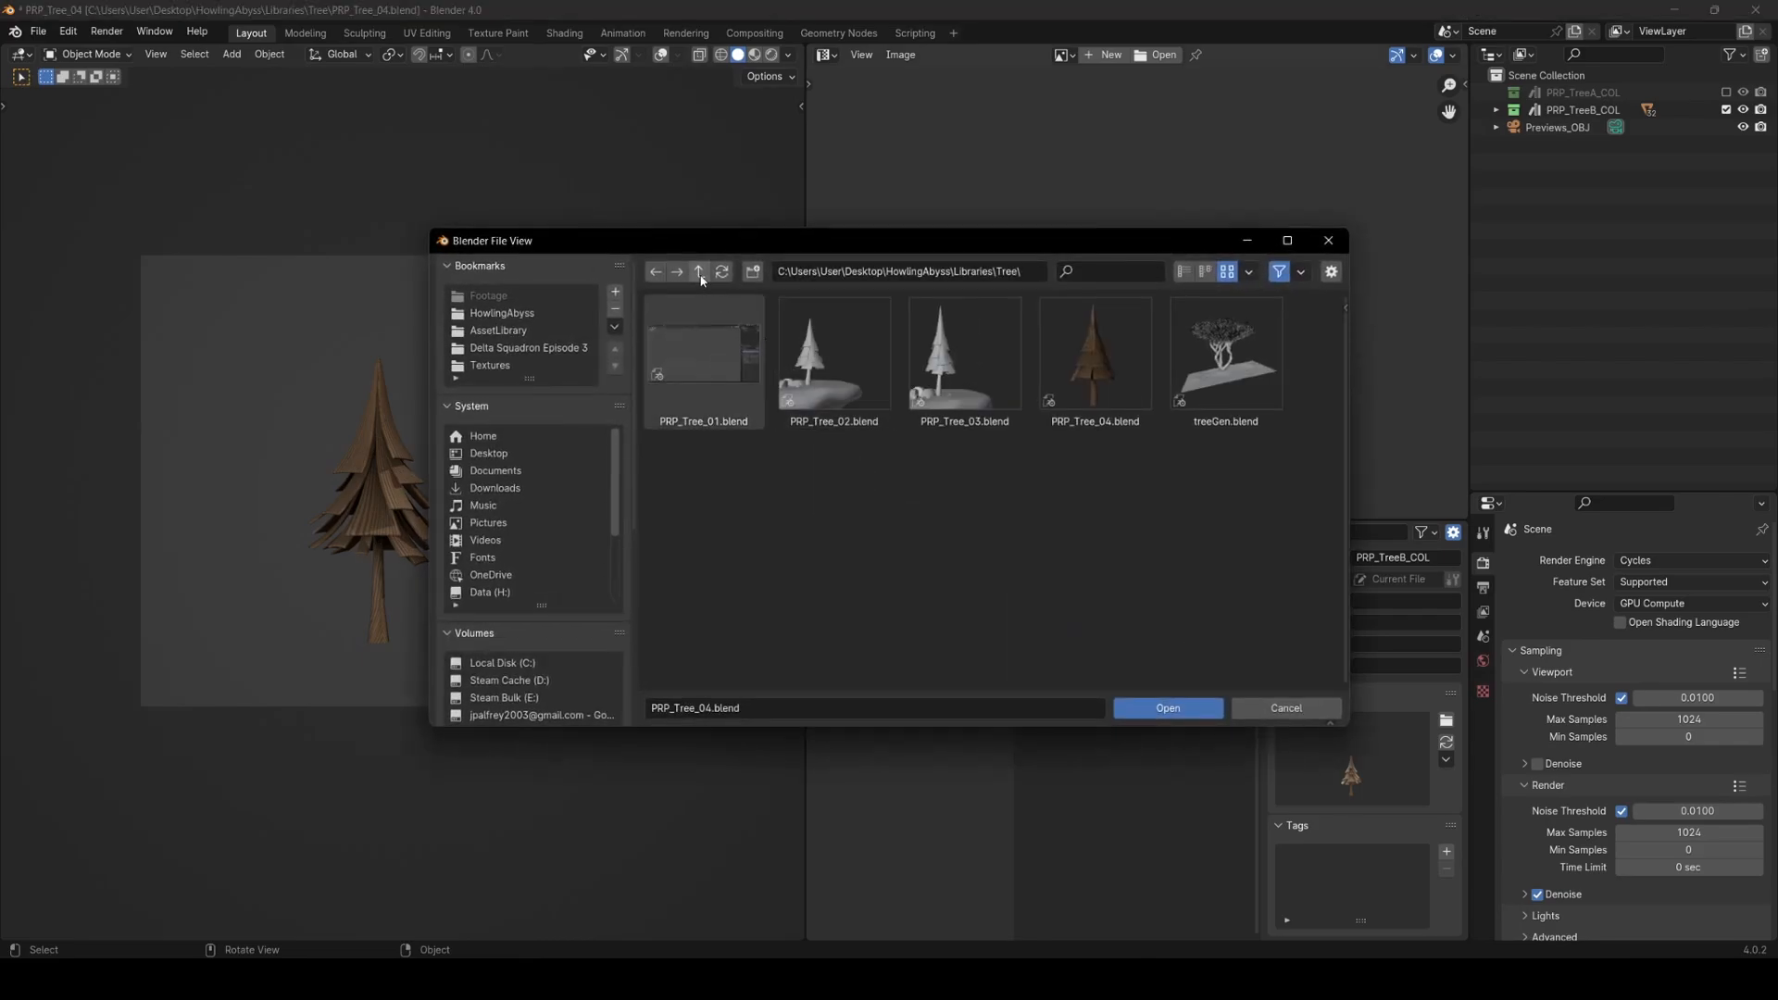
{"action": "left_click", "coordinate": [700, 271]}
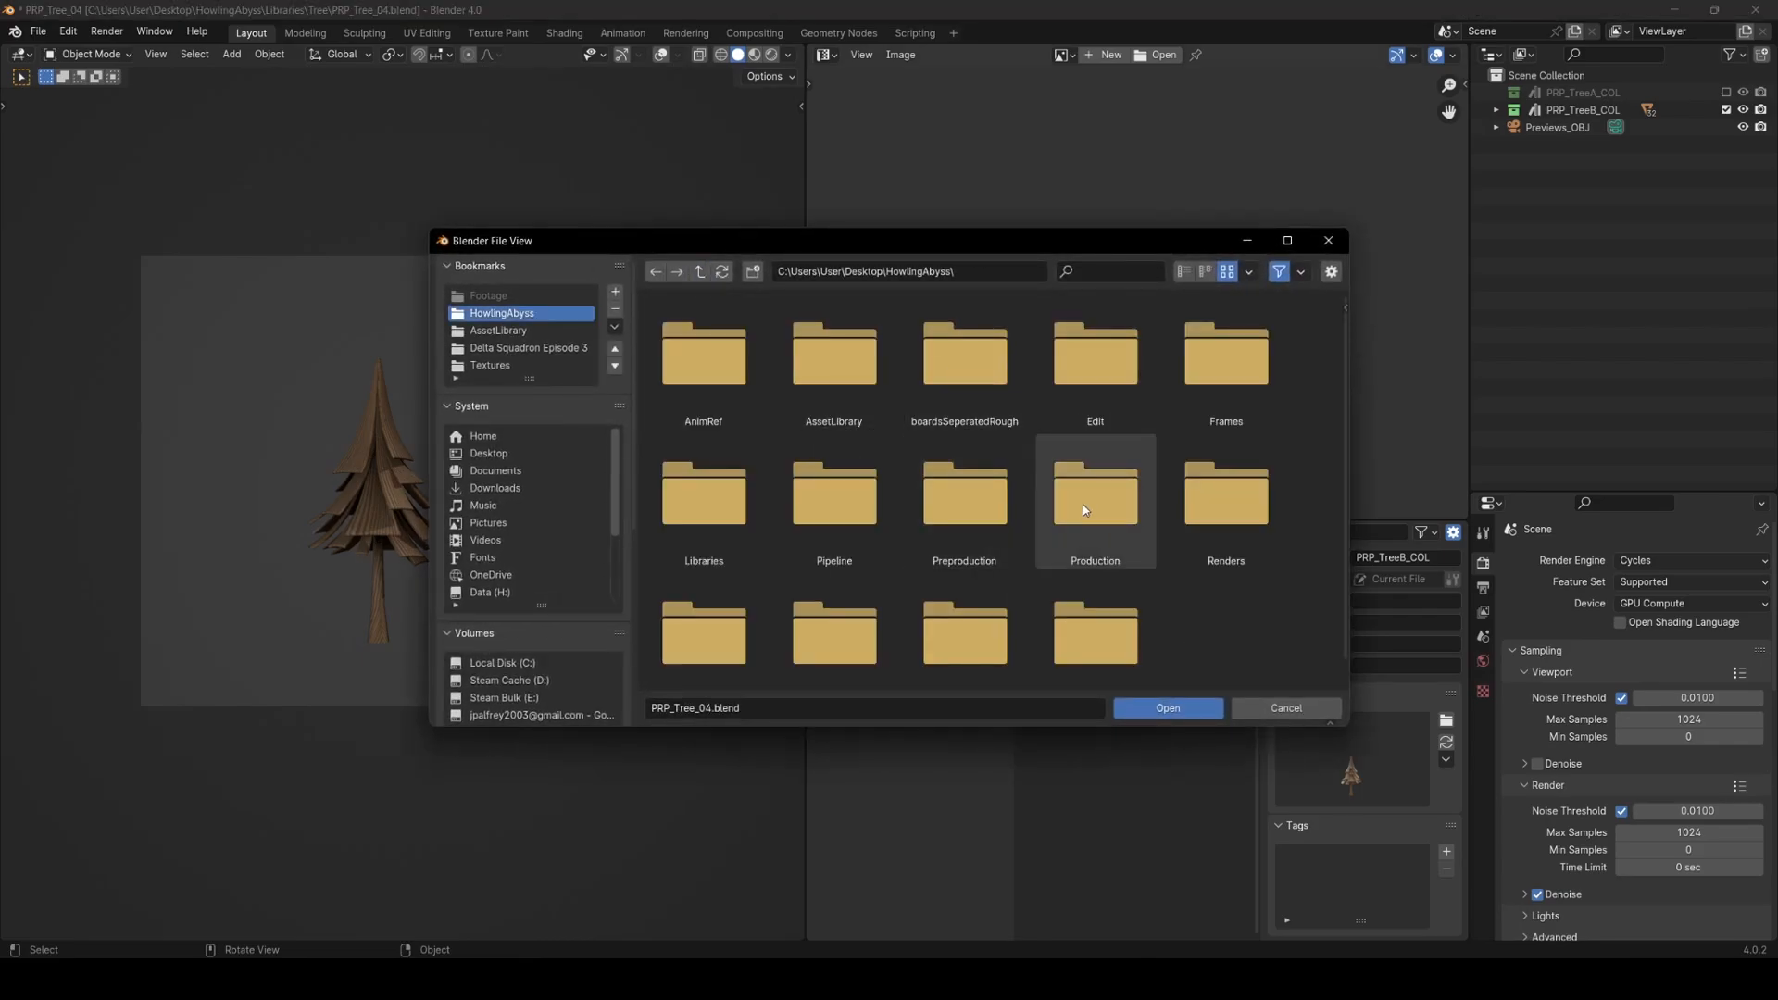
{"action": "double_click", "coordinate": [1095, 493]}
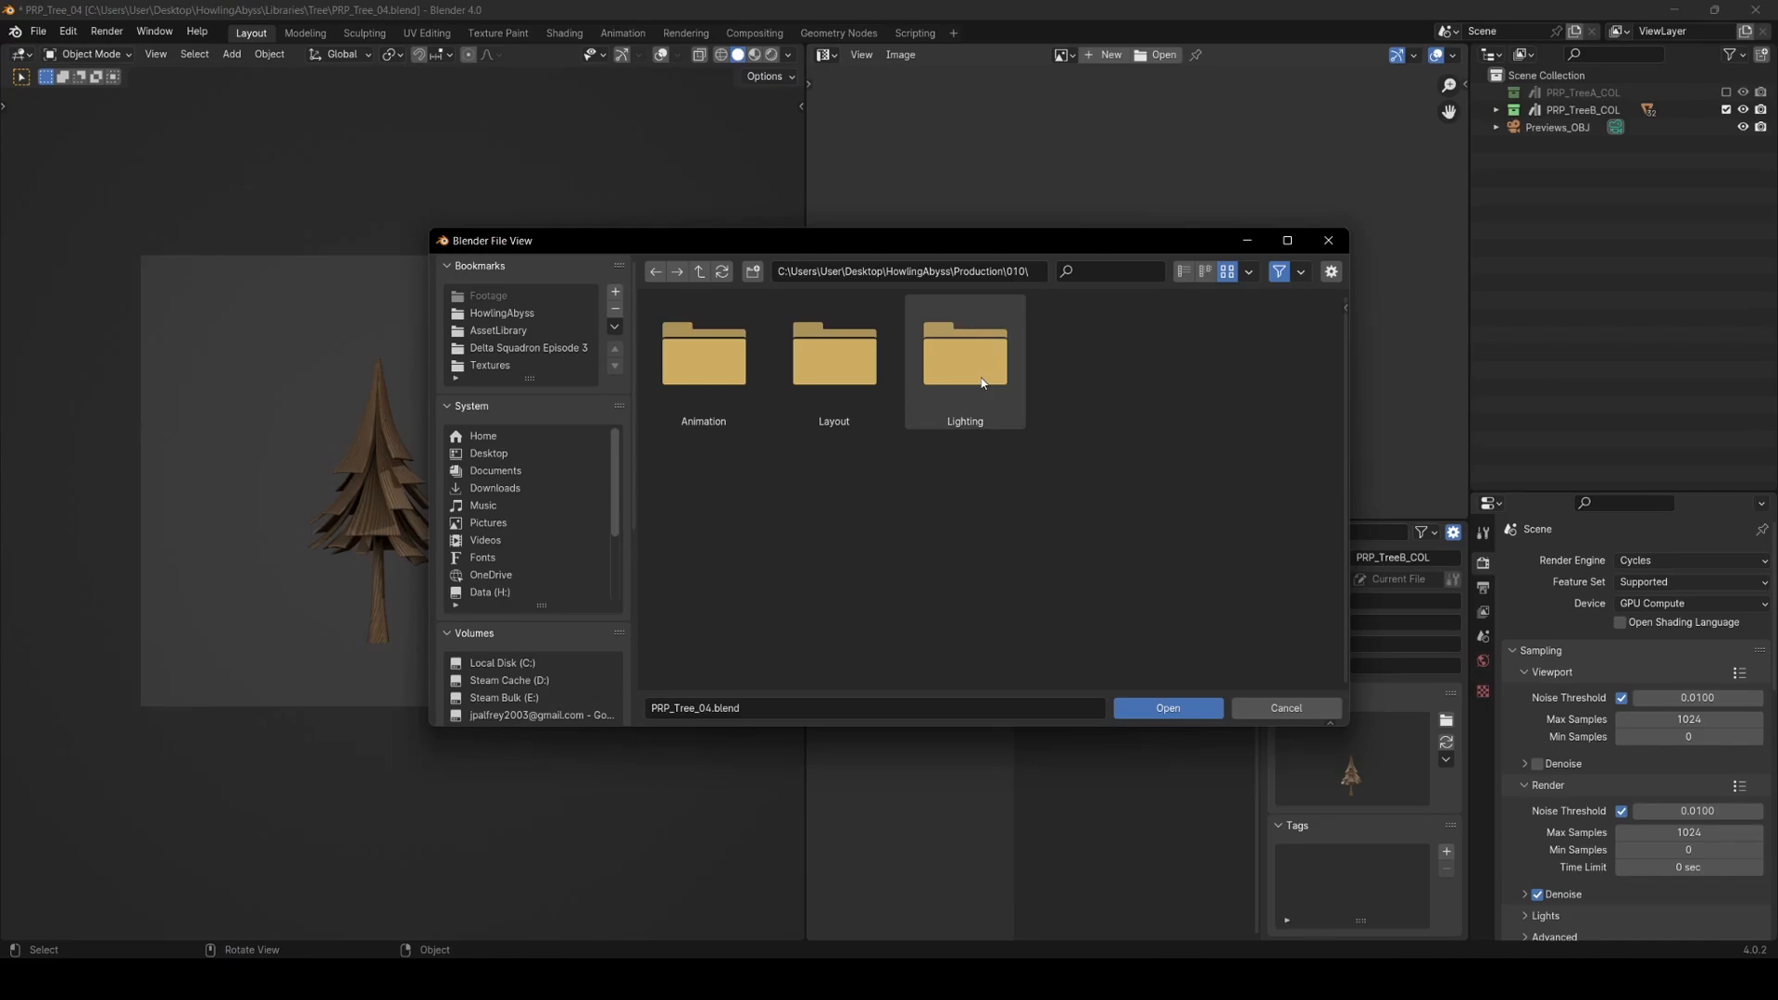
{"action": "double_click", "coordinate": [964, 352]}
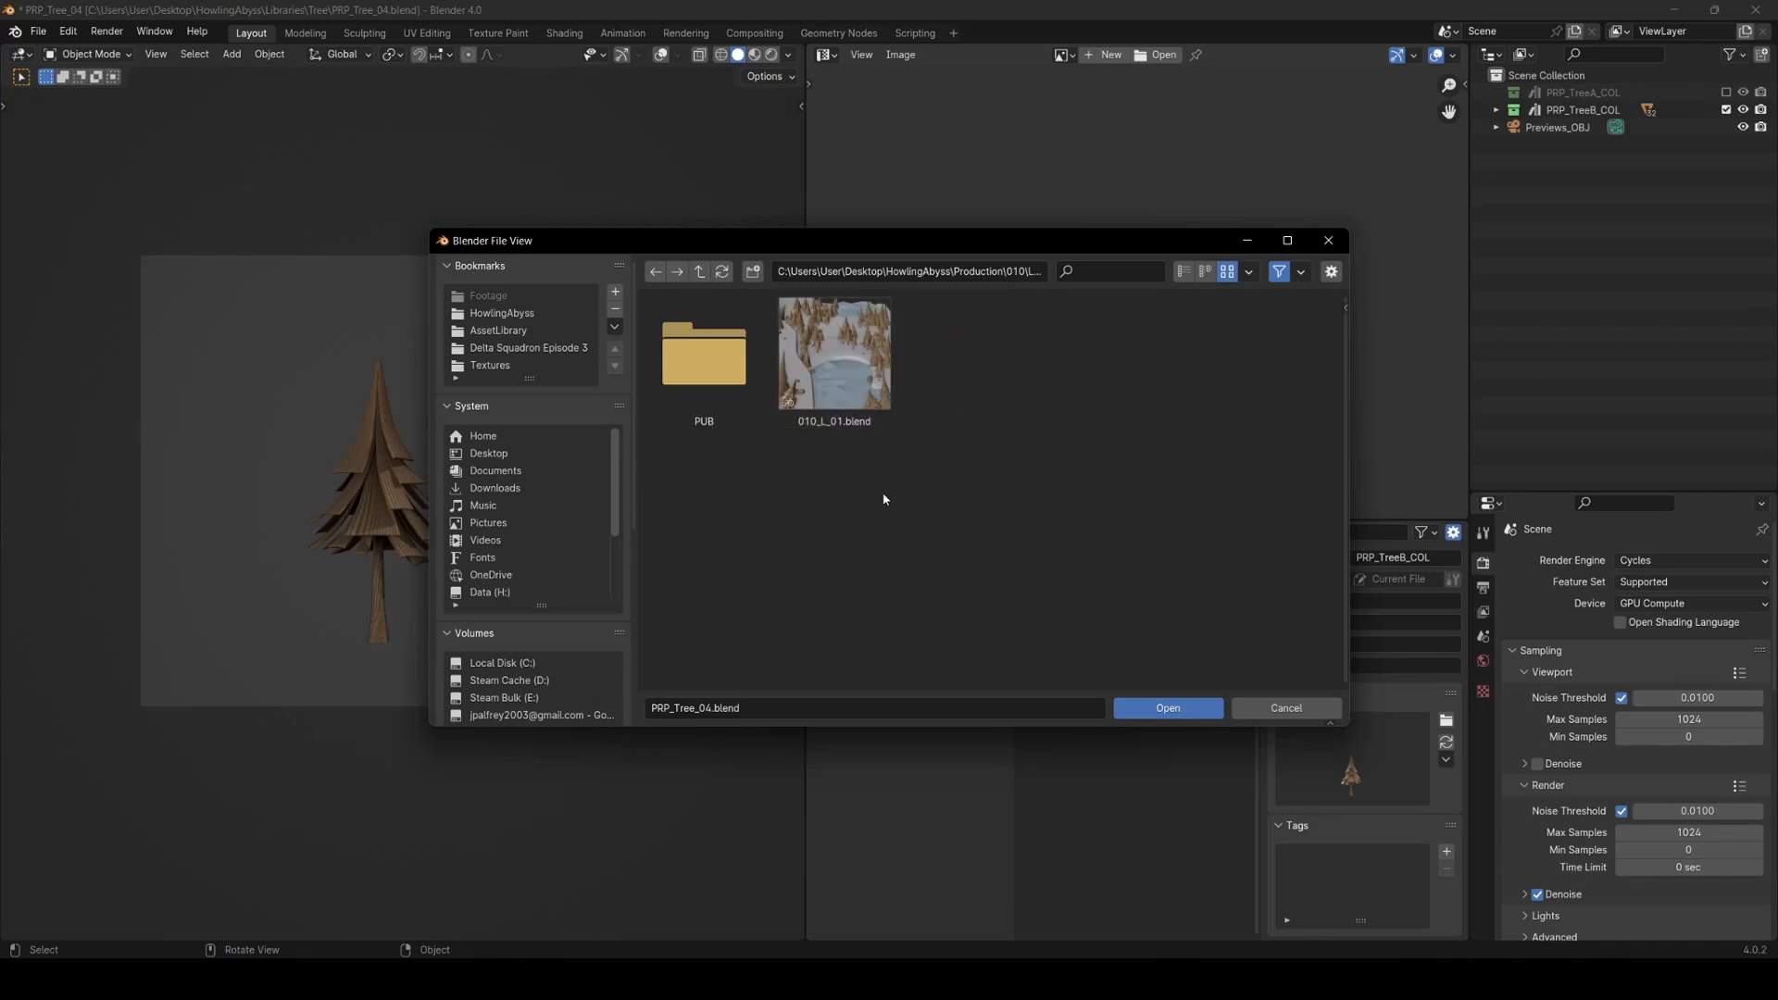
{"action": "left_click", "coordinate": [1167, 708]}
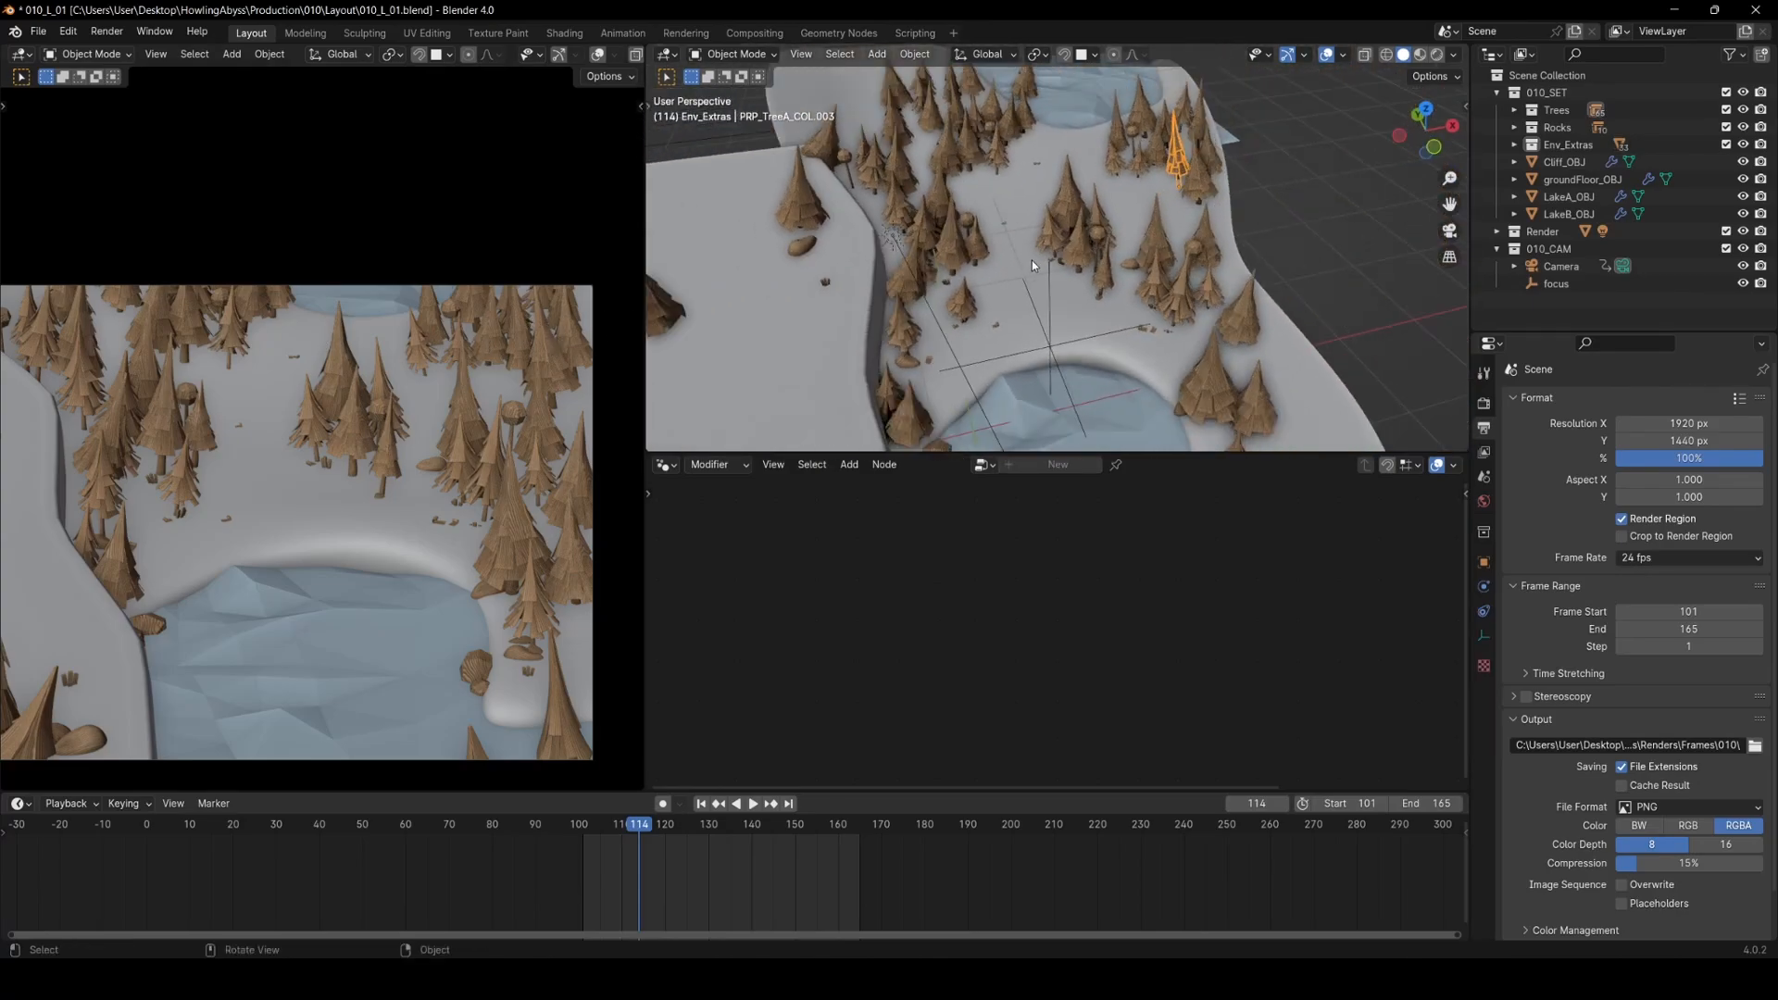
{"action": "left_click_drag", "start_coordinate": [1032, 265], "coordinate": [1178, 304]}
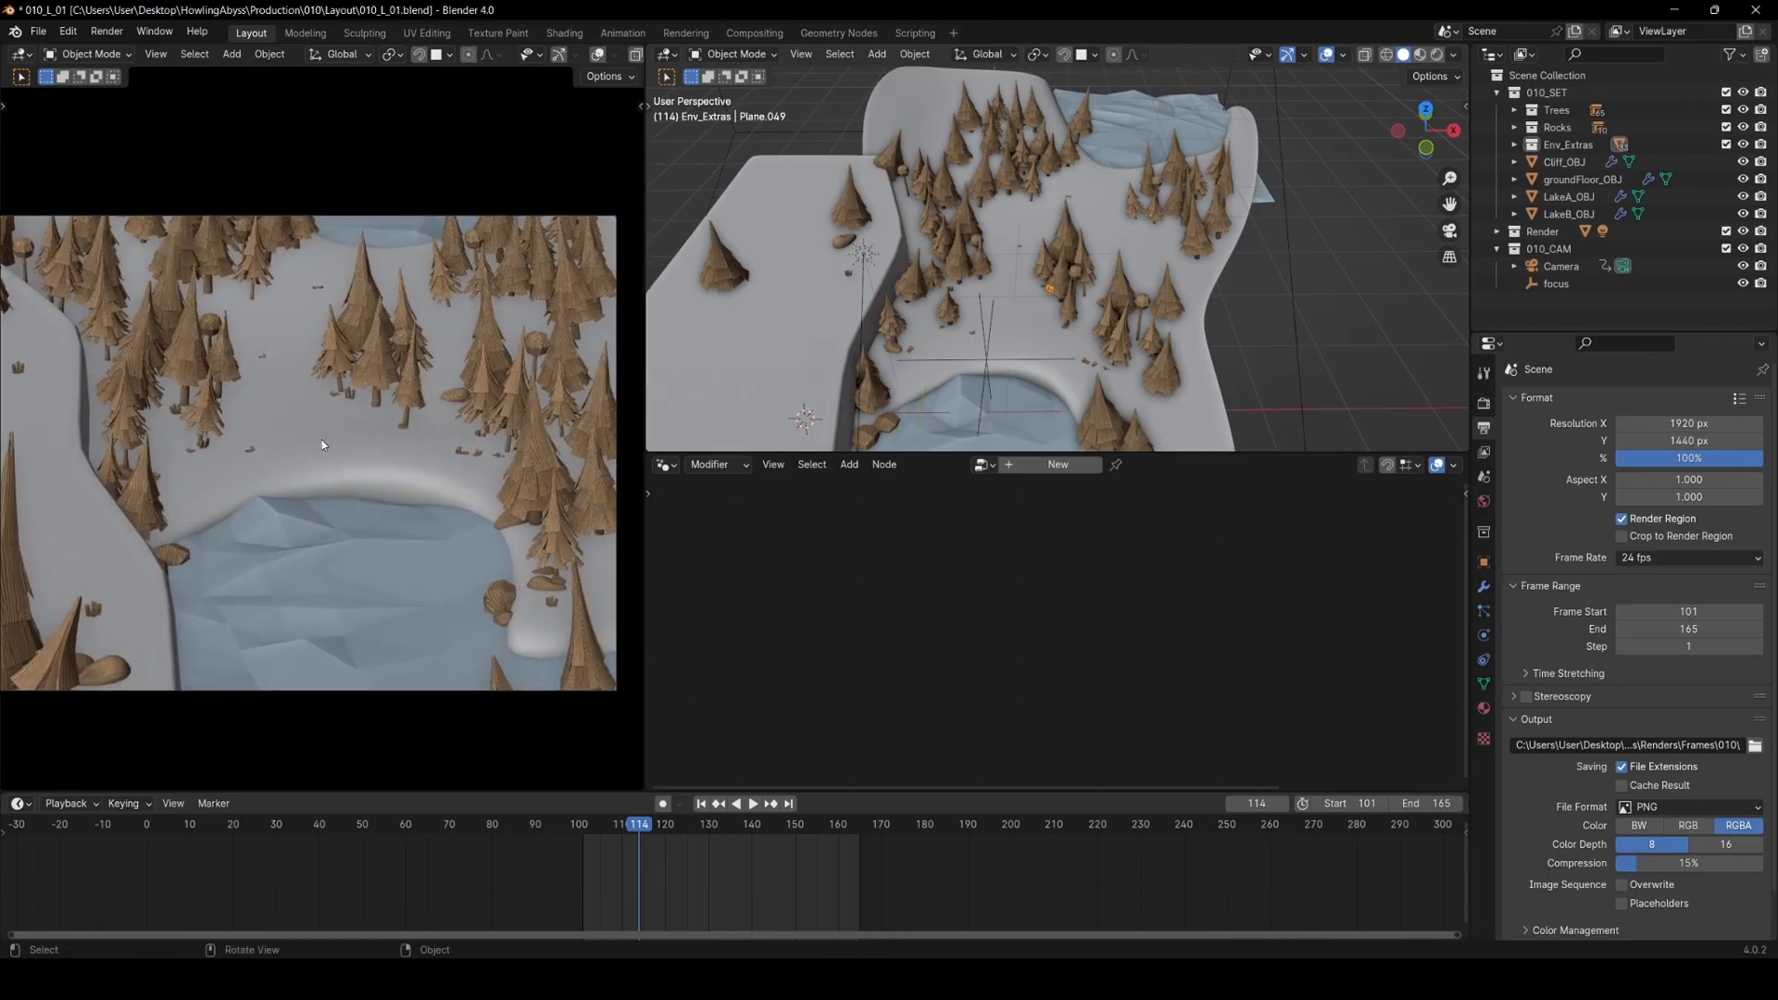
{"action": "mouse_move", "coordinate": [392, 347]}
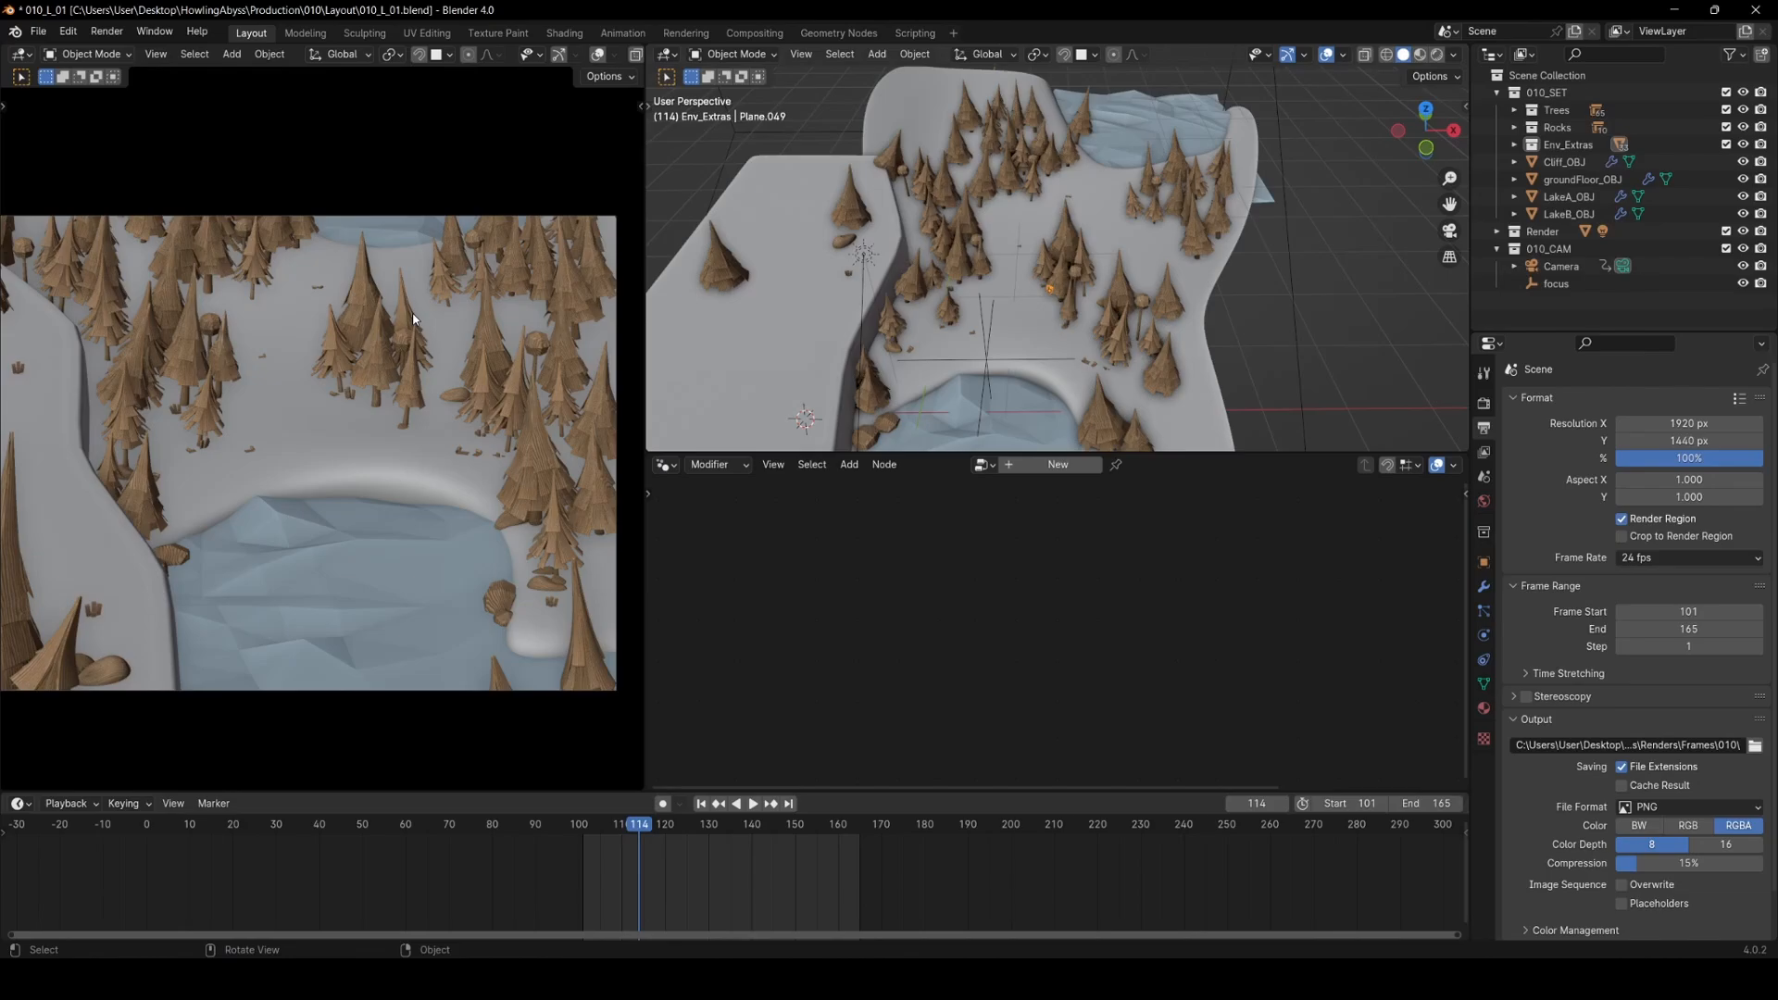
{"action": "mouse_move", "coordinate": [448, 311]}
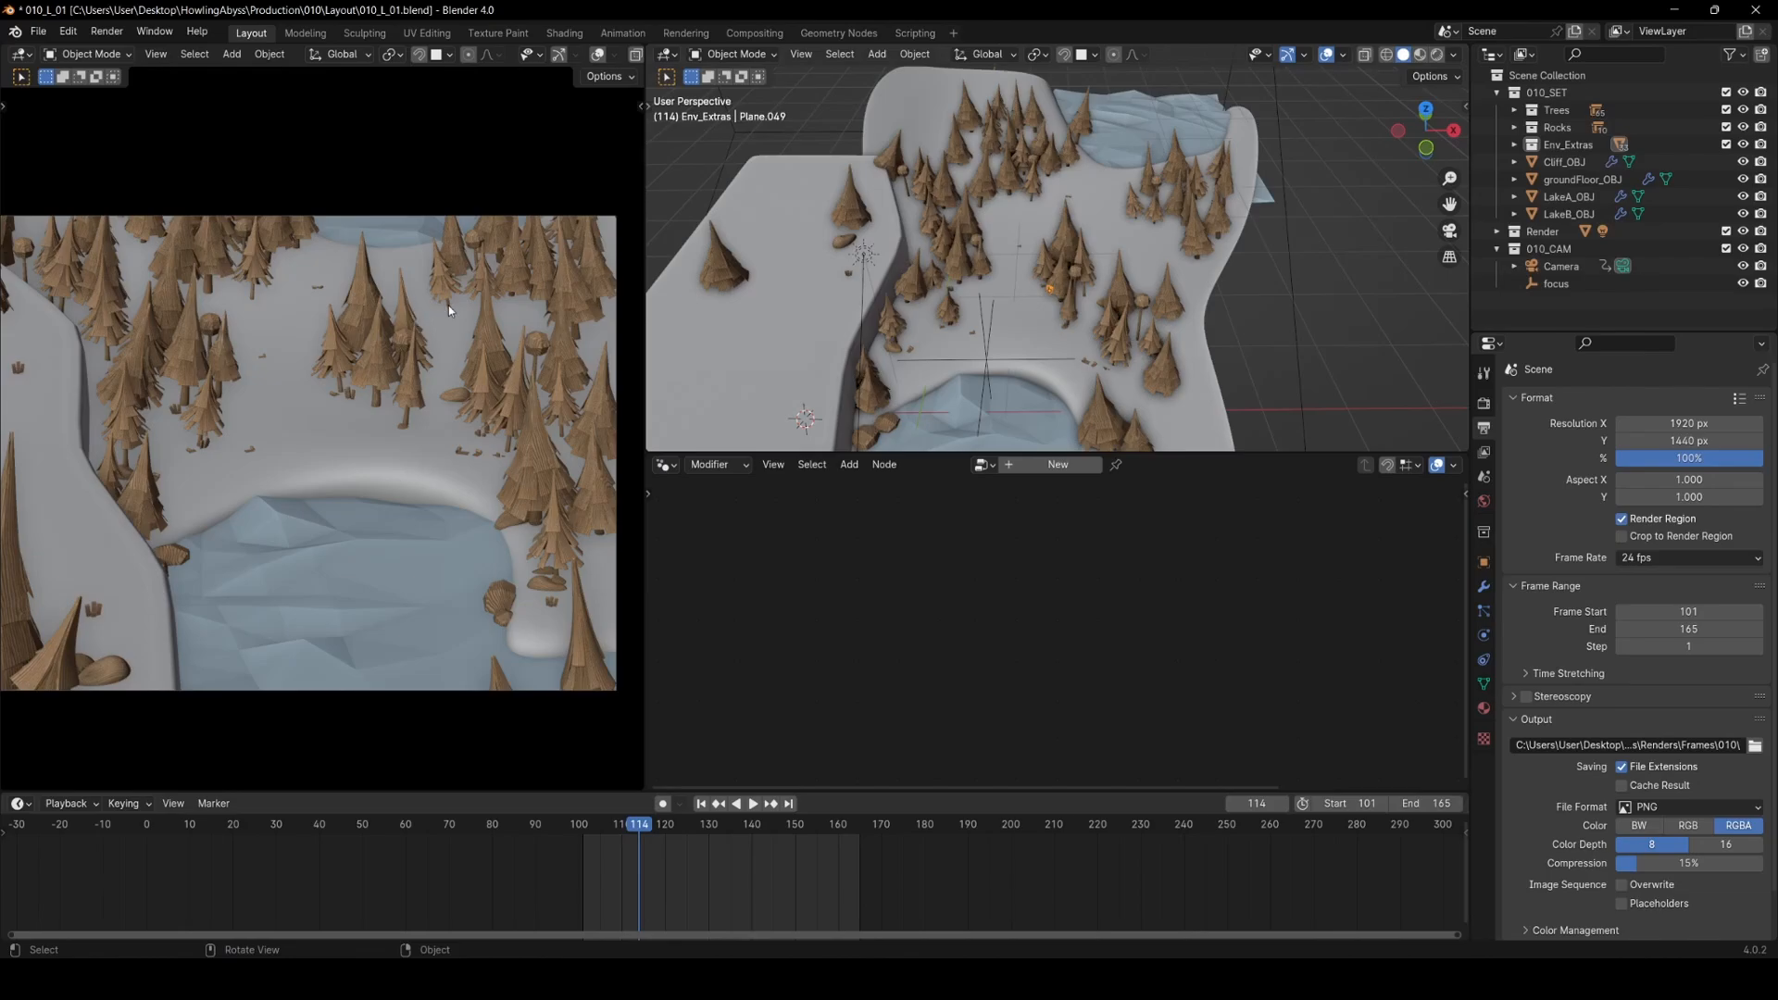
- Select LakeA_OBJ, show its modifier stack, and bring up its Water_MAT shader nodes
{"action": "left_click", "coordinate": [1569, 196]}
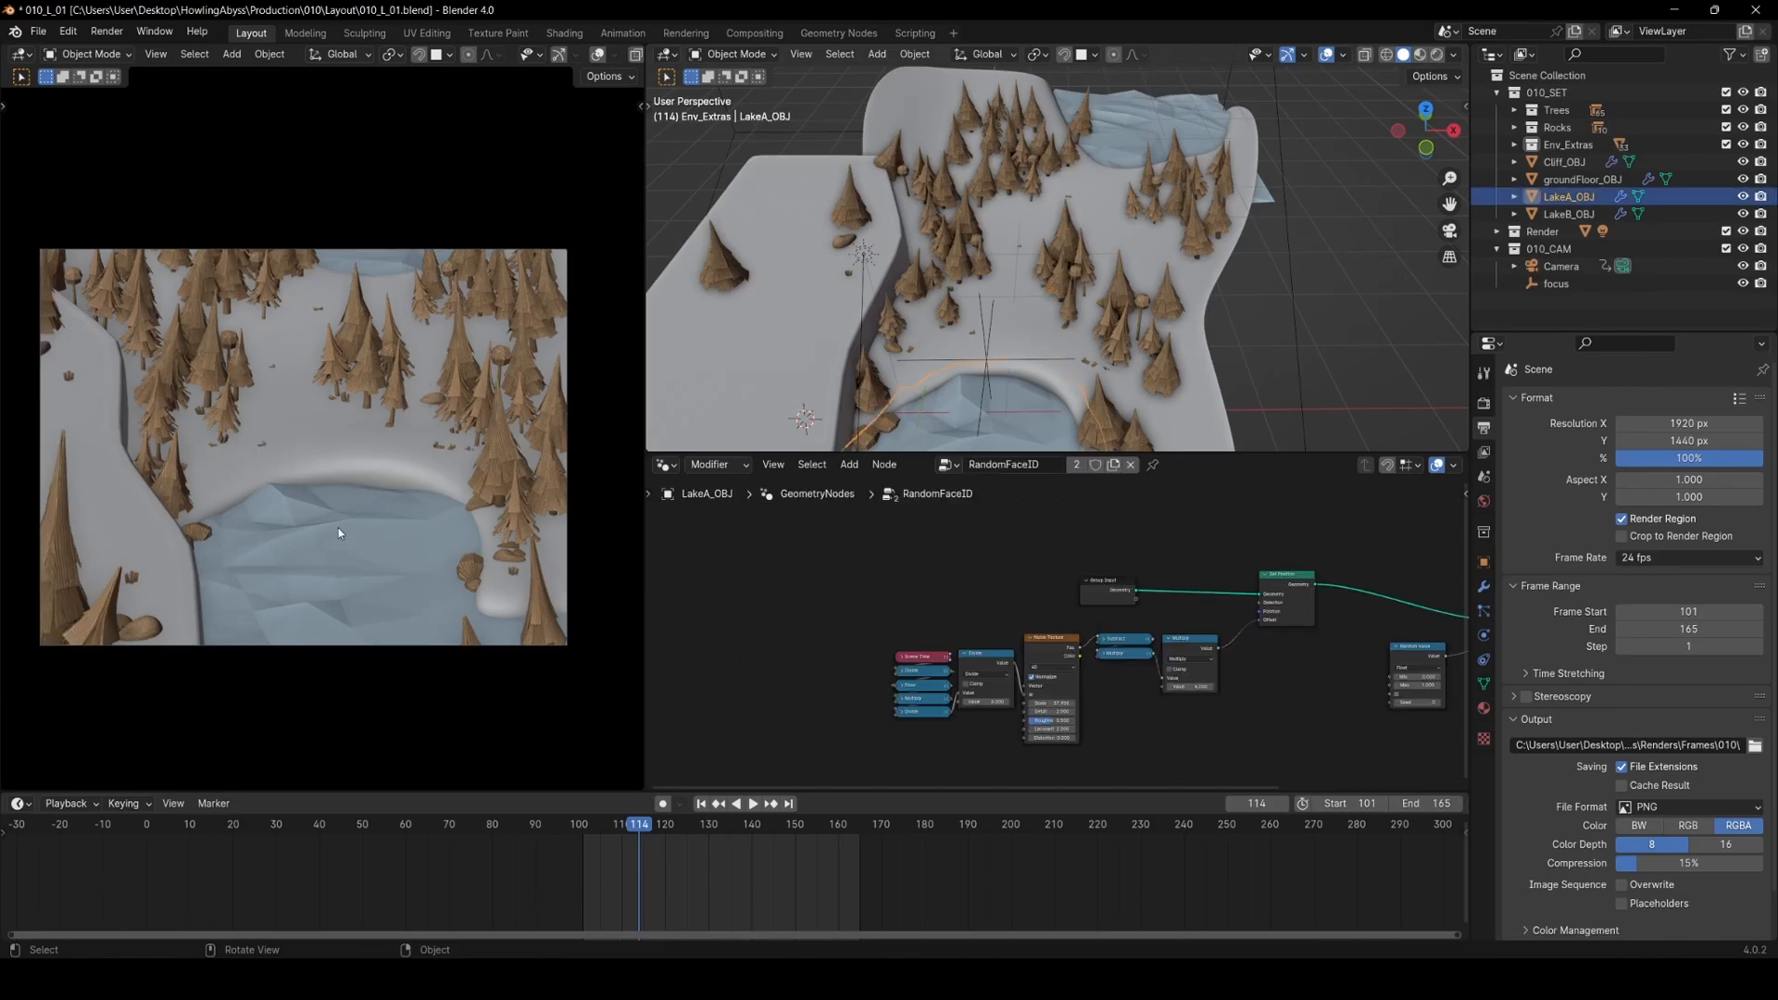
{"action": "left_click", "coordinate": [750, 802]}
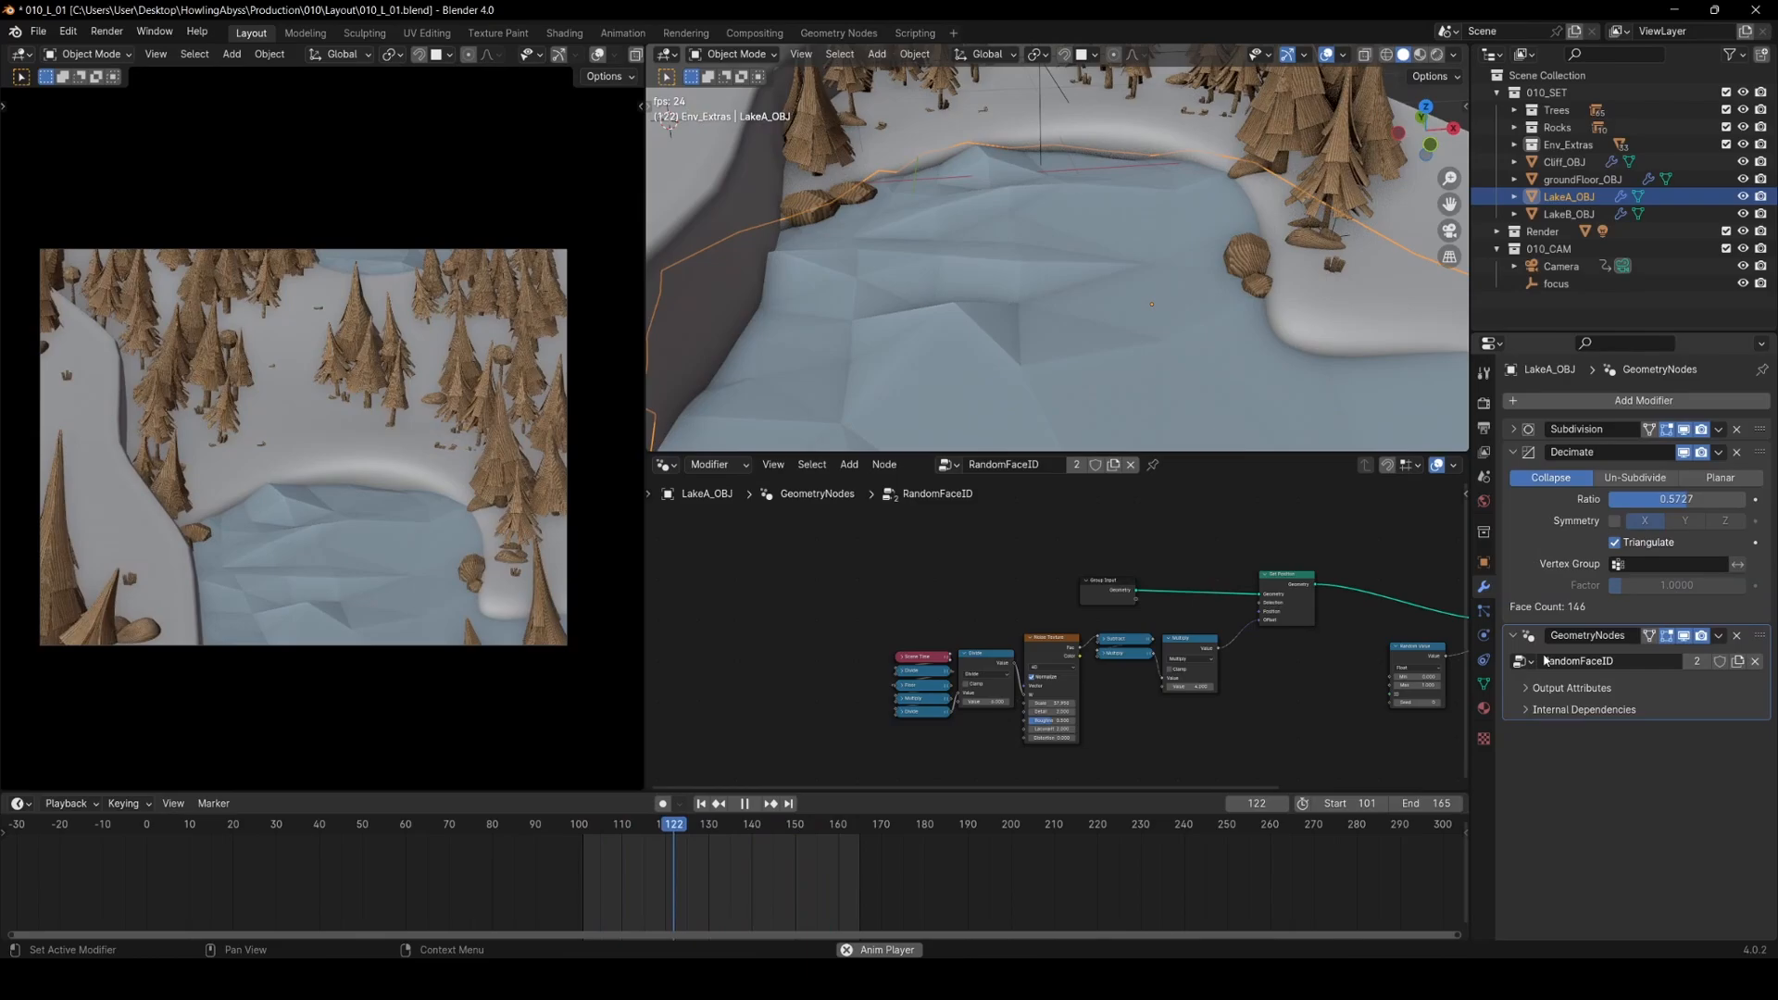
{"action": "left_click", "coordinate": [600, 824]}
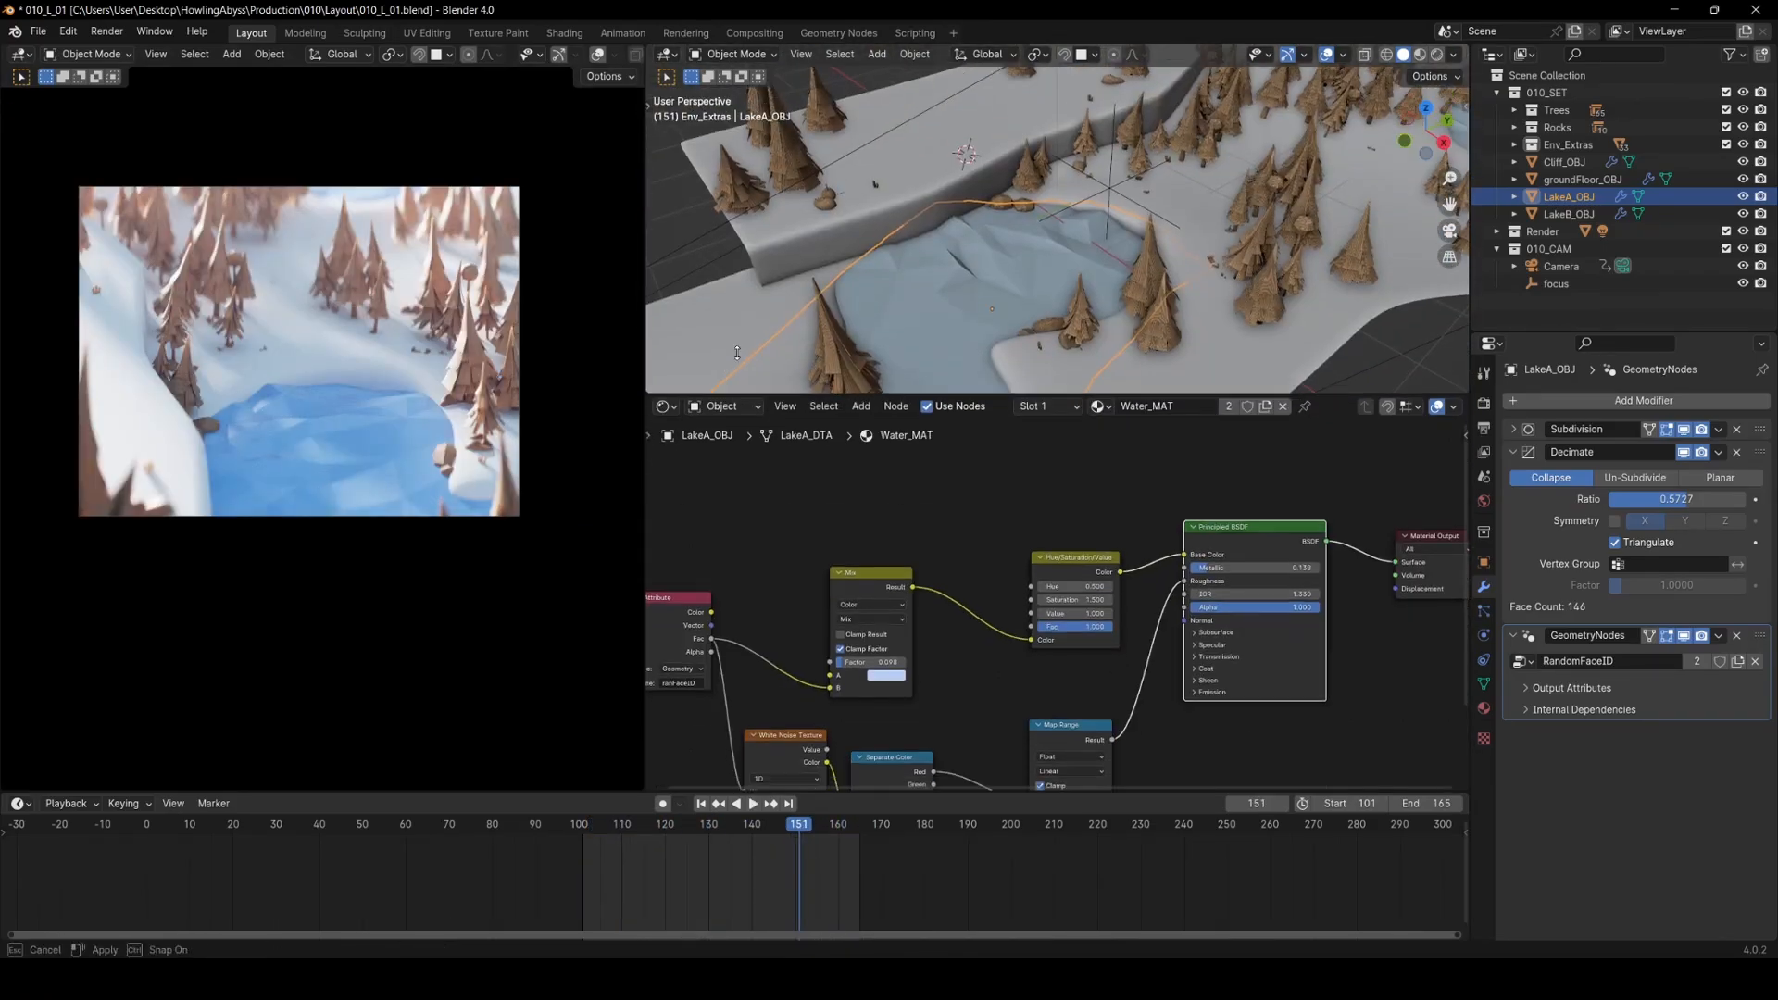
{"action": "left_click", "coordinate": [667, 211]}
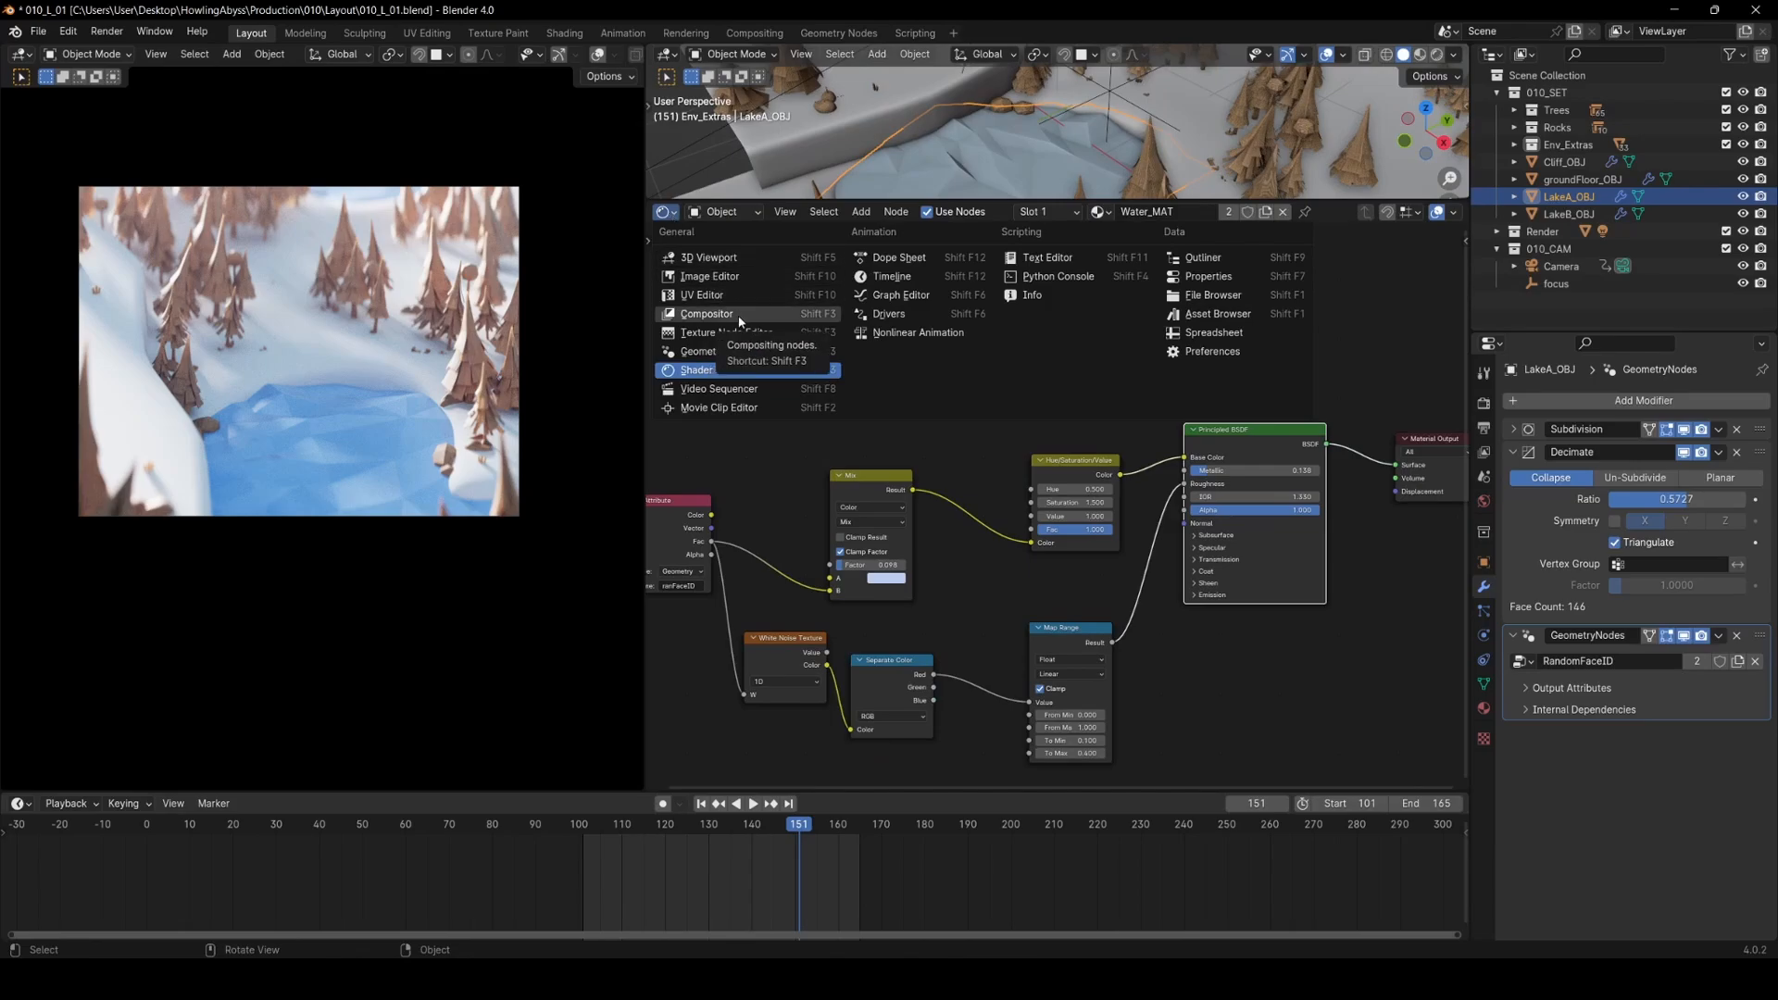
- Switch the lower area to the Compositor node tree, then start closing the file
{"action": "left_click", "coordinate": [706, 313]}
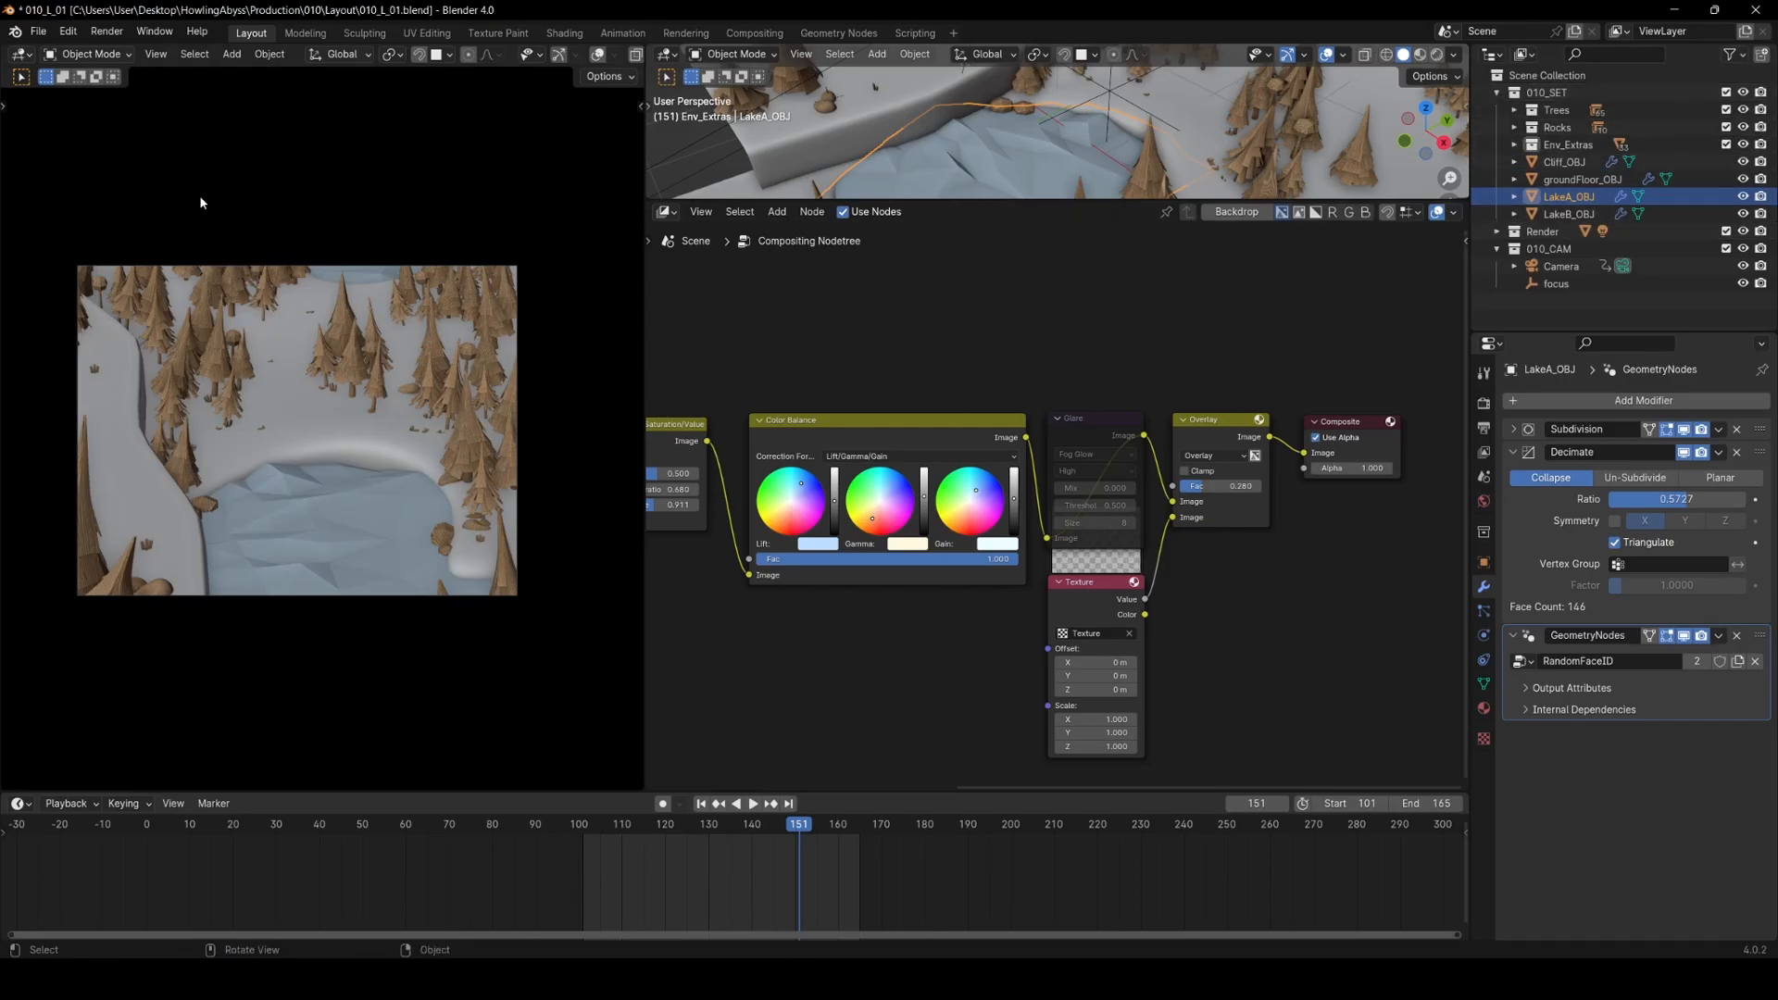
{"action": "left_click", "coordinate": [37, 32]}
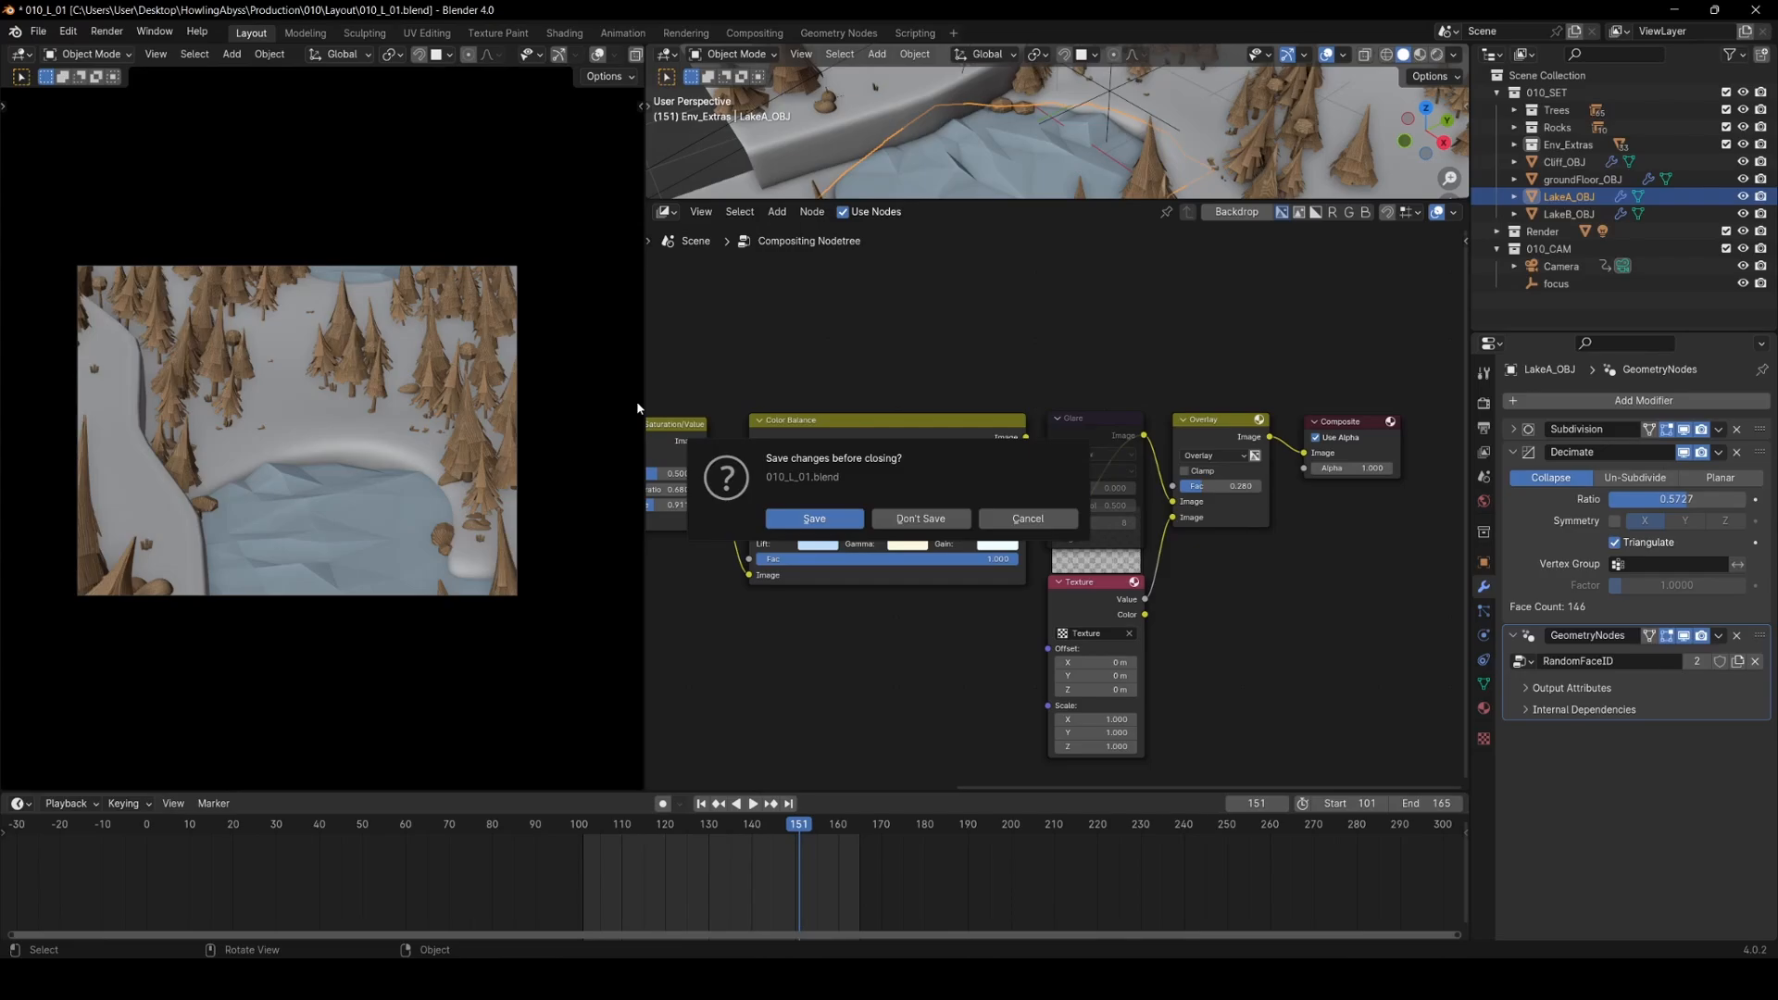
- Save the layout file and browse into shot 010's Lighting folder for 010_R_01.blend
{"action": "left_click", "coordinate": [814, 519]}
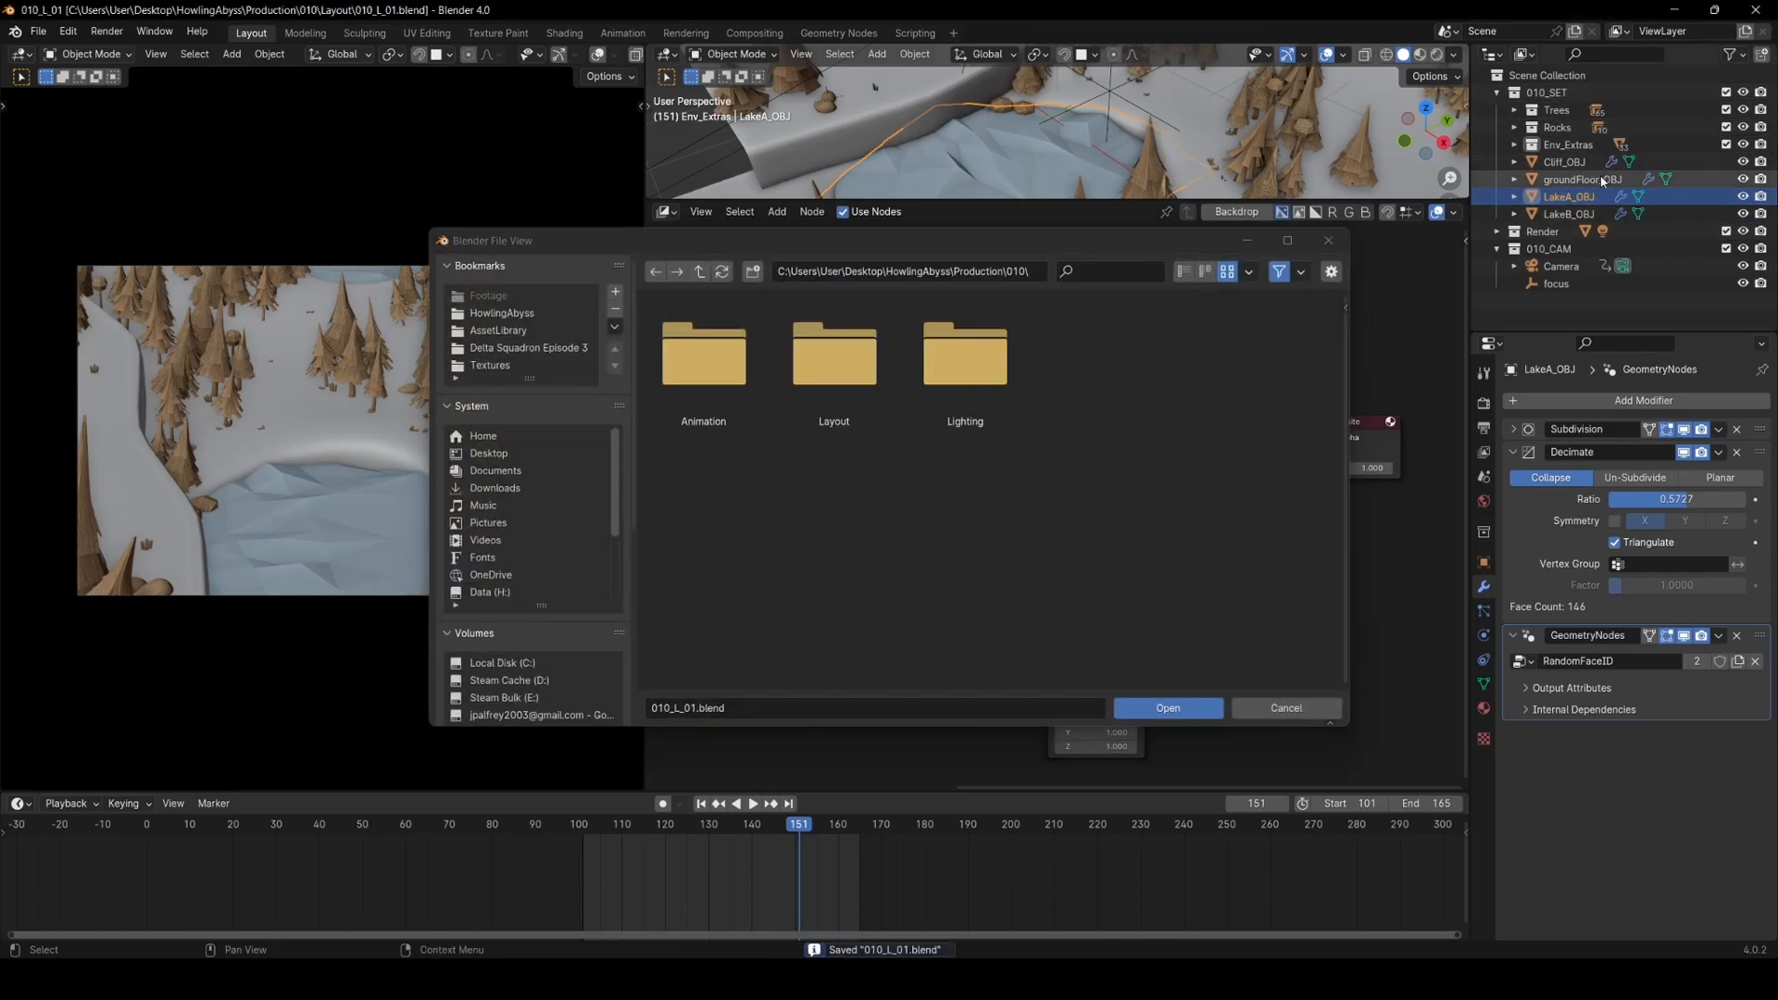
{"action": "left_click", "coordinate": [963, 352]}
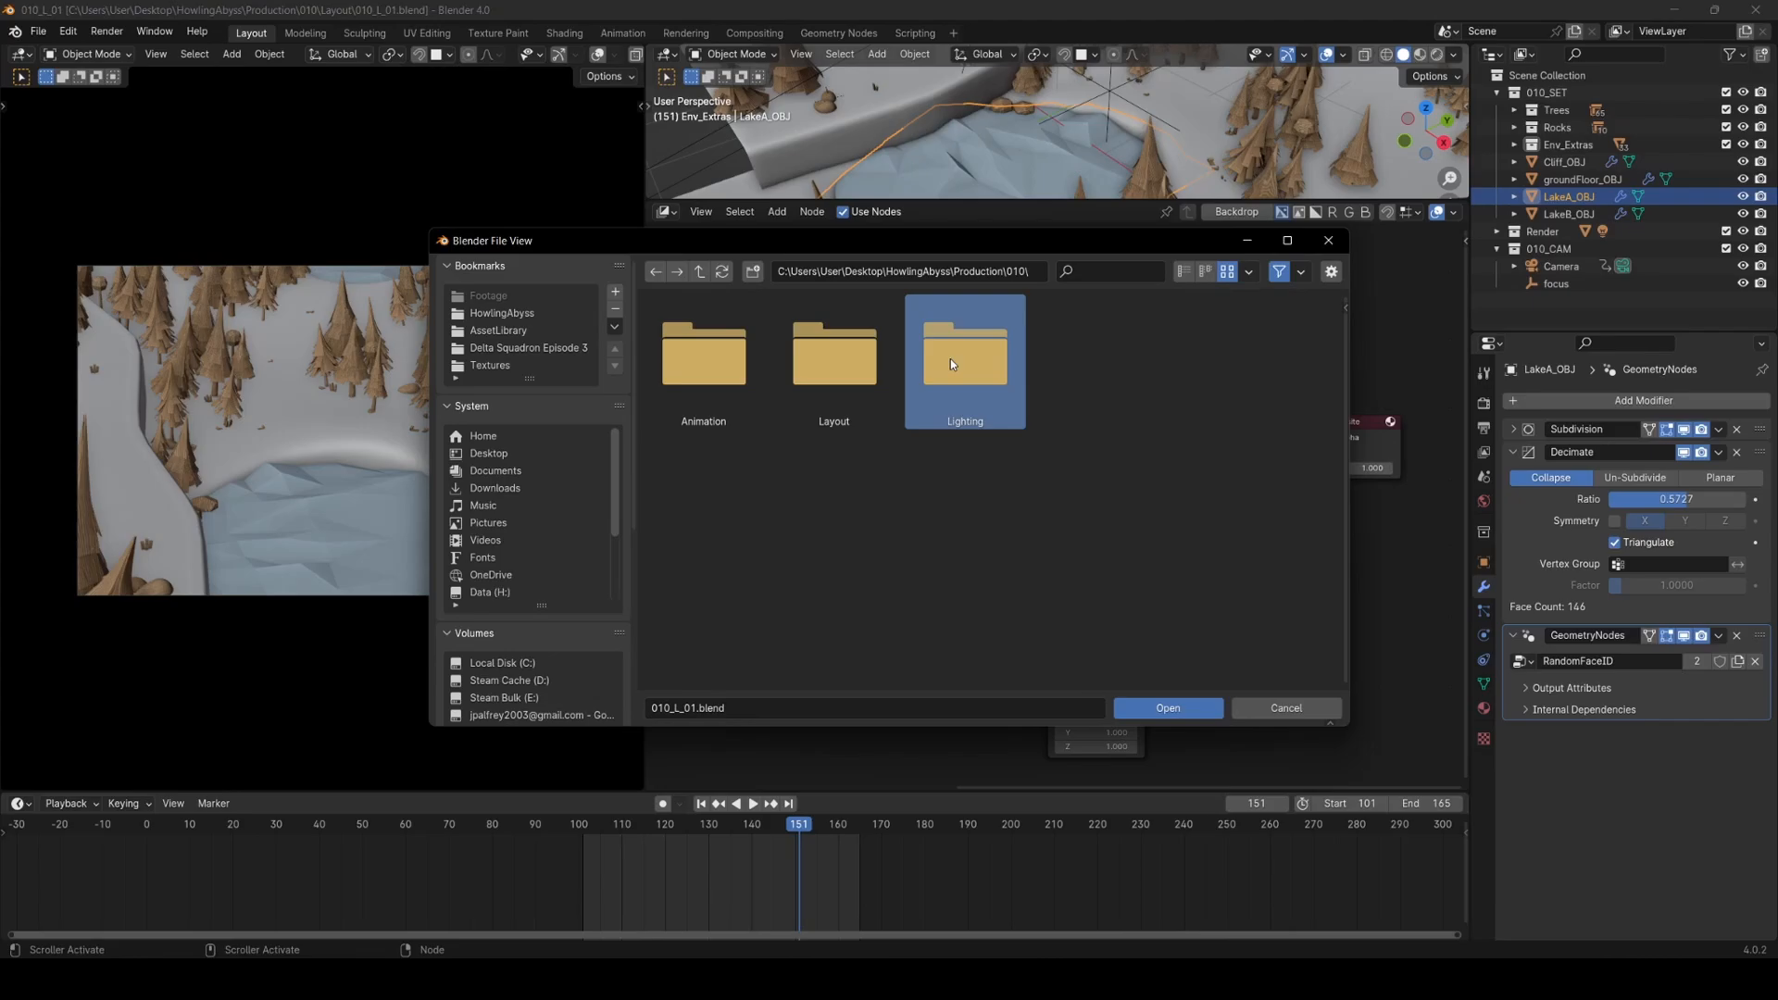
{"action": "left_click", "coordinate": [1167, 708]}
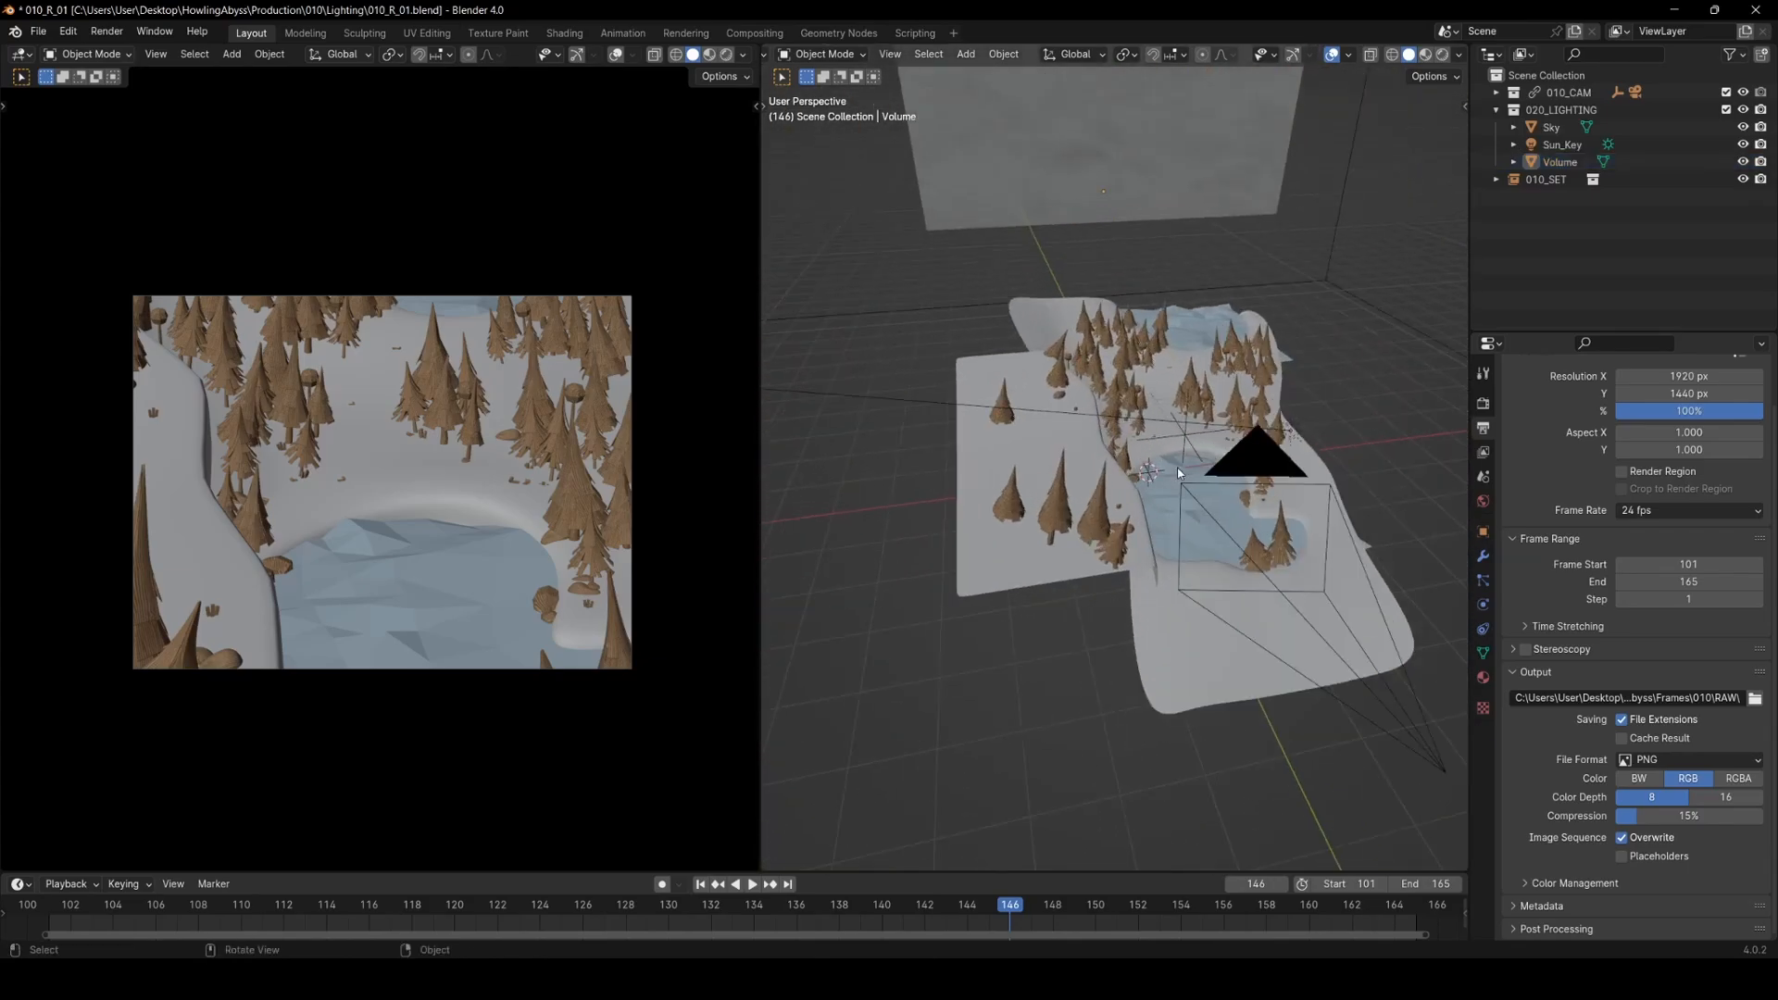
- Open 020_A_01.blend and play the wolf's run through the forest
{"action": "left_click", "coordinate": [37, 32]}
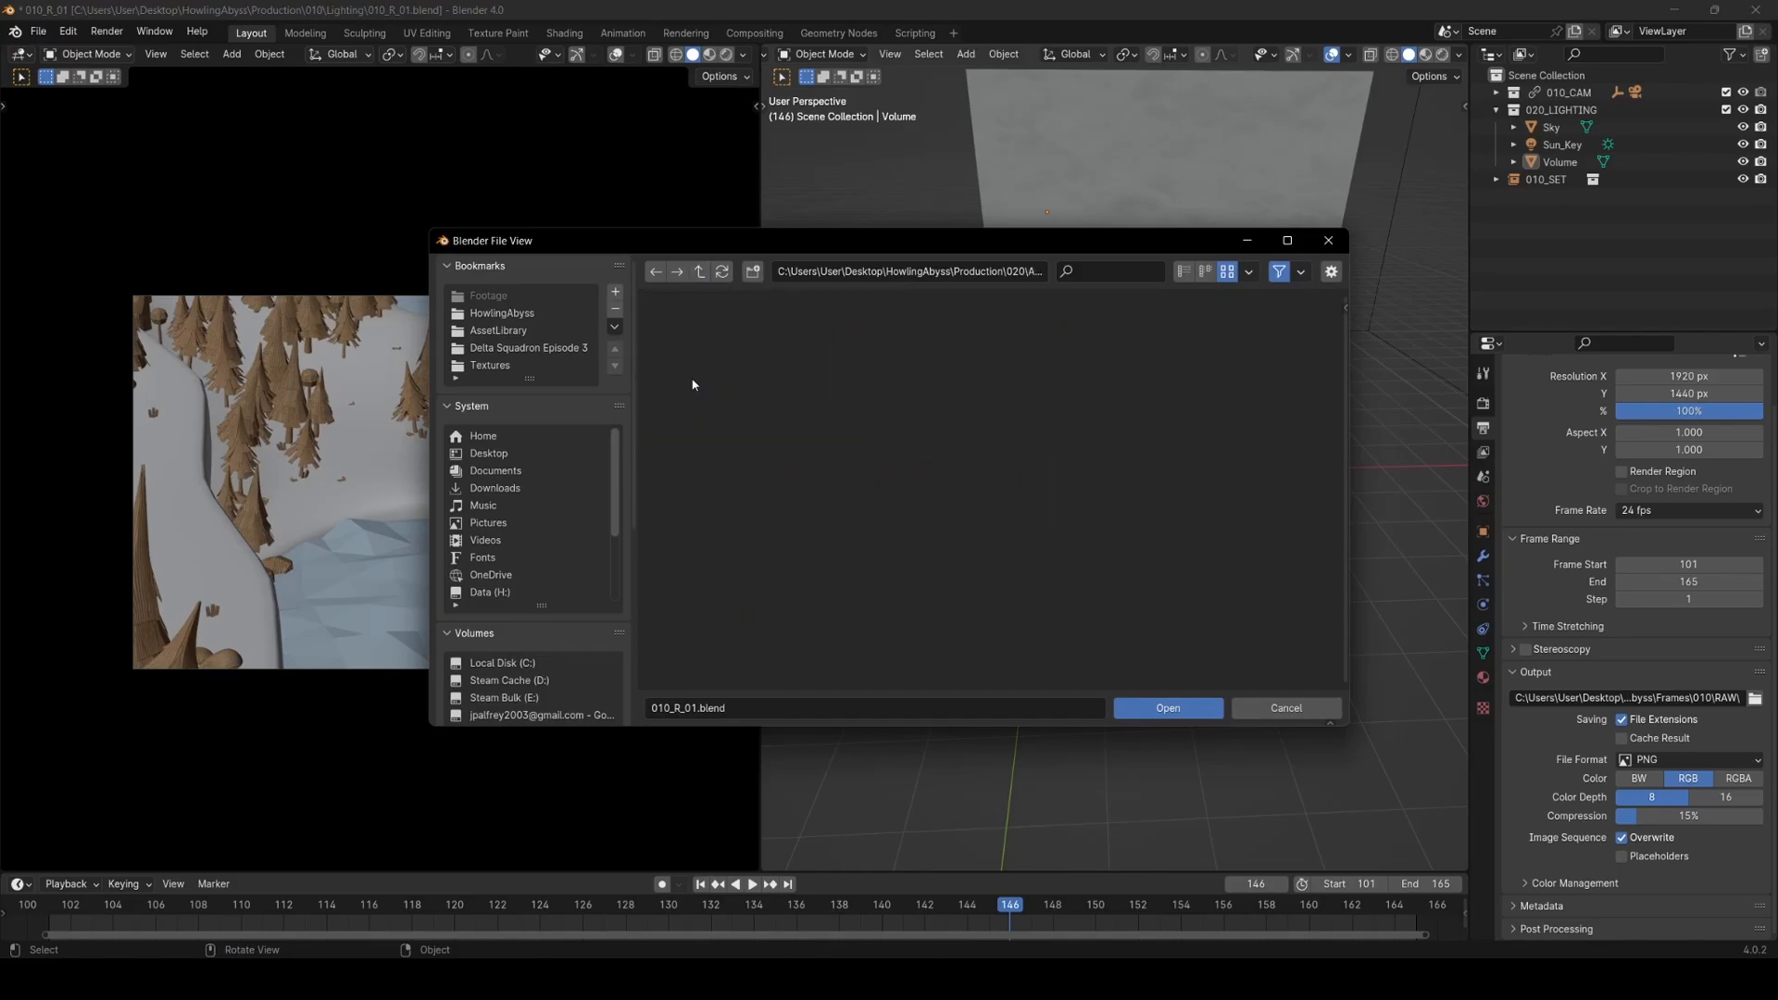
{"action": "left_click", "coordinate": [1093, 355]}
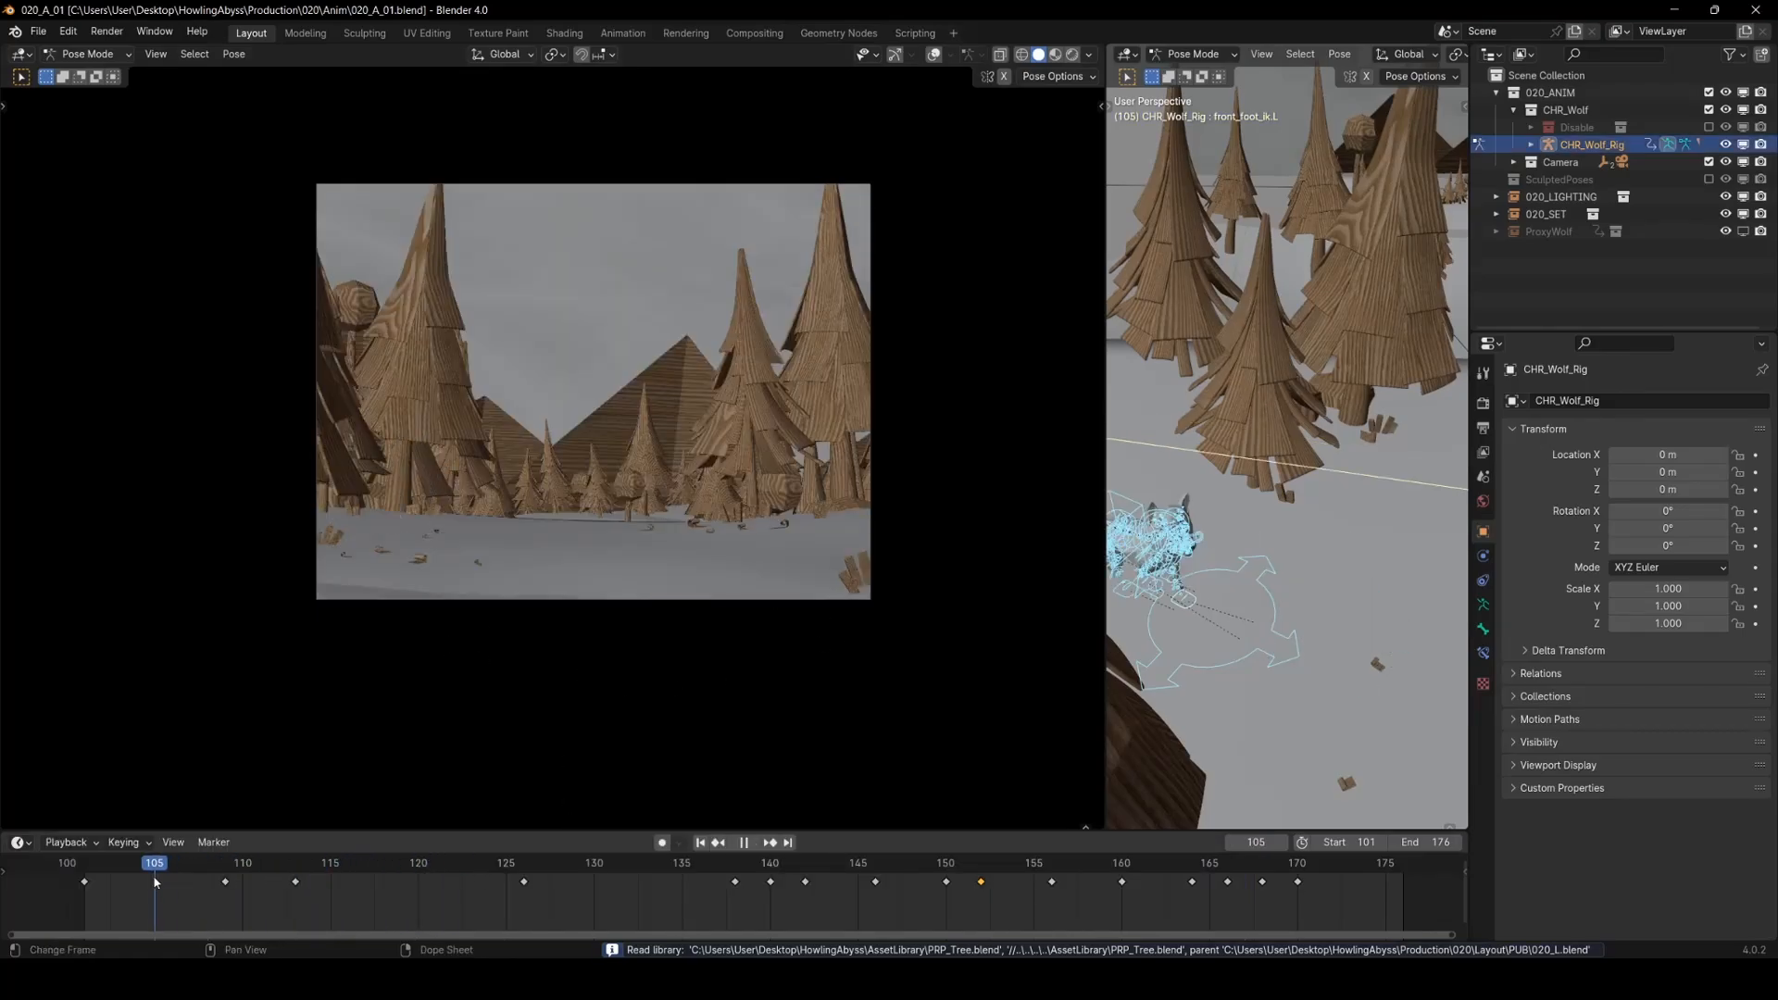
{"action": "left_click", "coordinate": [743, 841]}
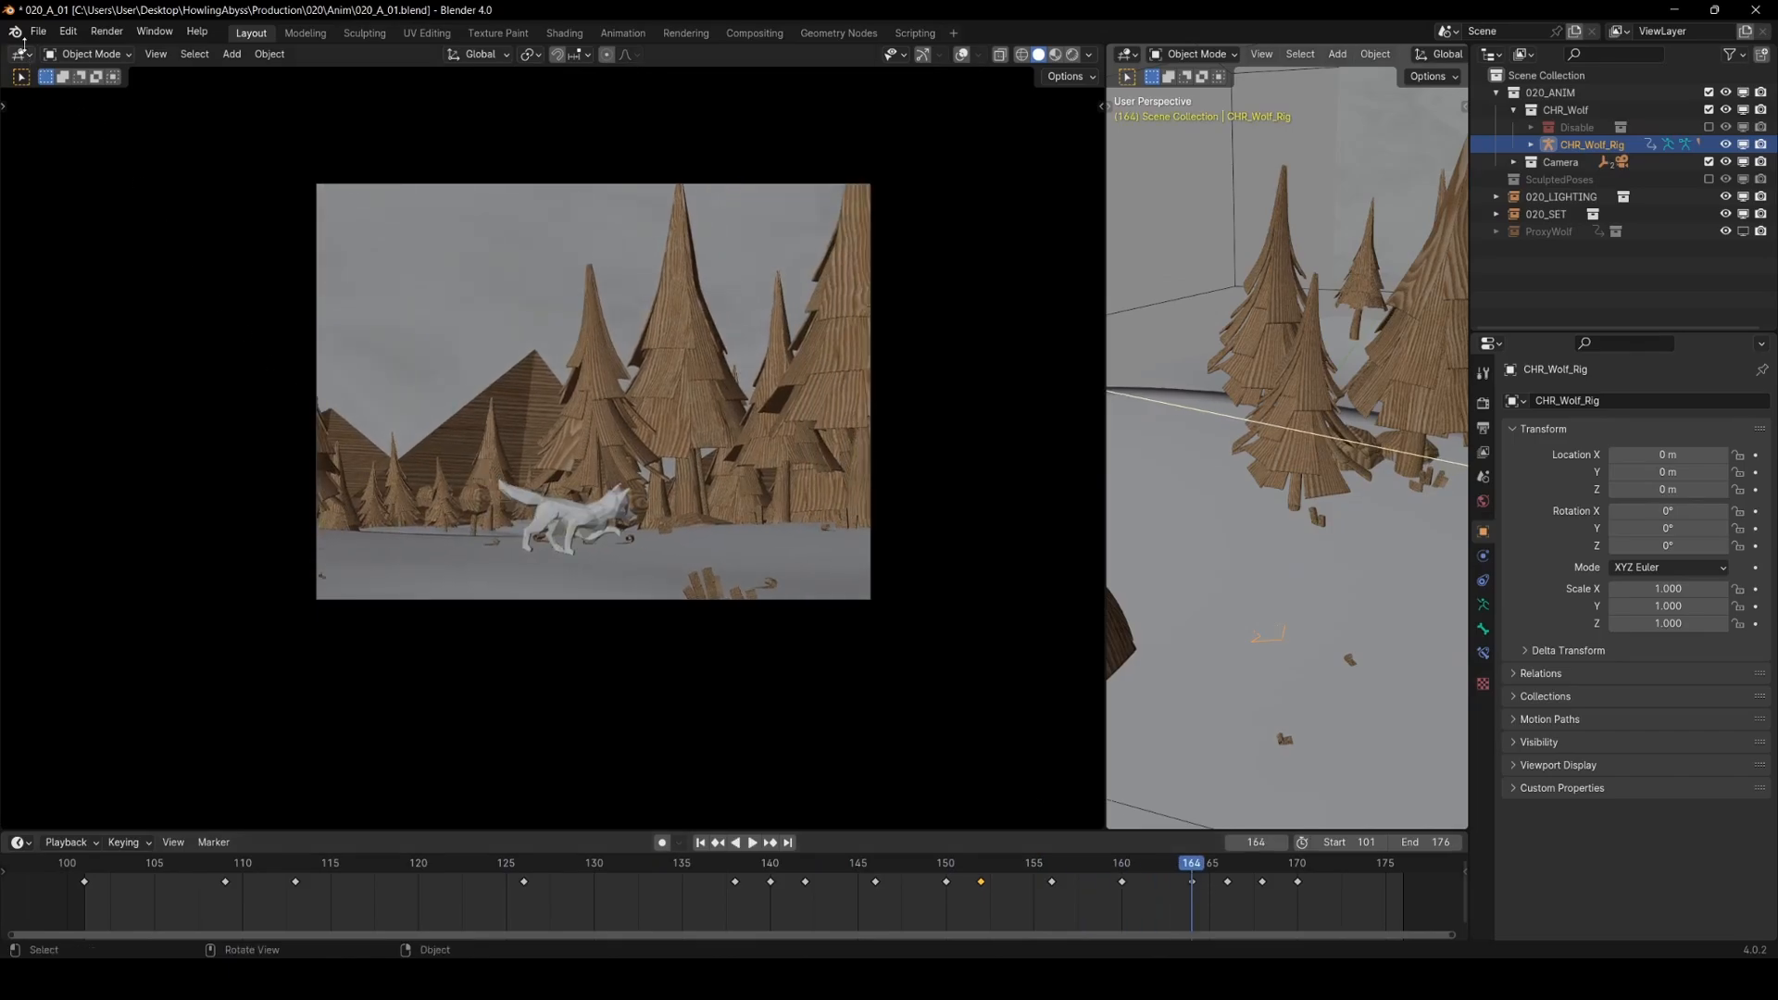
- Open 020_A_03.blend and play back the butterfly shot
{"action": "left_click", "coordinate": [39, 31]}
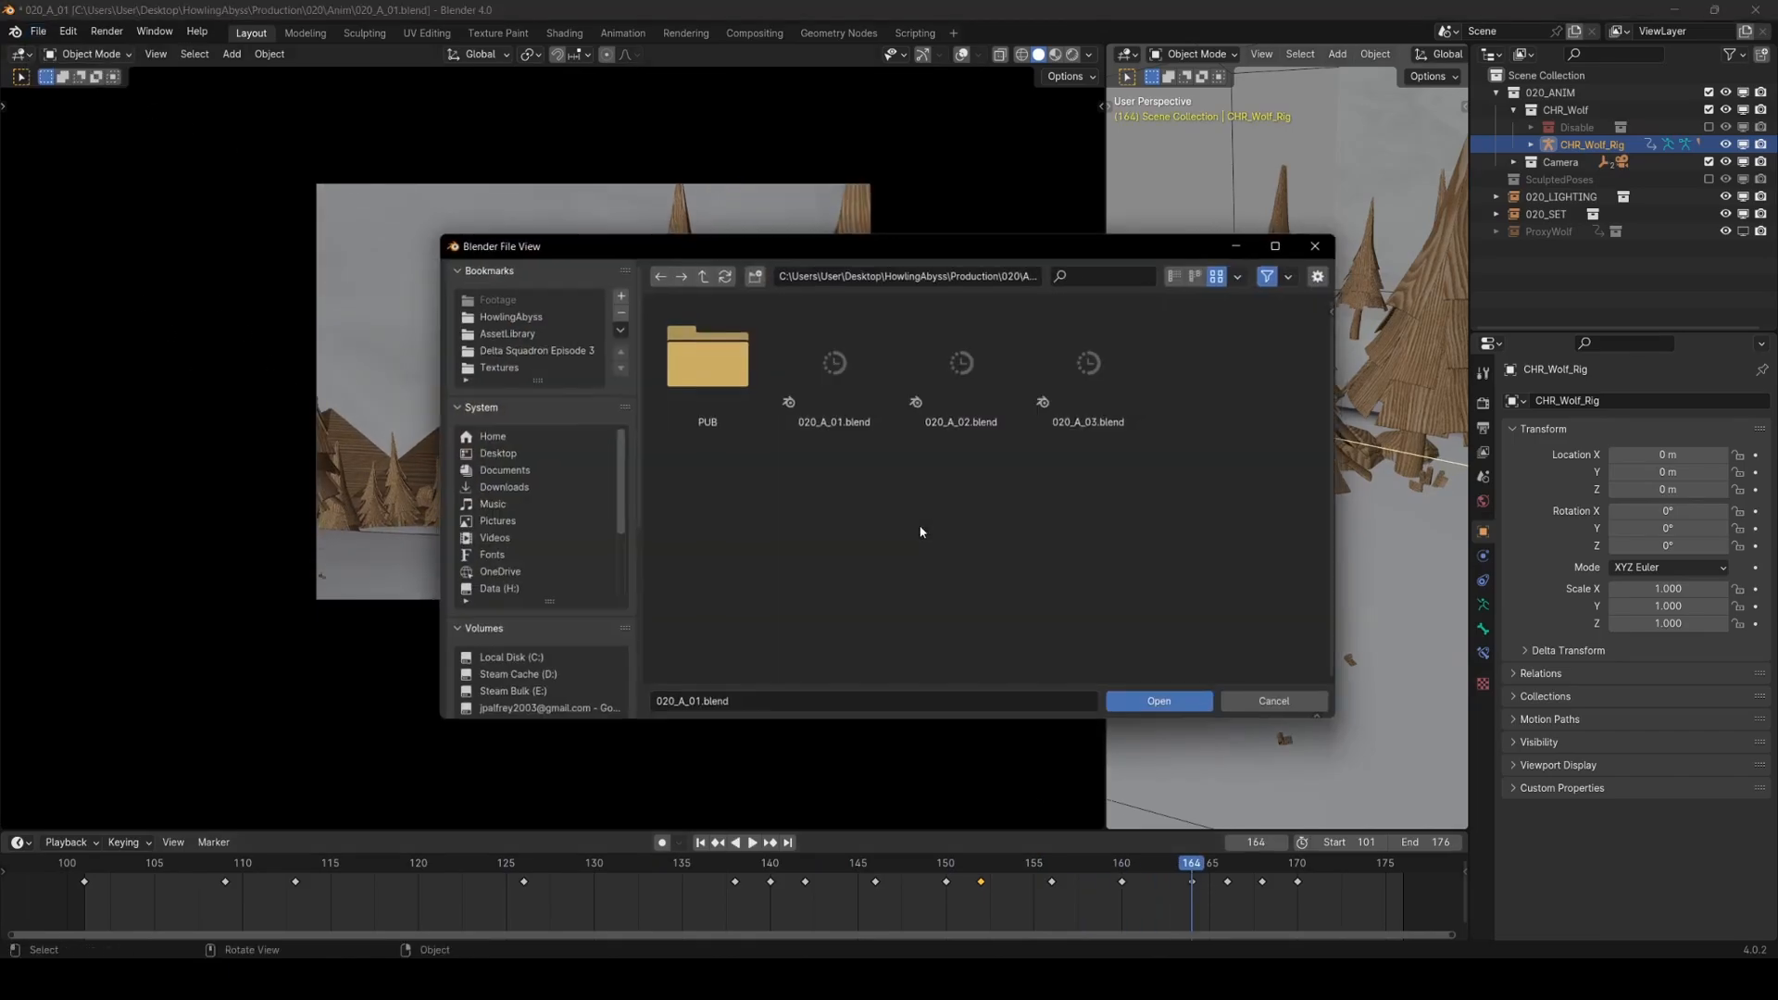
{"action": "left_click", "coordinate": [1158, 700]}
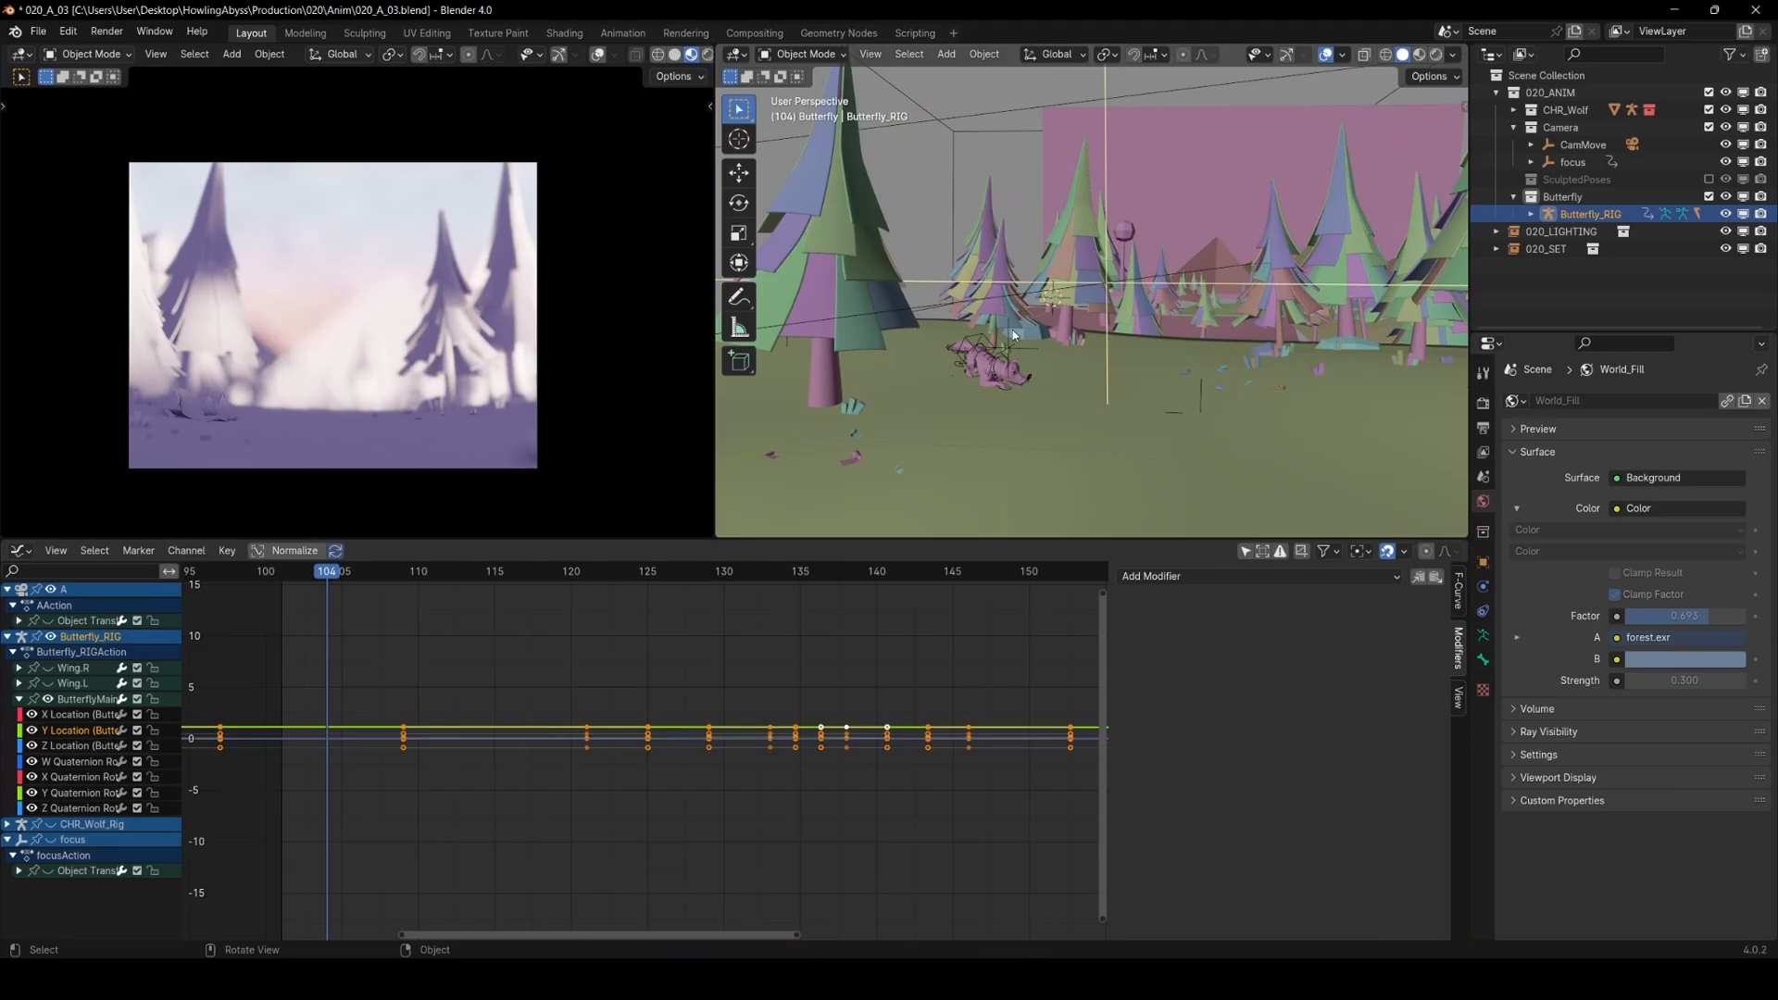
{"action": "mouse_move", "coordinate": [1063, 337]}
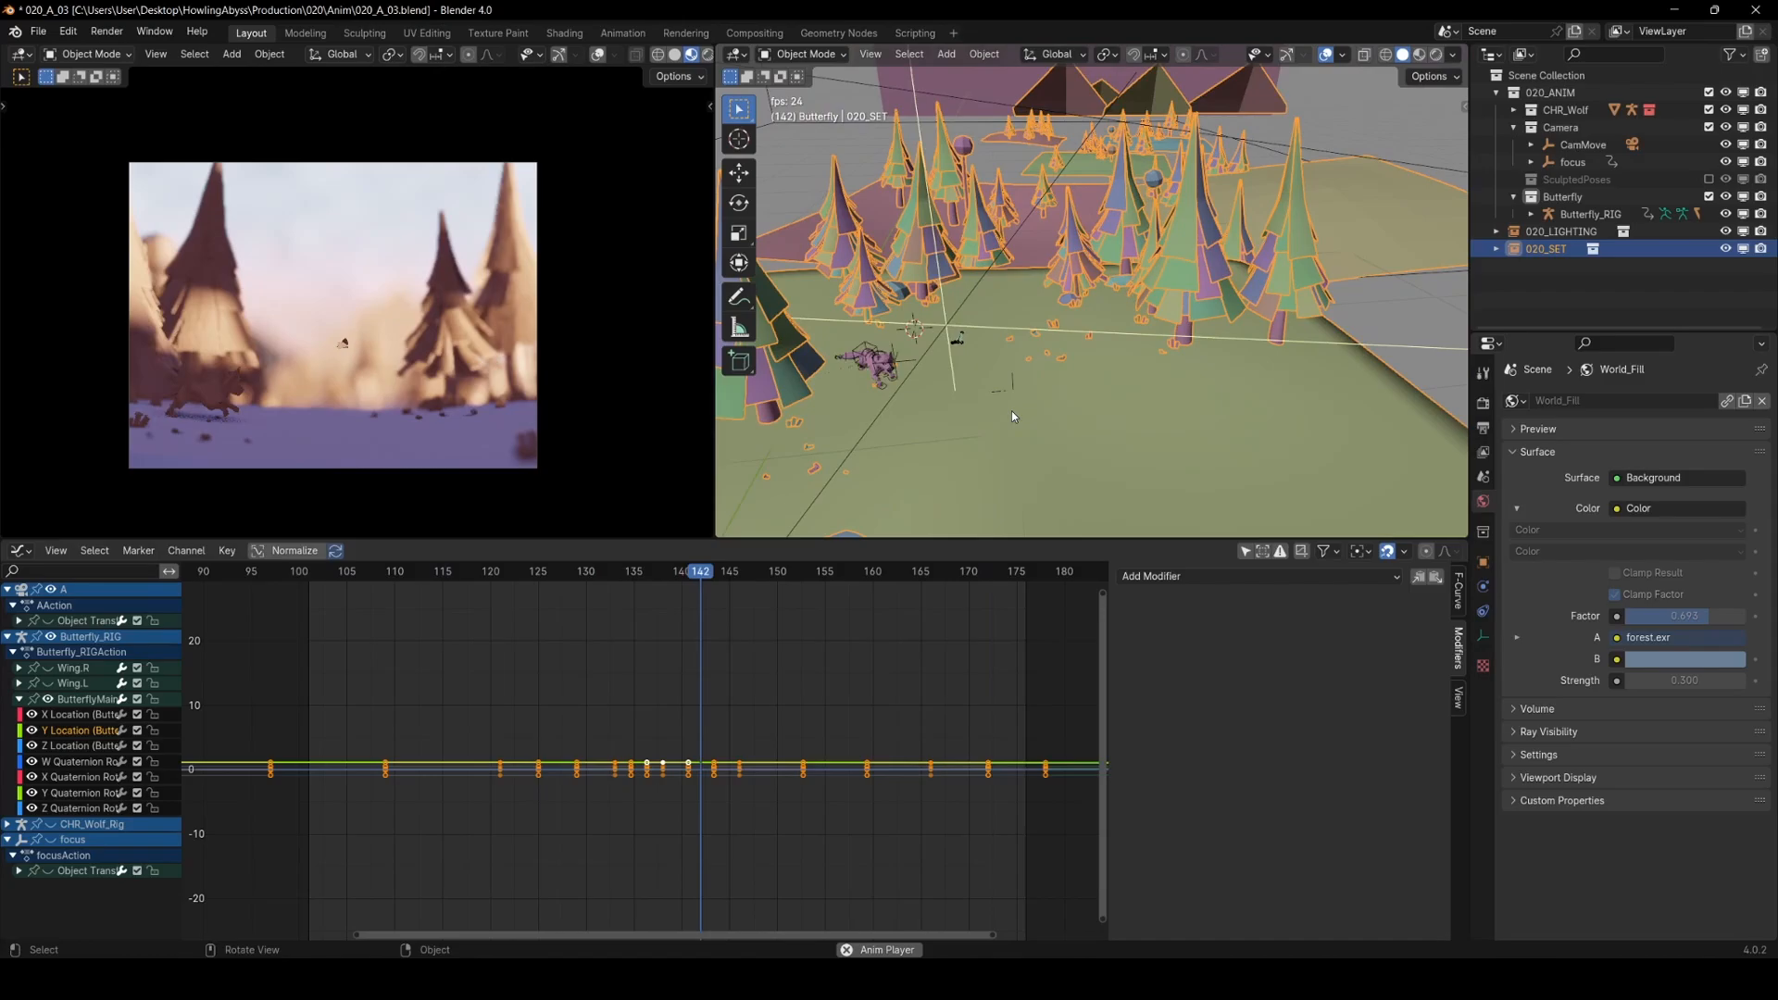
{"action": "left_click", "coordinate": [433, 571]}
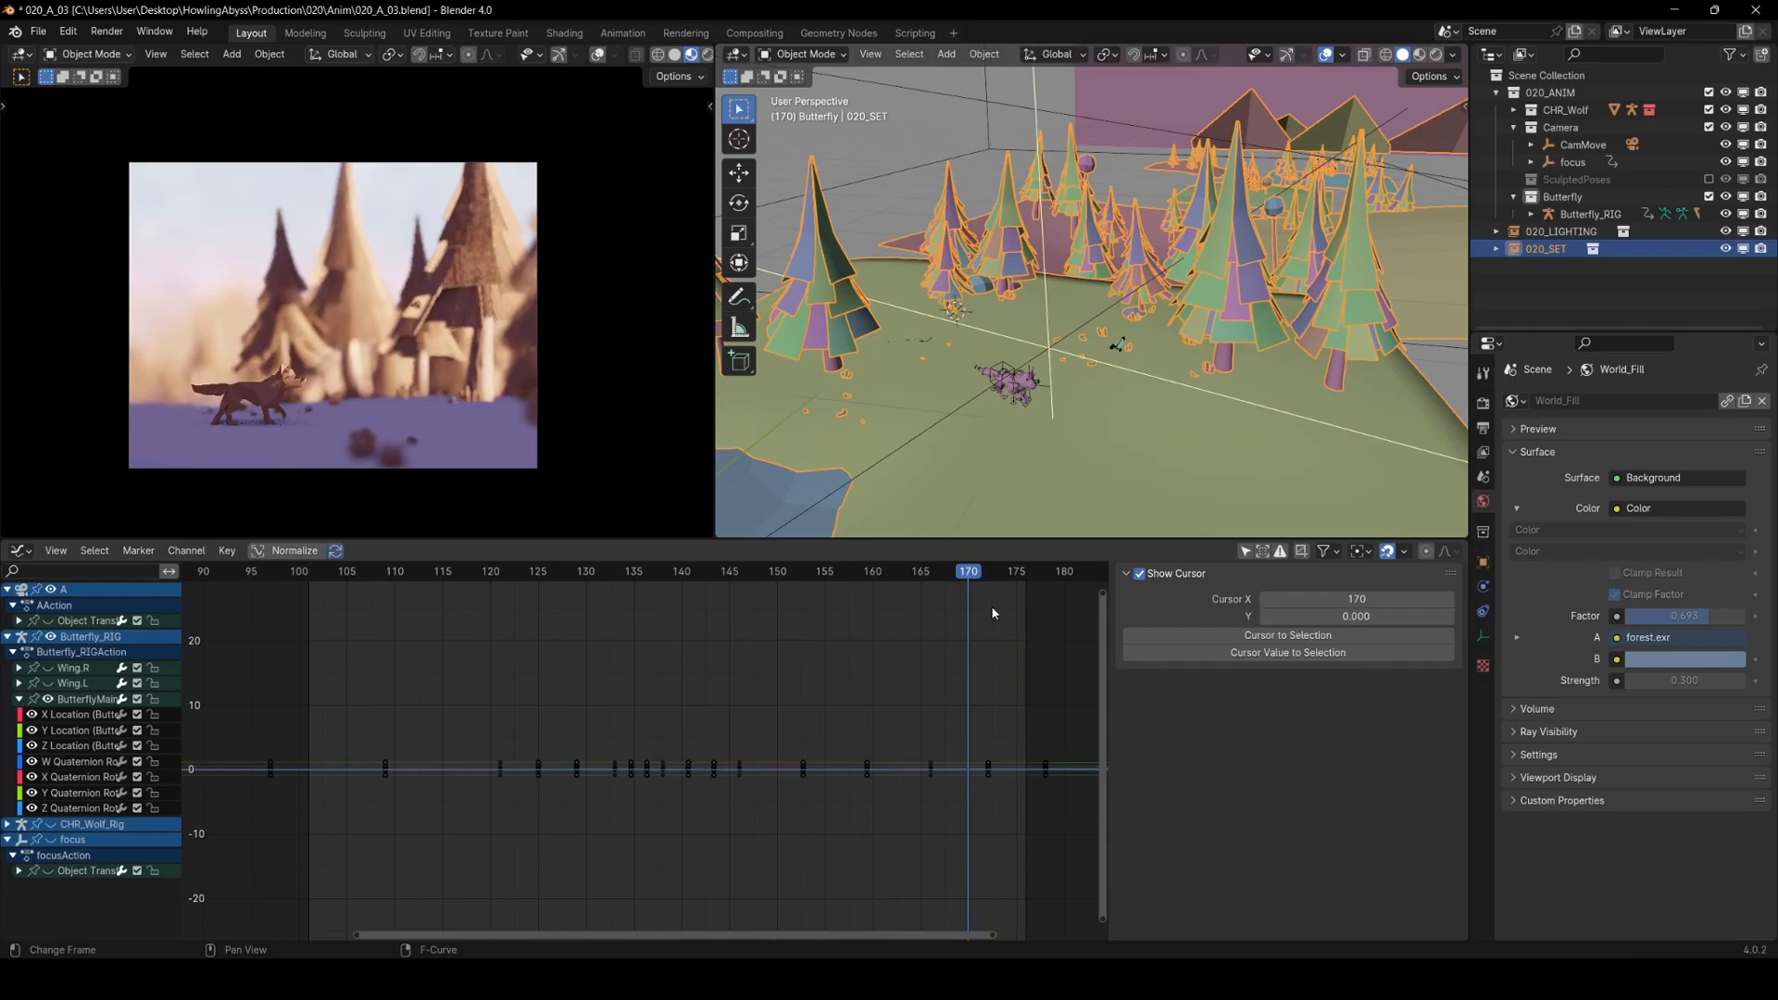
- Scrub through the shot's last frames, then set the current frame back to 170
{"action": "left_click", "coordinate": [997, 570]}
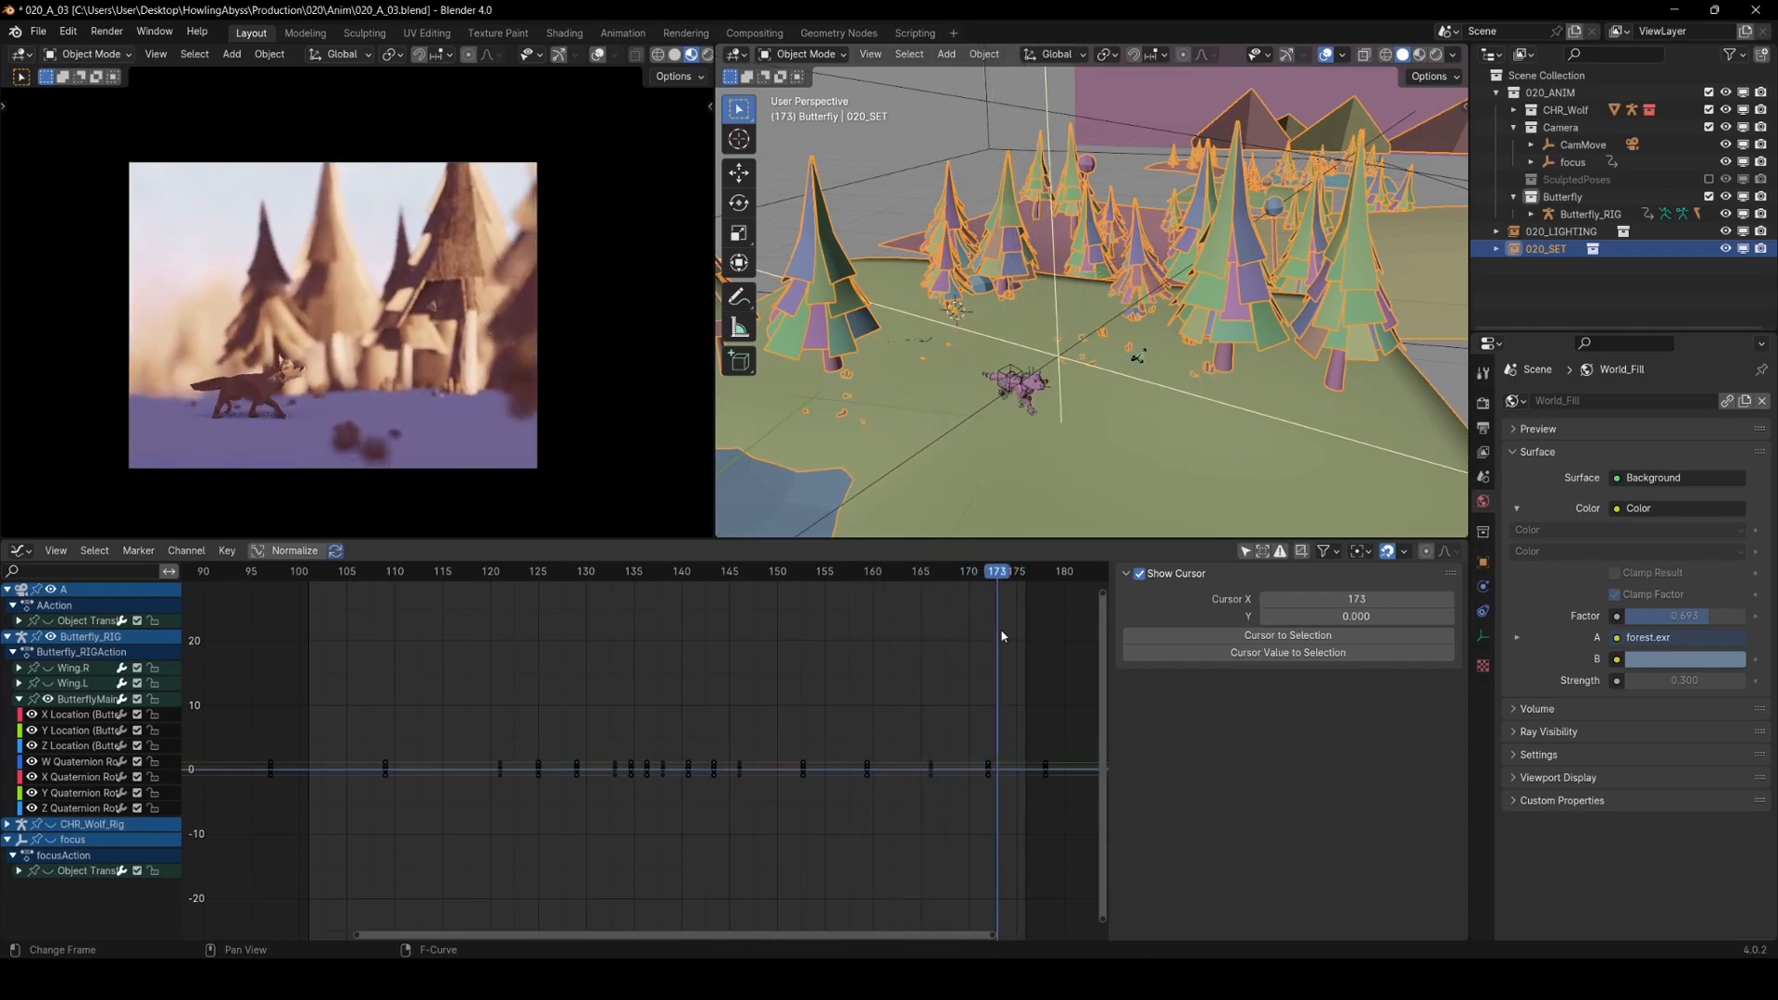
{"action": "left_click_drag", "start_coordinate": [996, 570], "coordinate": [957, 570]}
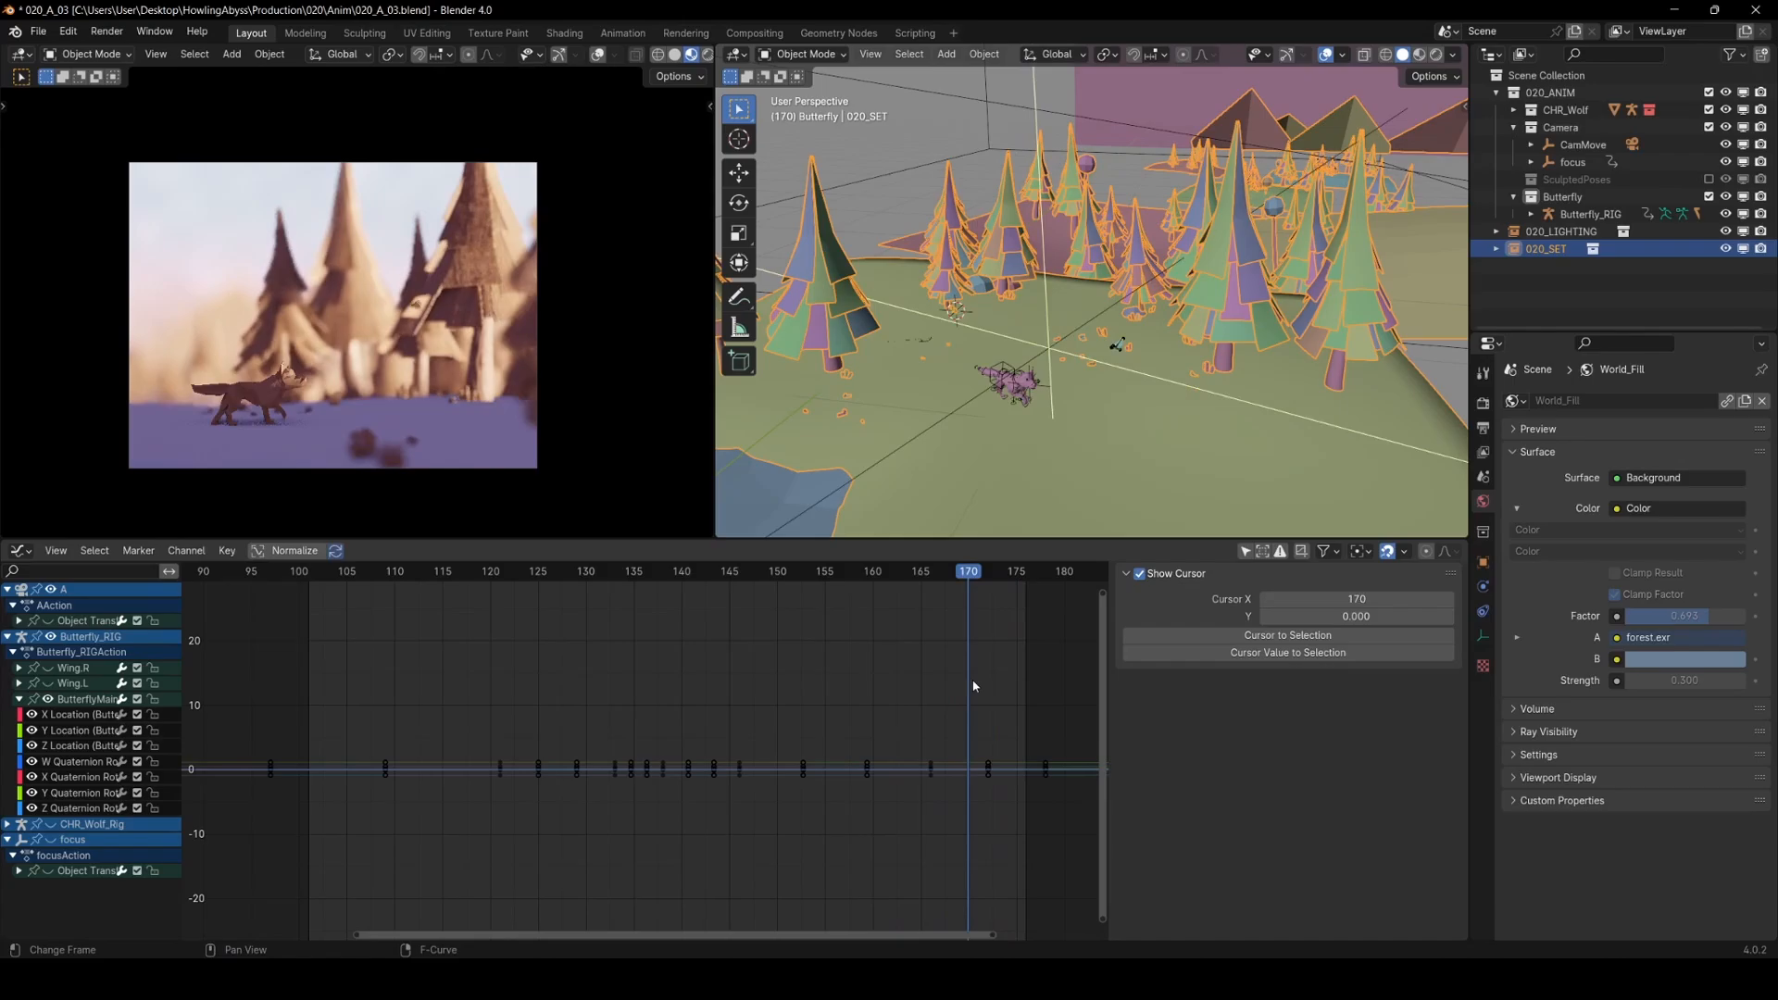
{"action": "left_click", "coordinate": [767, 571]}
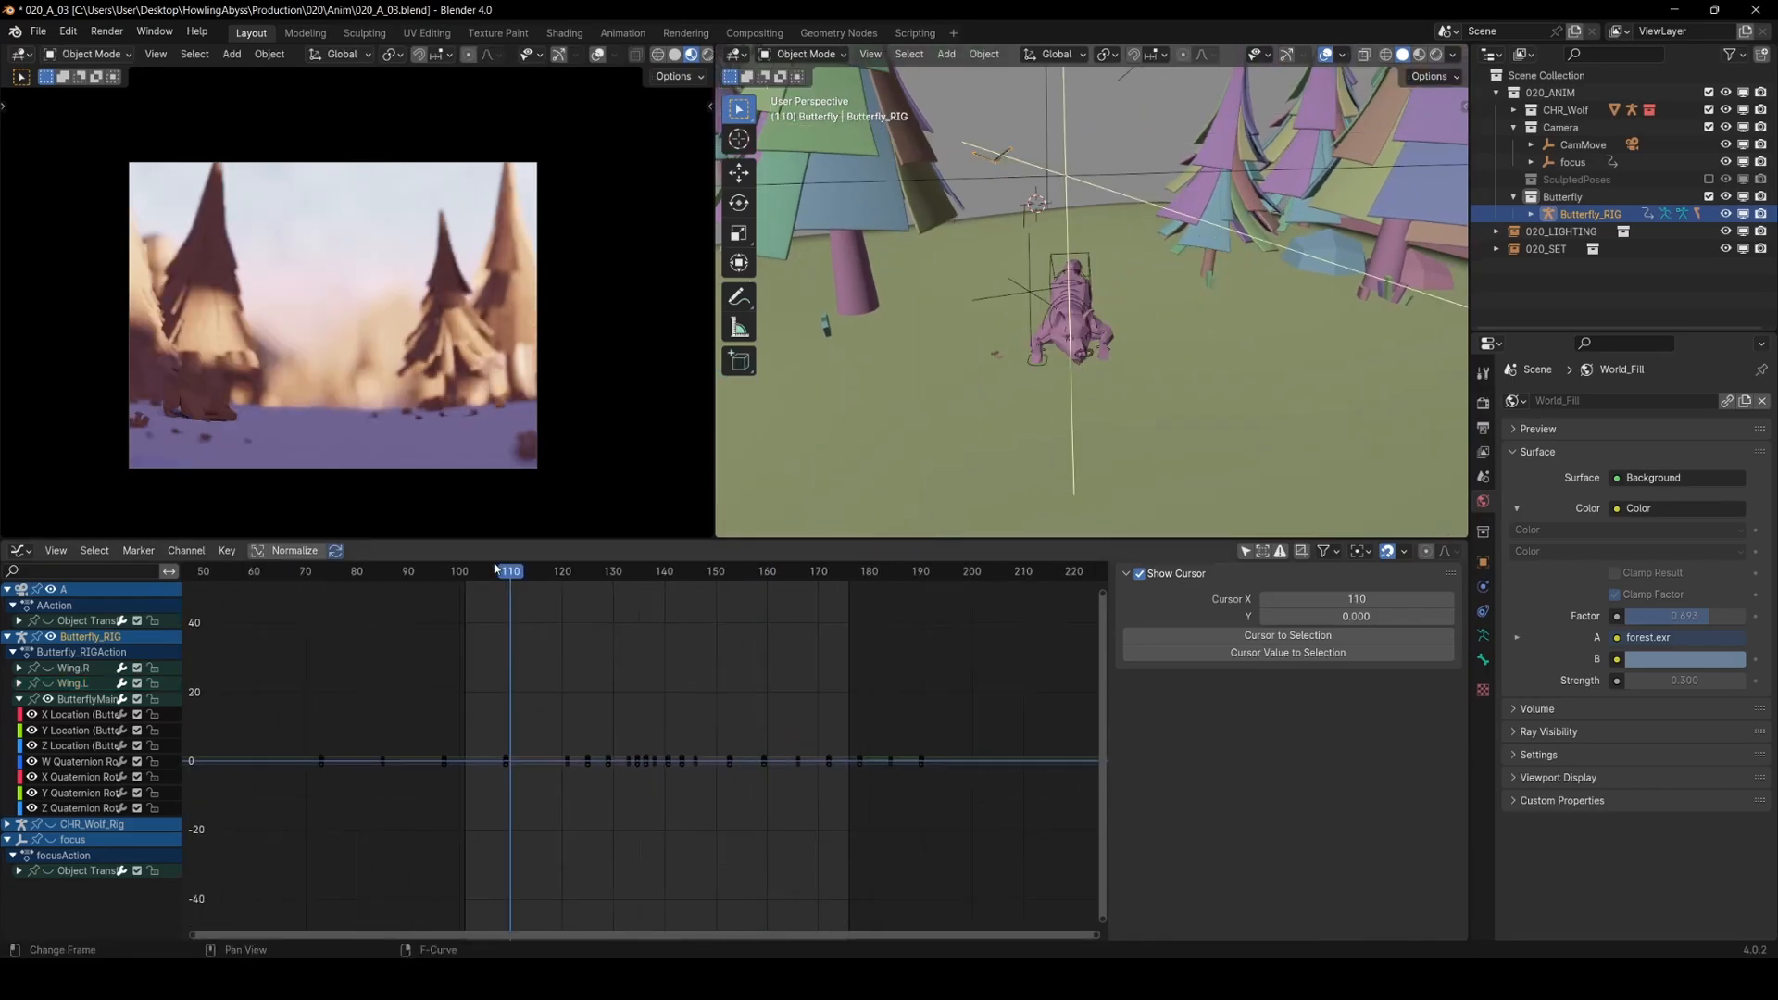
- Scrub back and forth through the butterfly shot's frames, ending around frame 159
{"action": "left_click", "coordinate": [695, 570]}
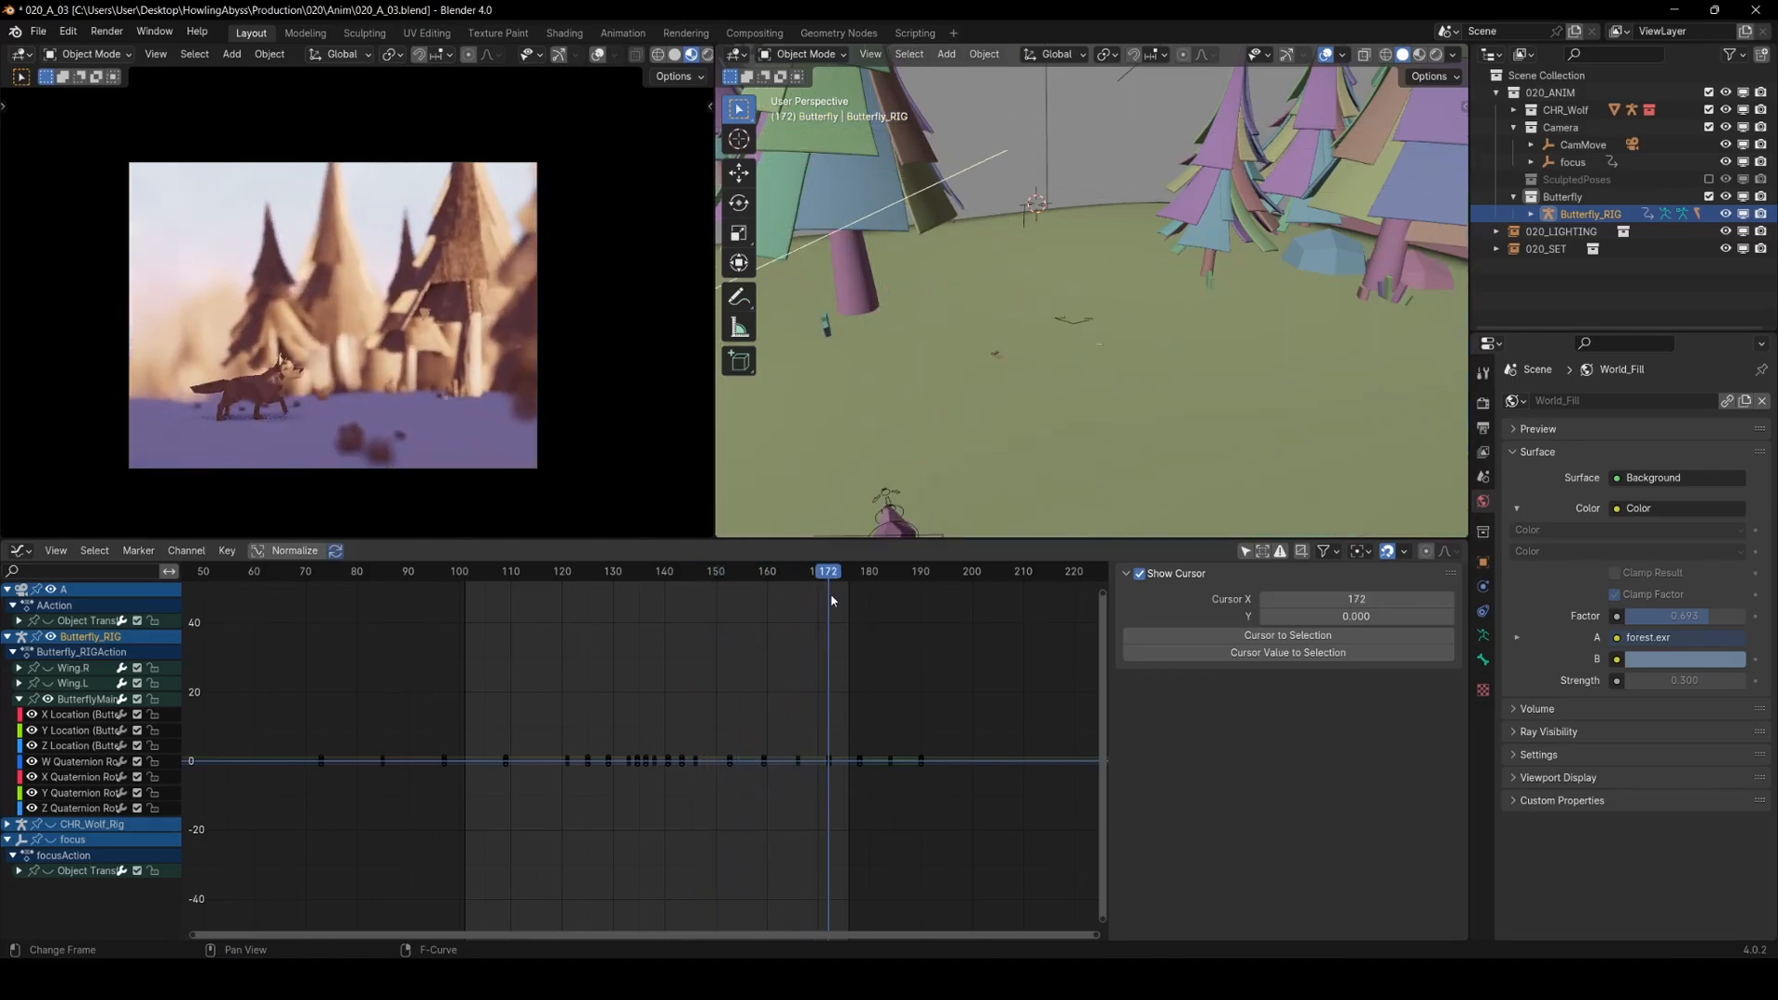
{"action": "left_click_drag", "start_coordinate": [828, 571], "coordinate": [761, 570]}
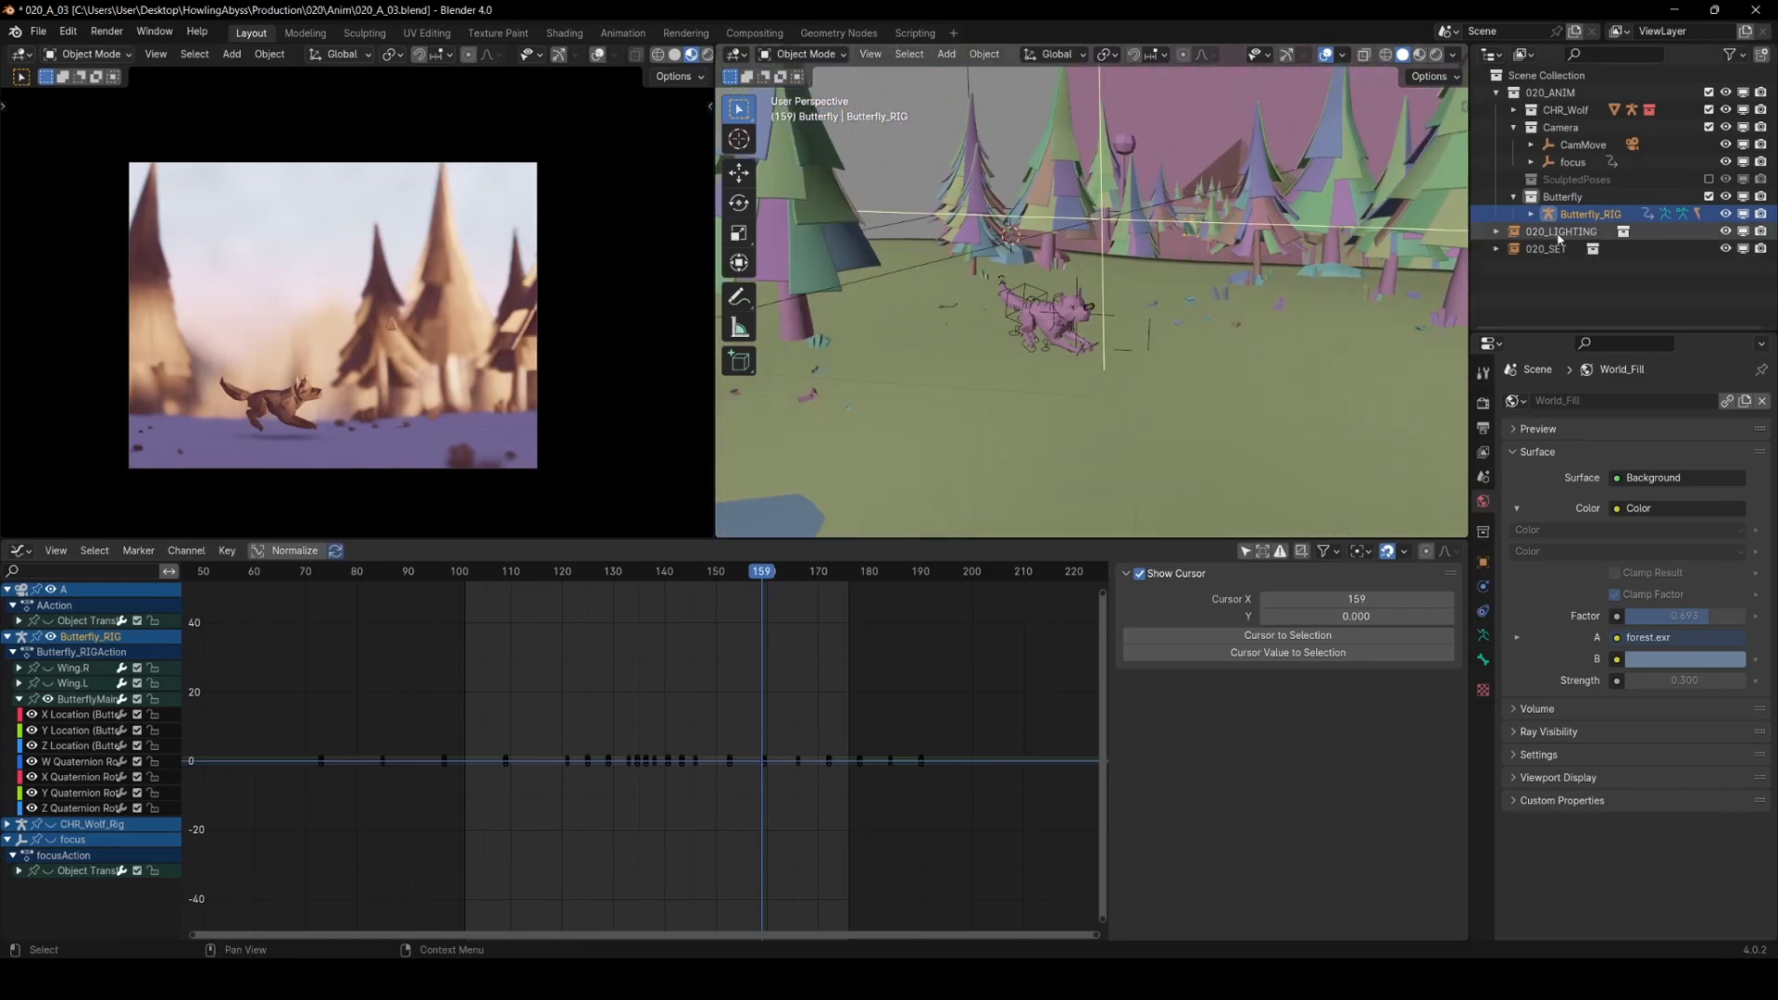
{"action": "left_click_drag", "start_coordinate": [1089, 316], "coordinate": [1123, 396]}
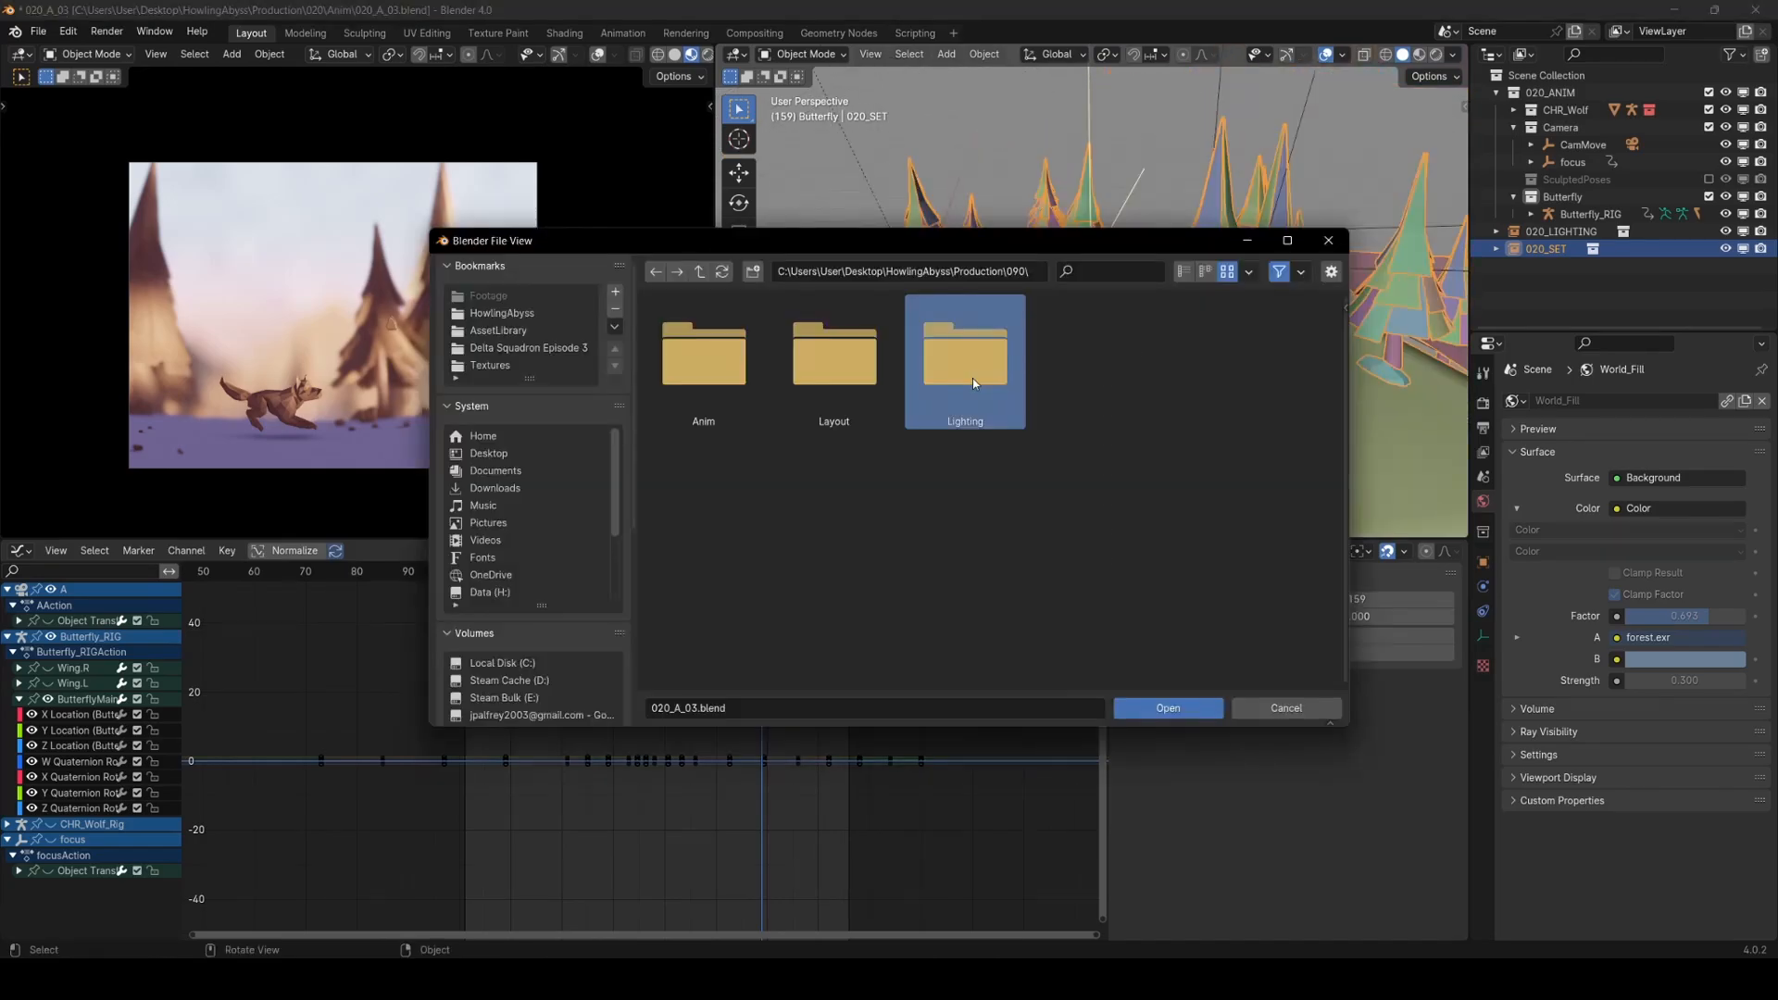
- Open 090_R_01.blend, frame its compositing nodes, and set the view transform to AgX
{"action": "left_click", "coordinate": [1165, 707]}
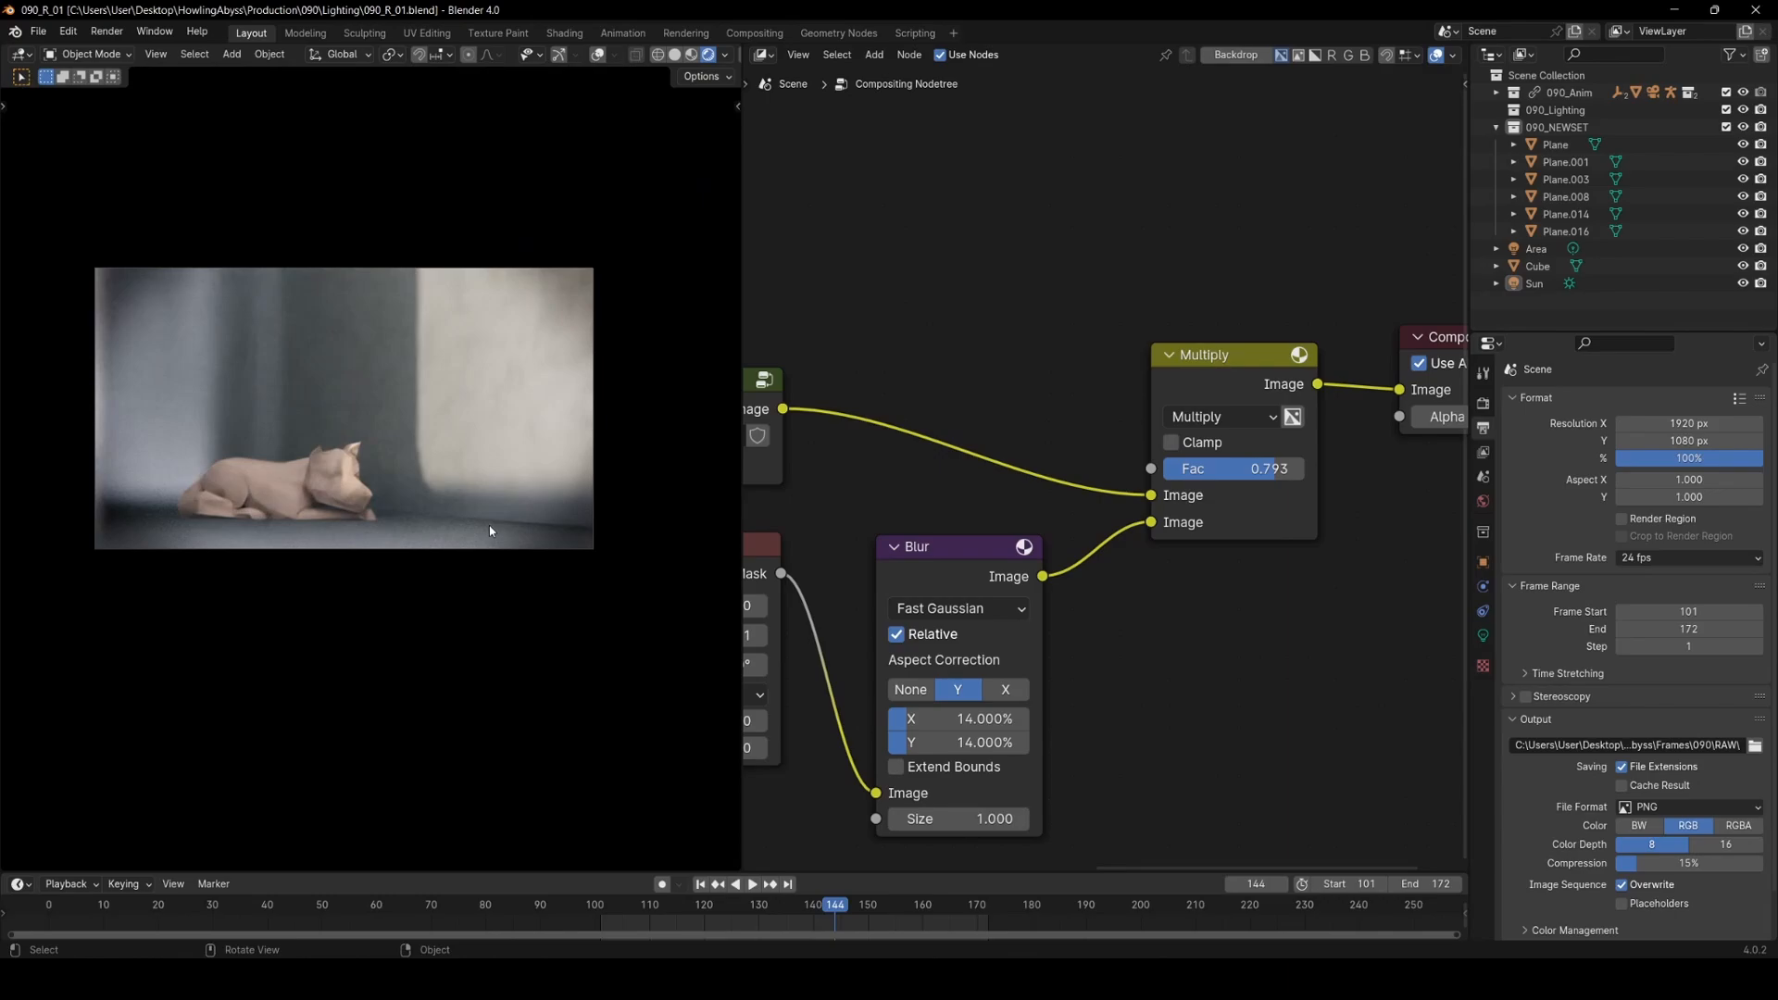
{"action": "mouse_move", "coordinate": [133, 413]}
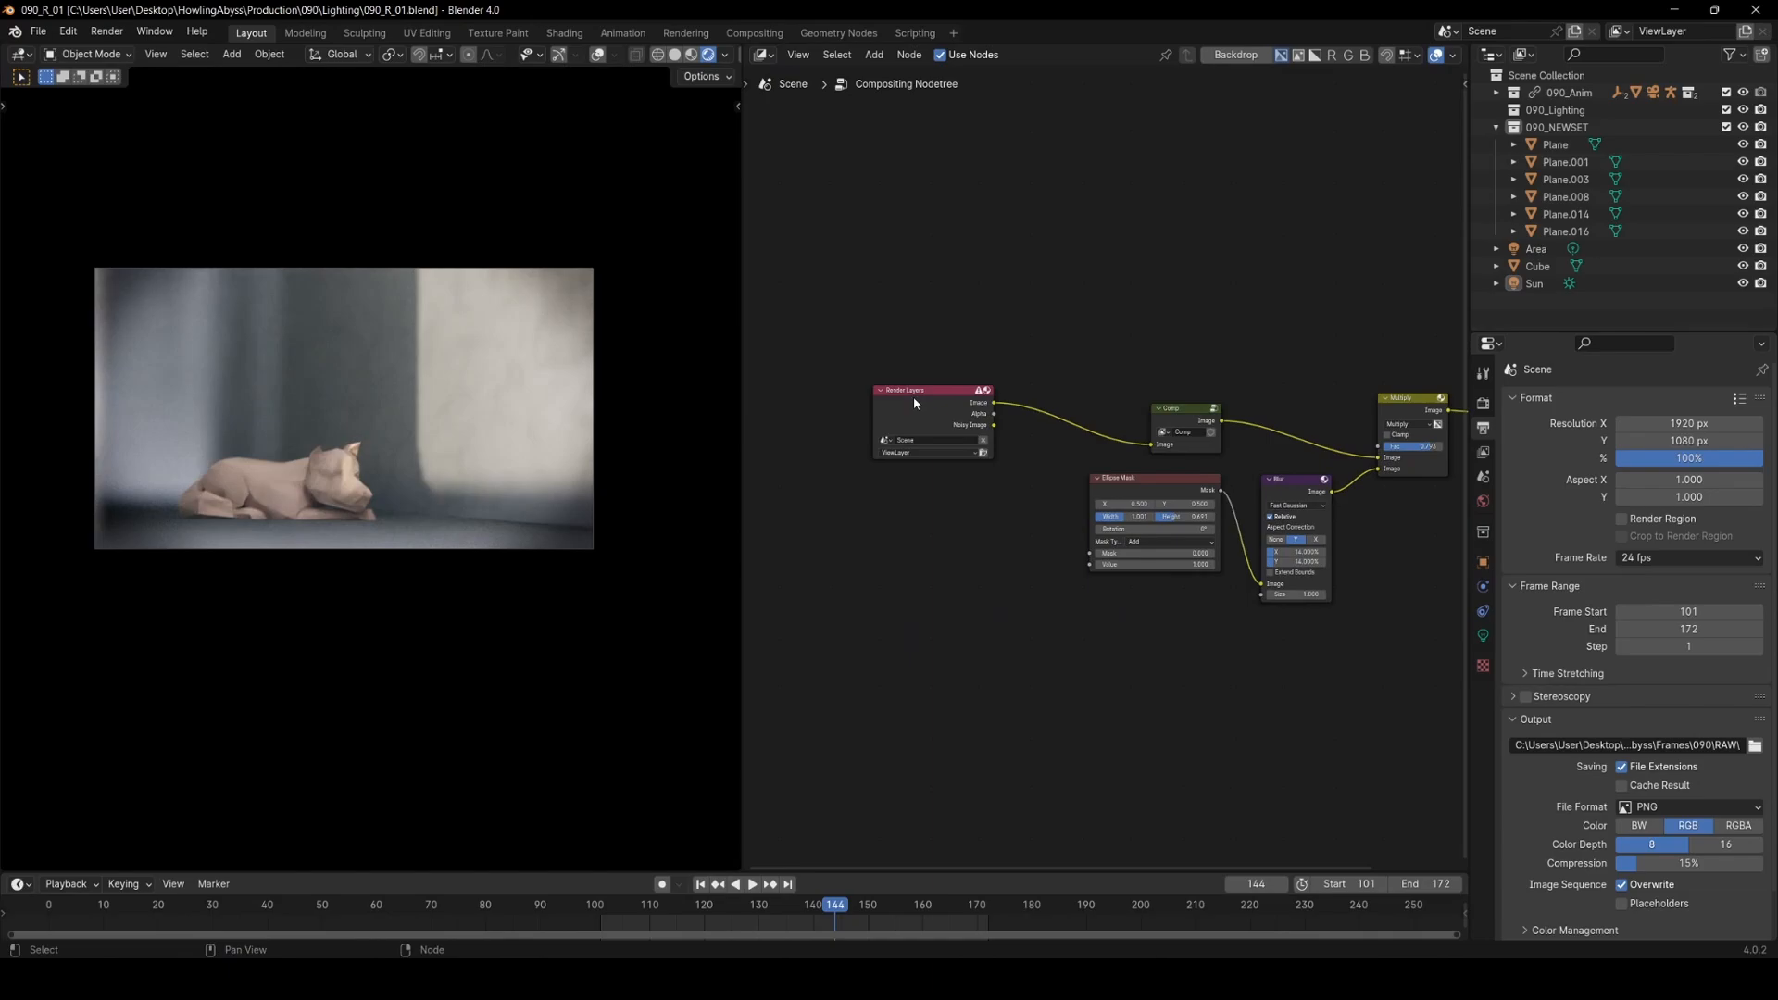
{"action": "left_click_drag", "start_coordinate": [913, 391], "coordinate": [1042, 394]}
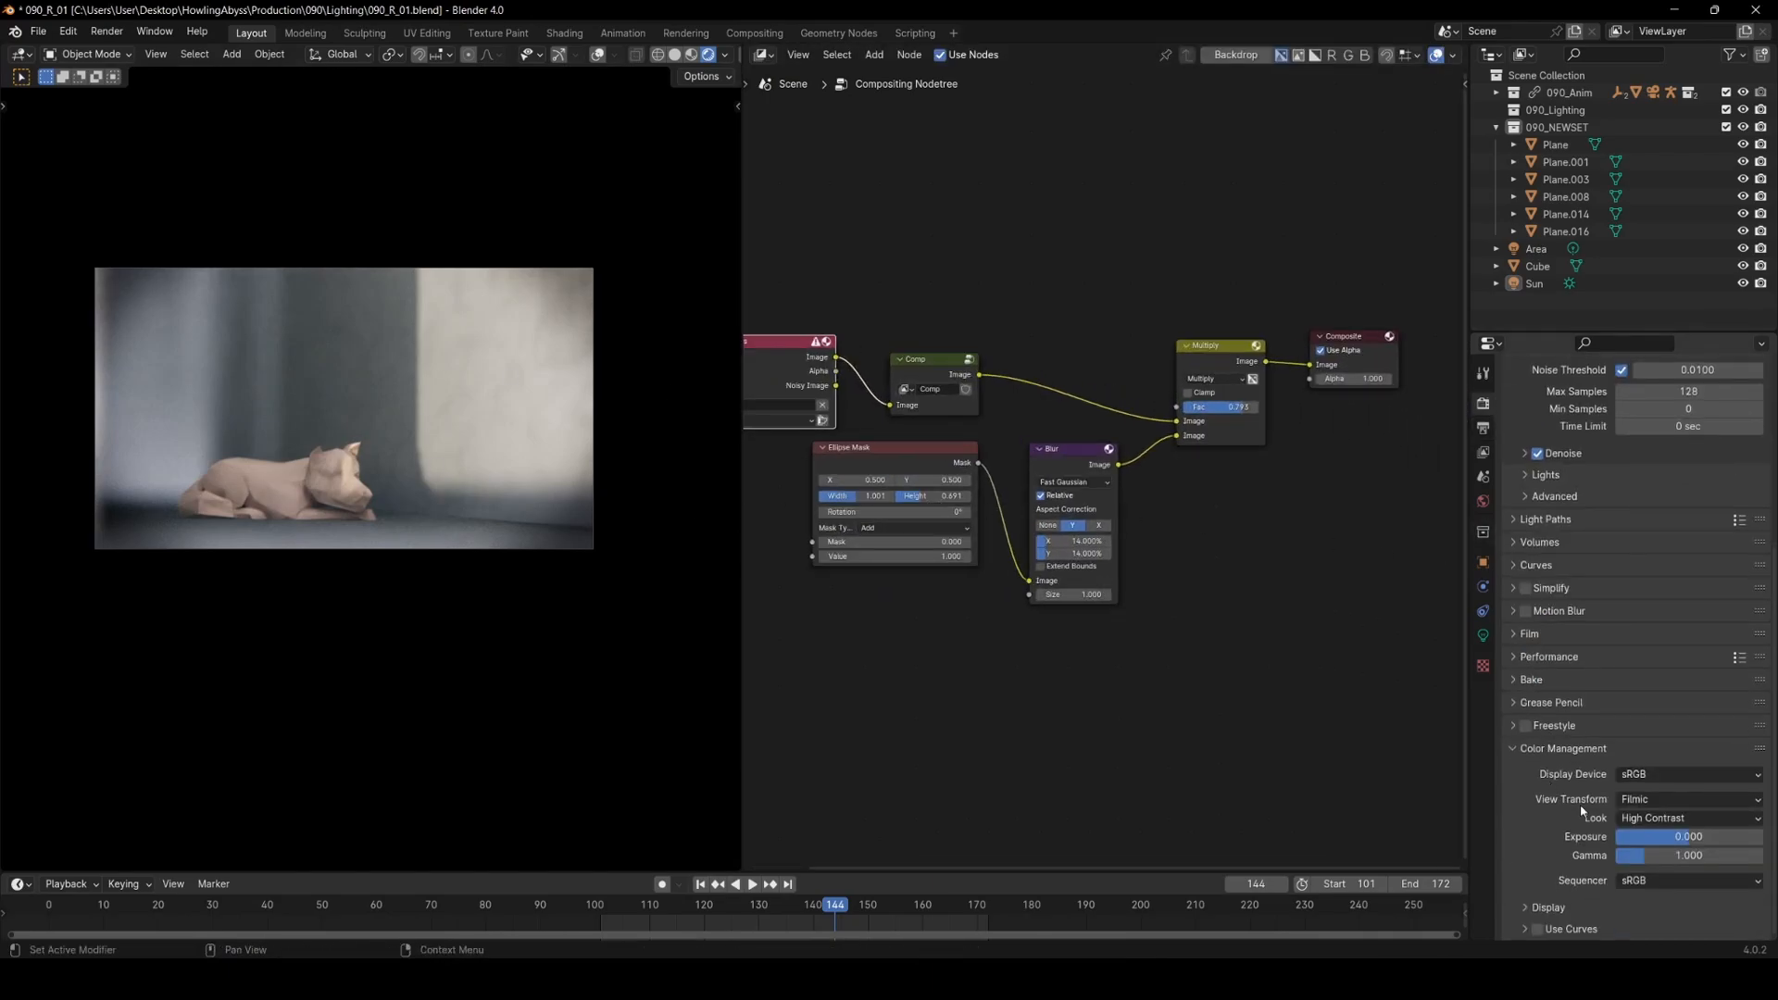
{"action": "left_click", "coordinate": [1689, 798]}
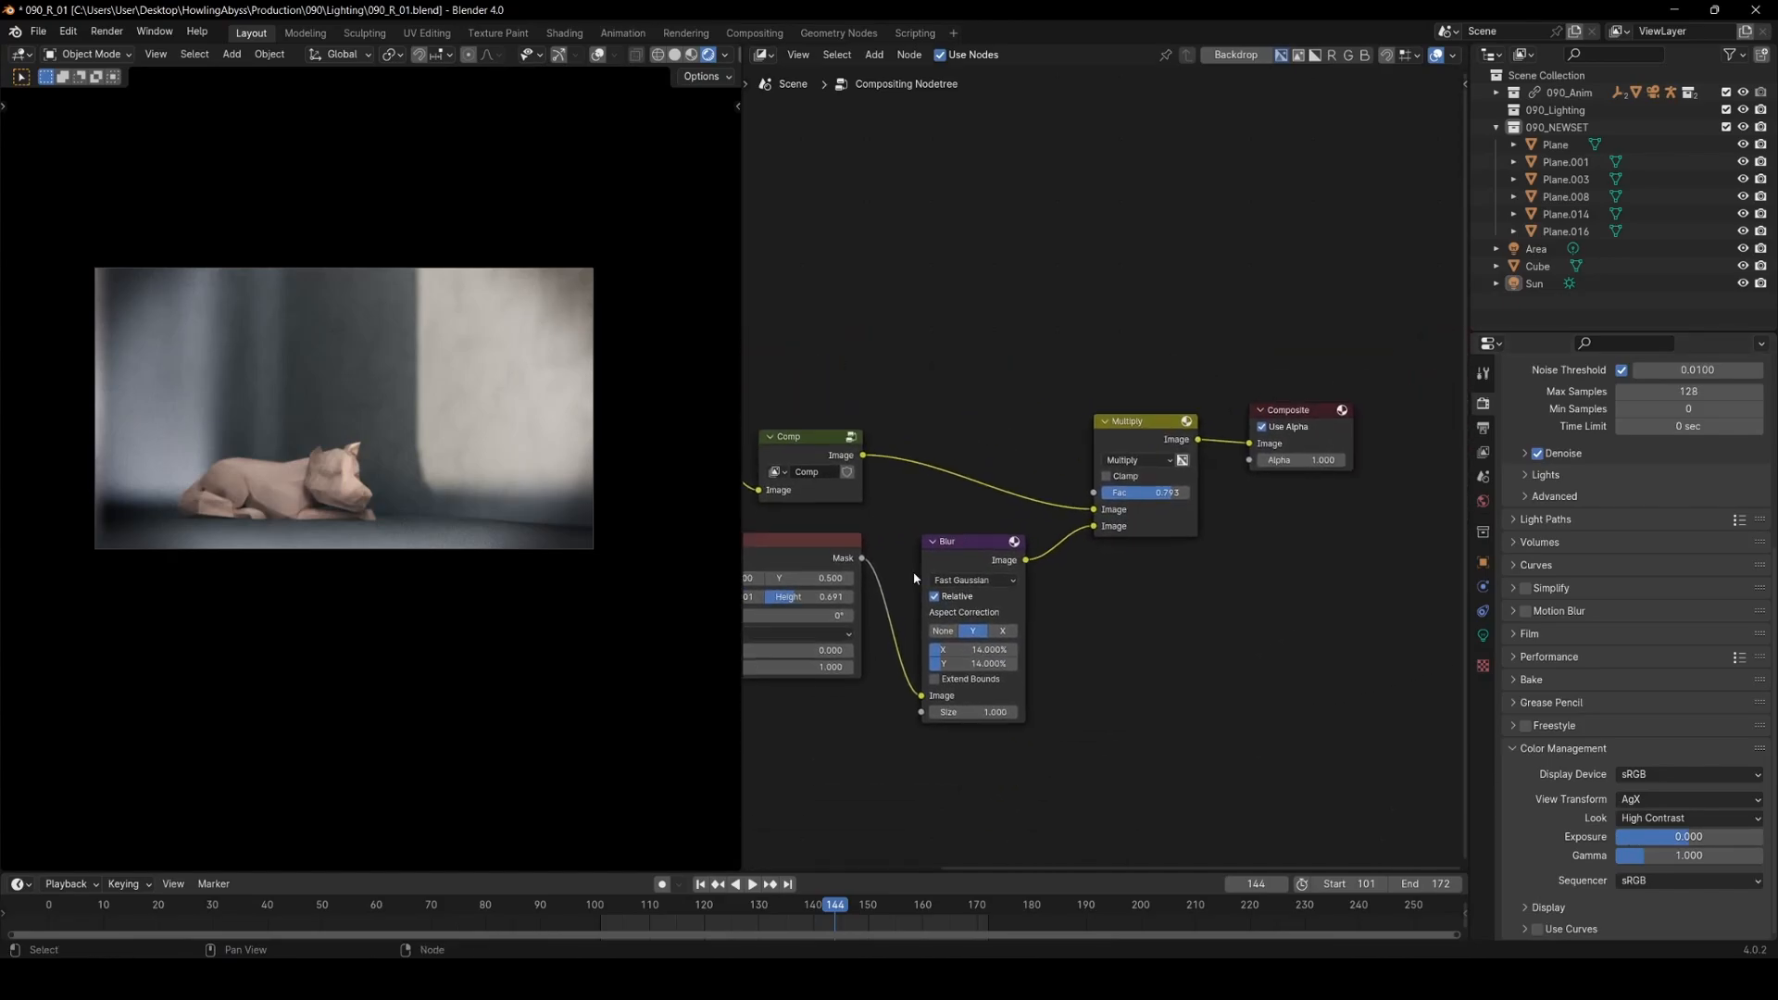
- Replace the compositing node tree with the 3D Viewport scene
{"action": "left_click", "coordinate": [761, 53]}
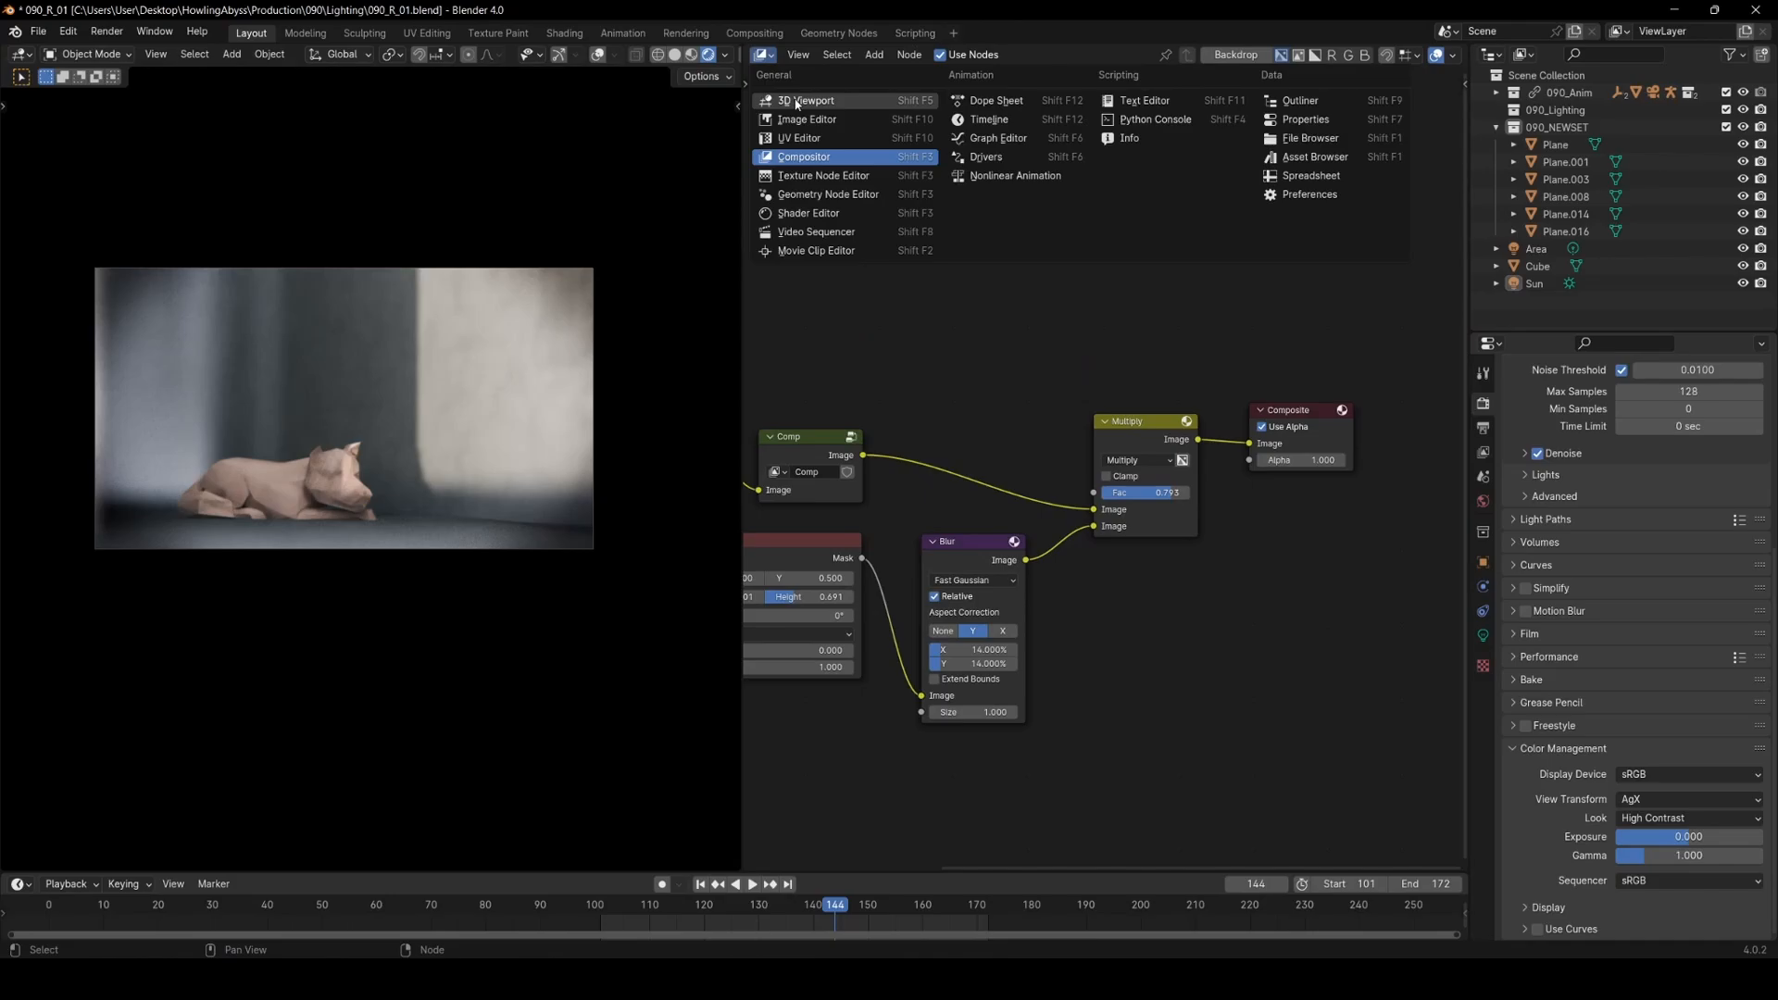
{"action": "left_click", "coordinate": [808, 100]}
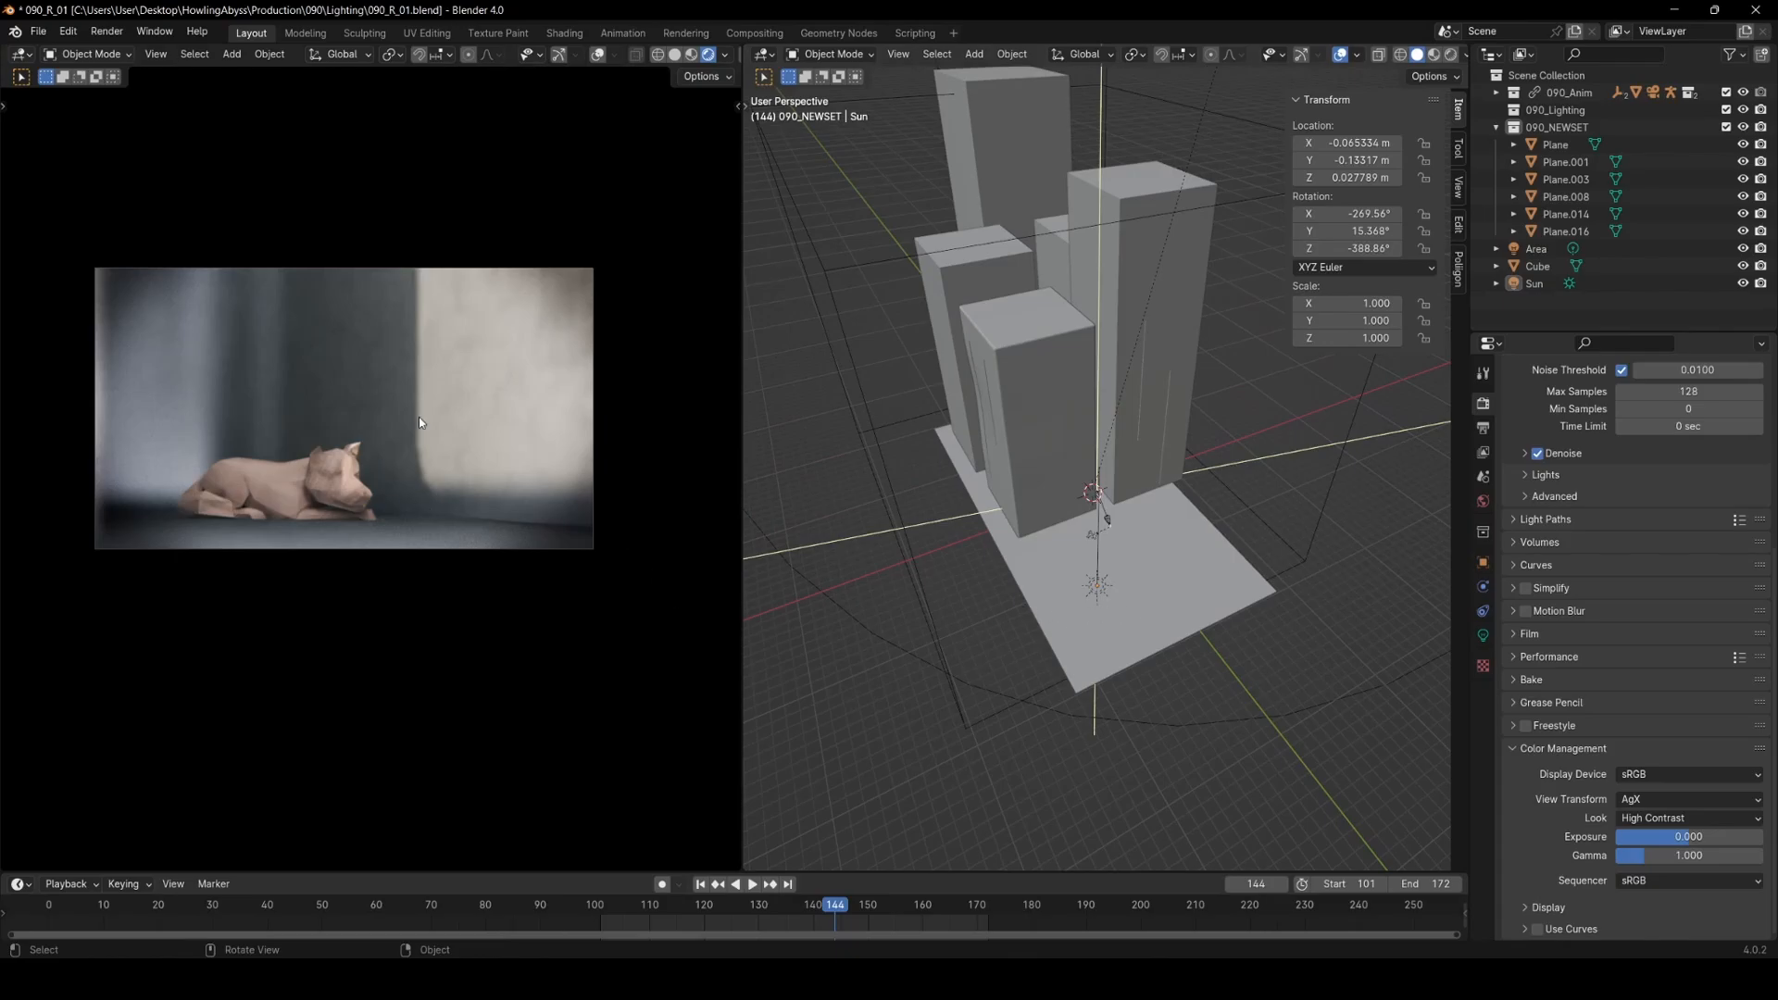
{"action": "mouse_move", "coordinate": [525, 541]}
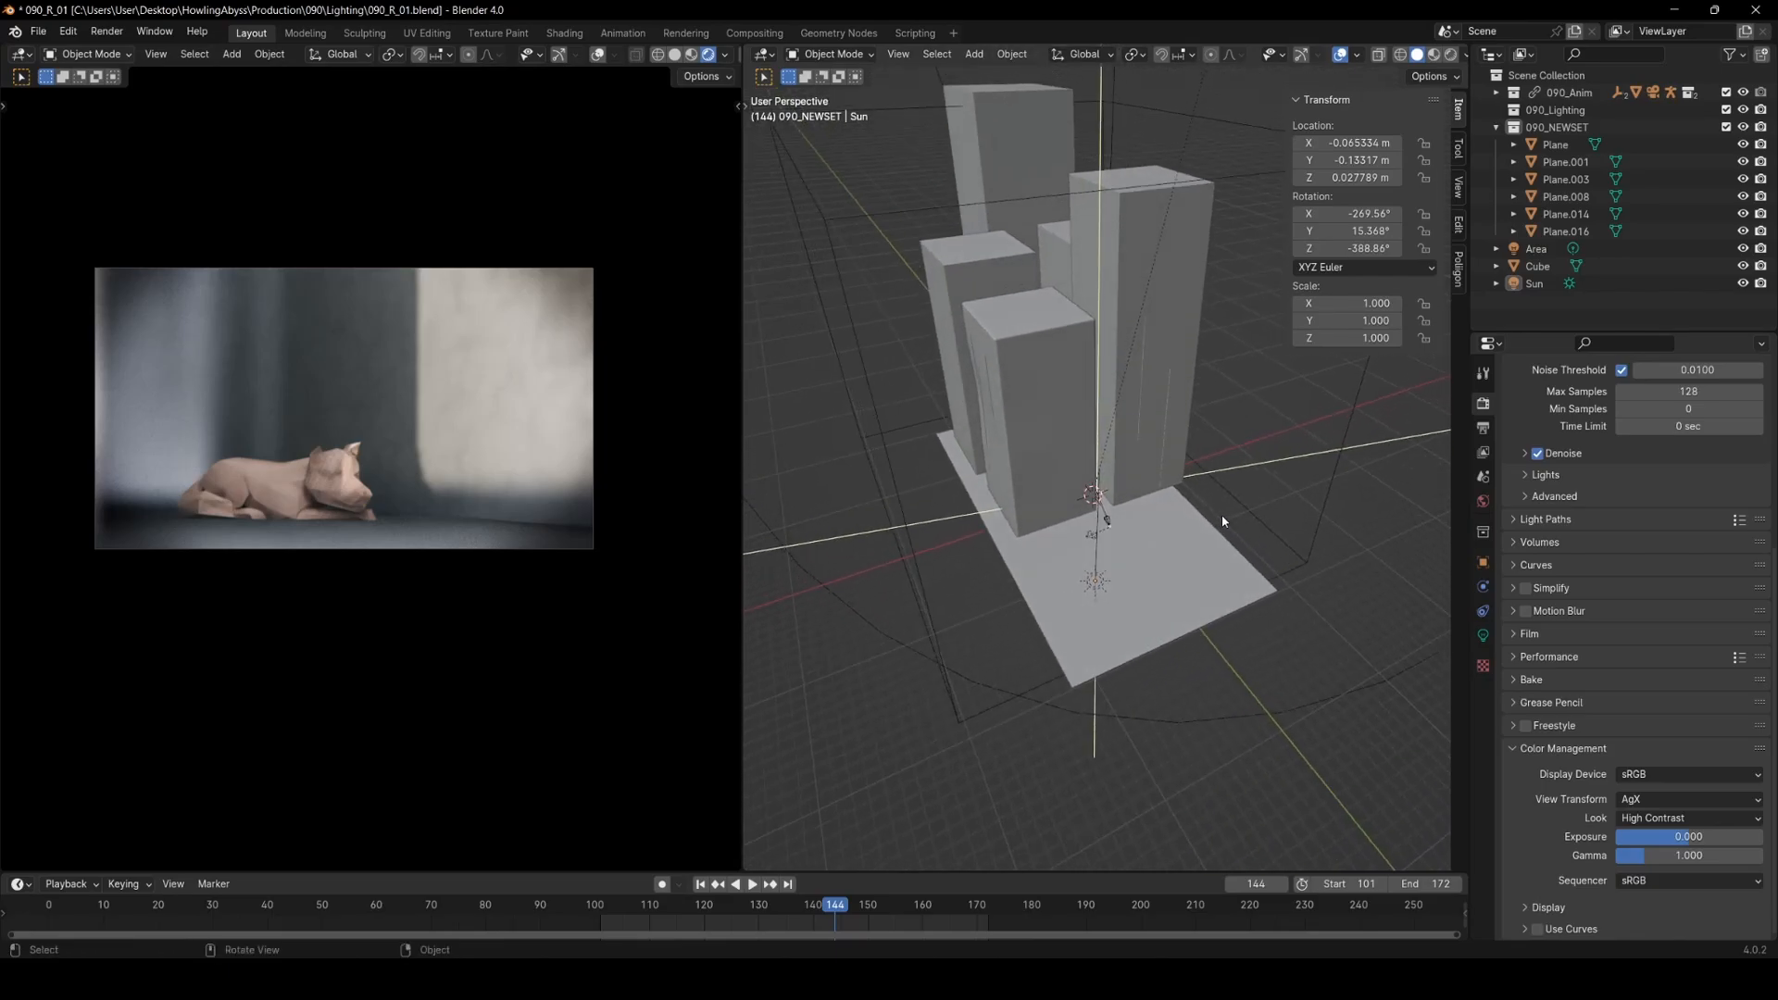
- Zoom out over the shot 090 set and inspect its area light and sun light
{"action": "left_click_drag", "start_coordinate": [1223, 523], "coordinate": [1165, 569]}
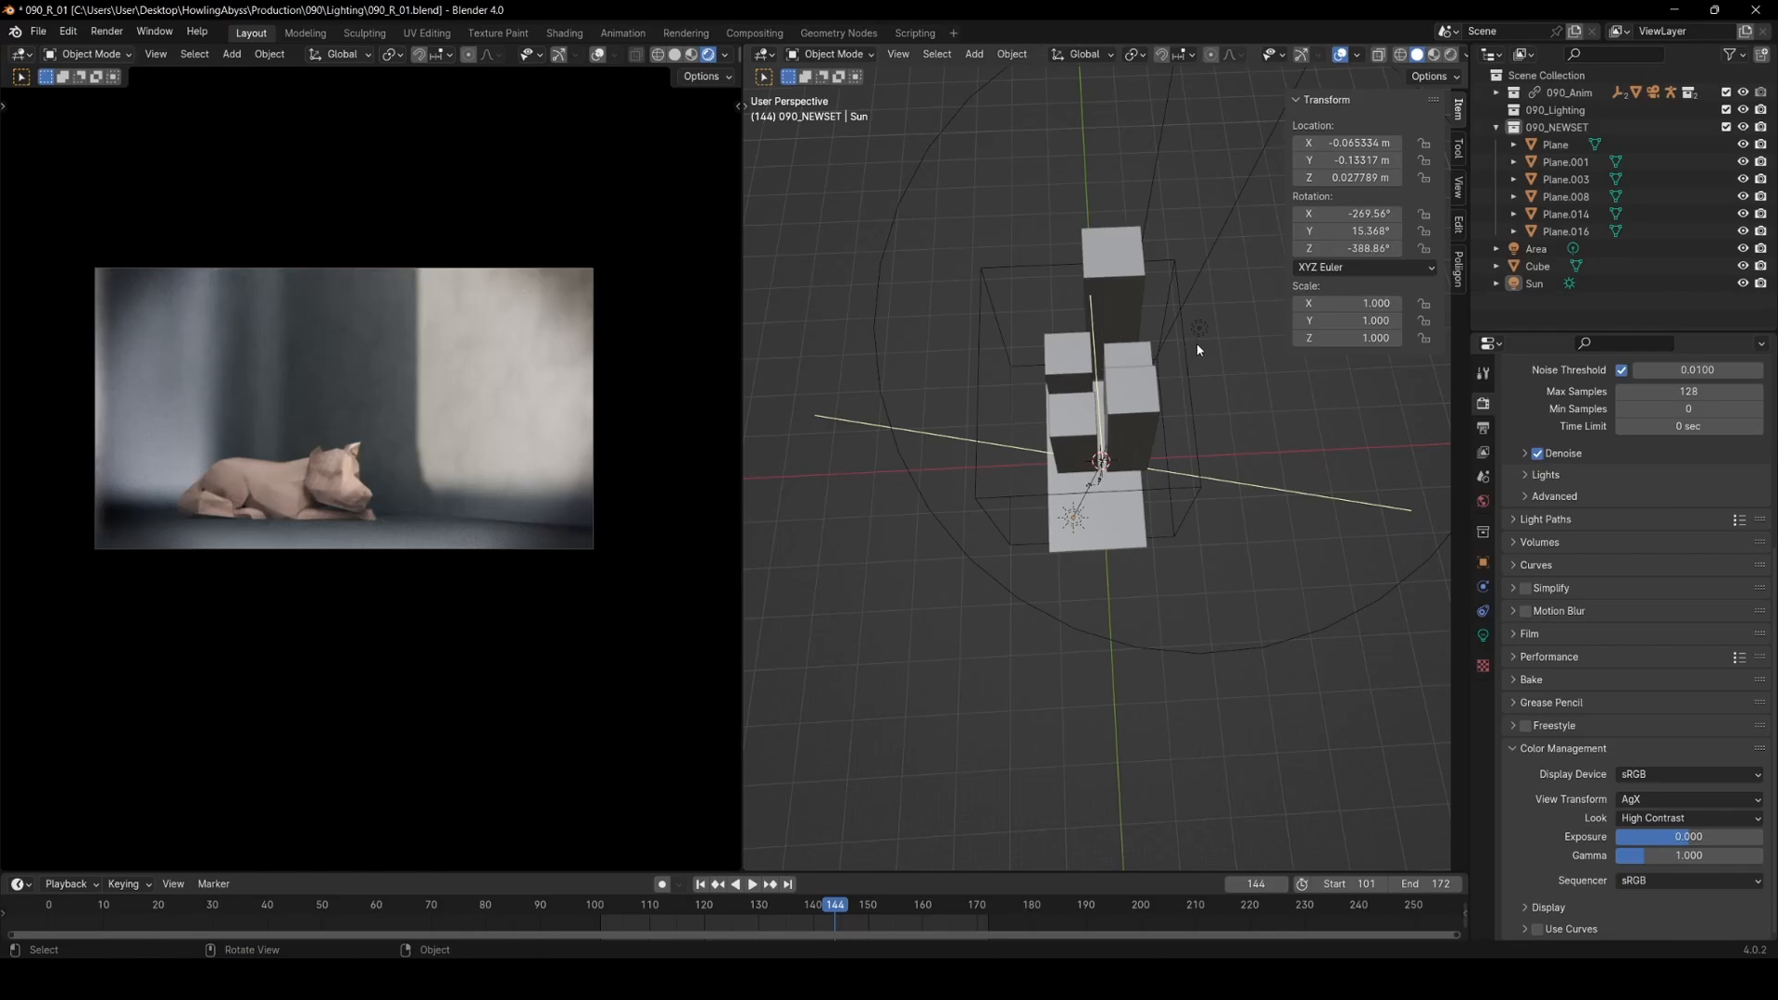
{"action": "left_click", "coordinate": [1536, 248]}
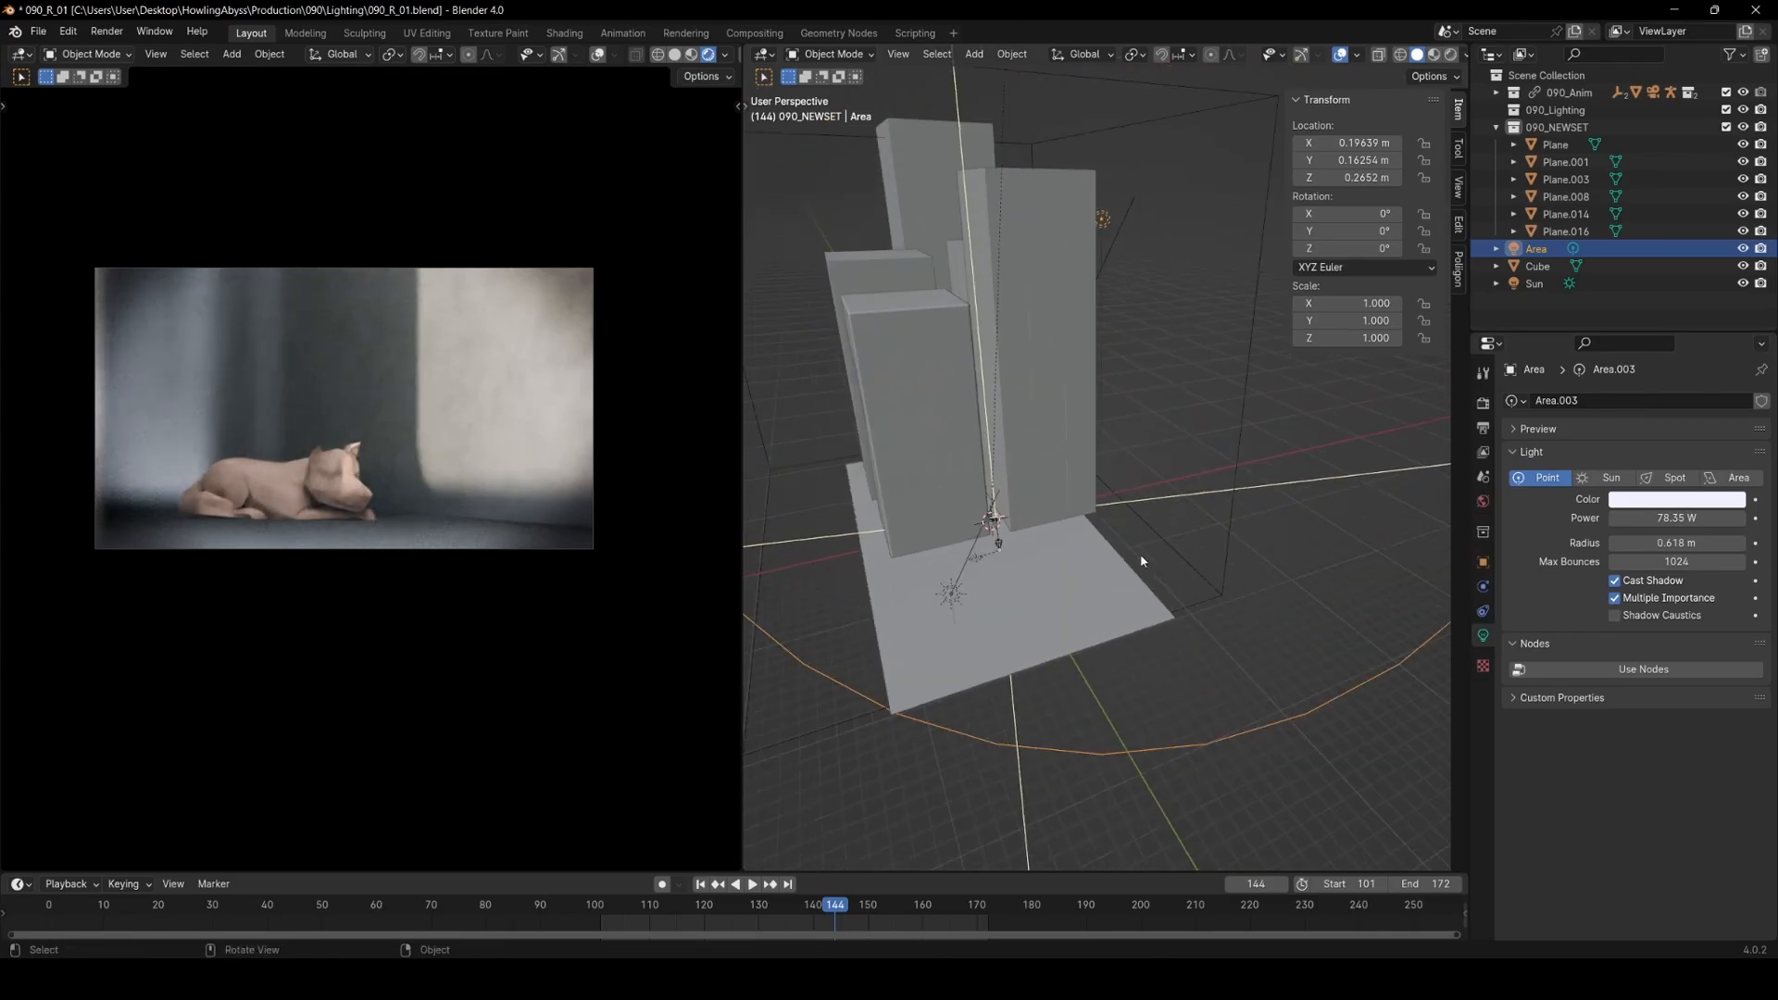
{"action": "mouse_move", "coordinate": [1057, 630]}
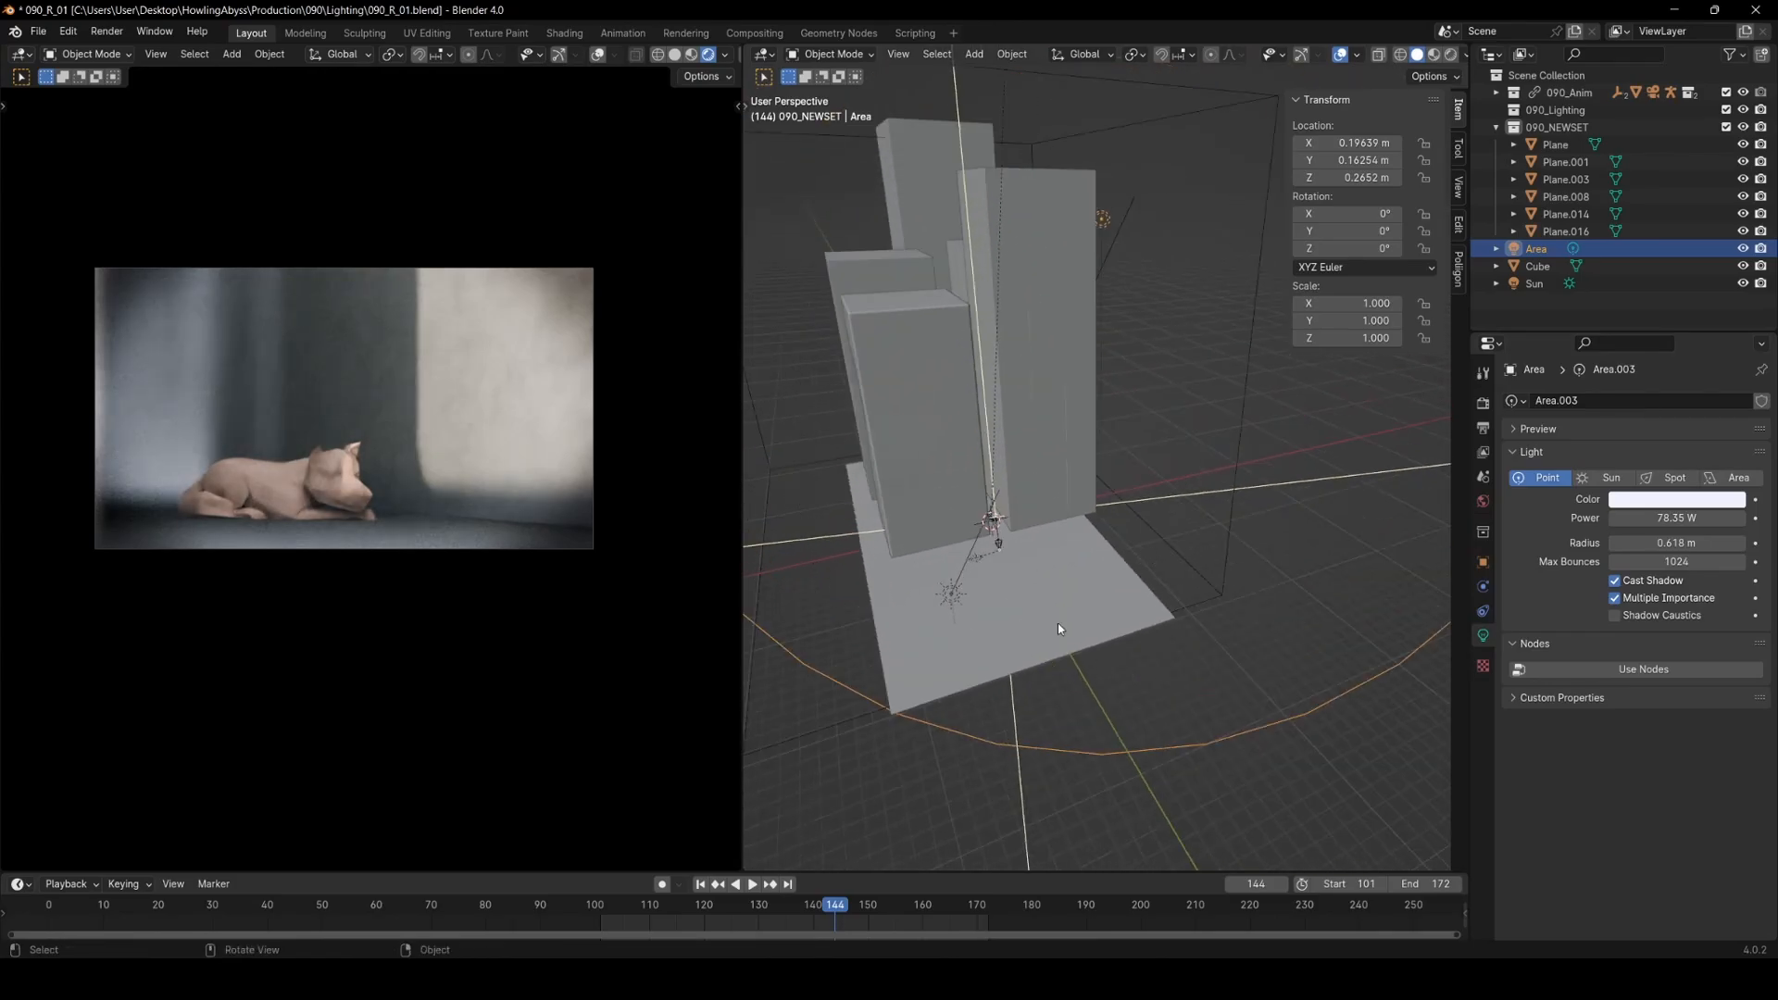
{"action": "left_click", "coordinate": [1534, 283]}
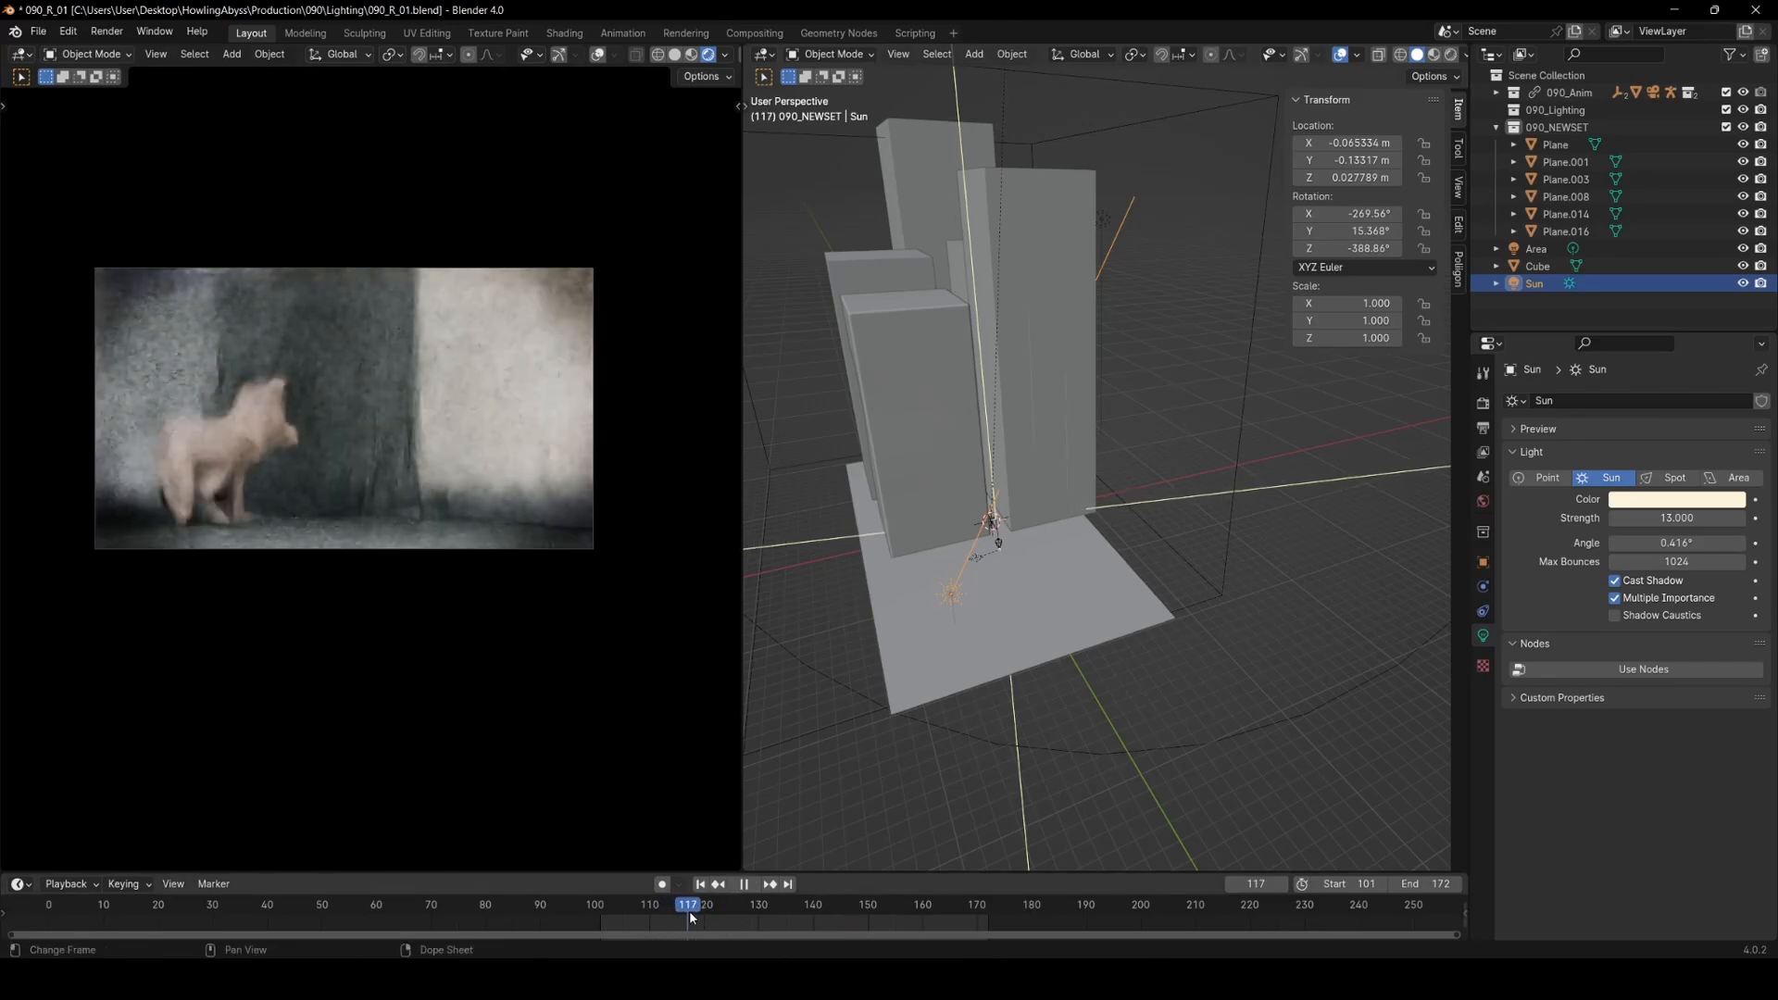
- Scrub through the shot's frames to preview the wolf standing, then lying down
{"action": "left_click", "coordinate": [718, 904]}
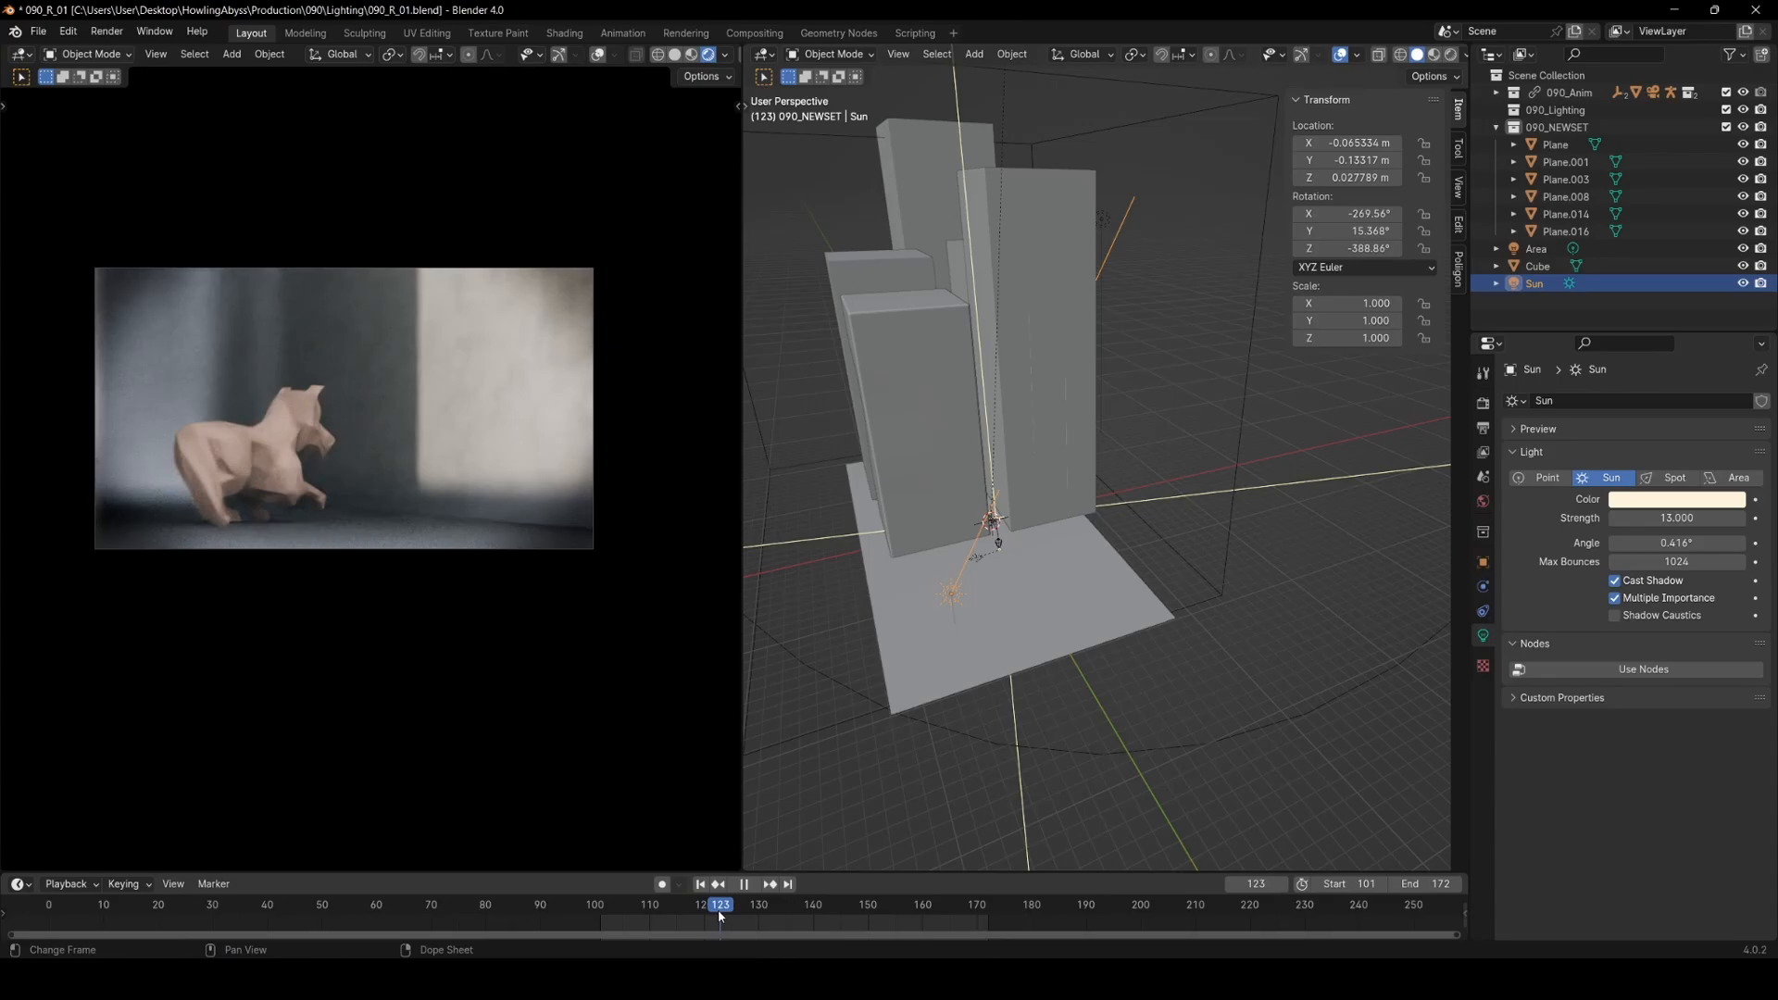
{"action": "left_click", "coordinate": [800, 906]}
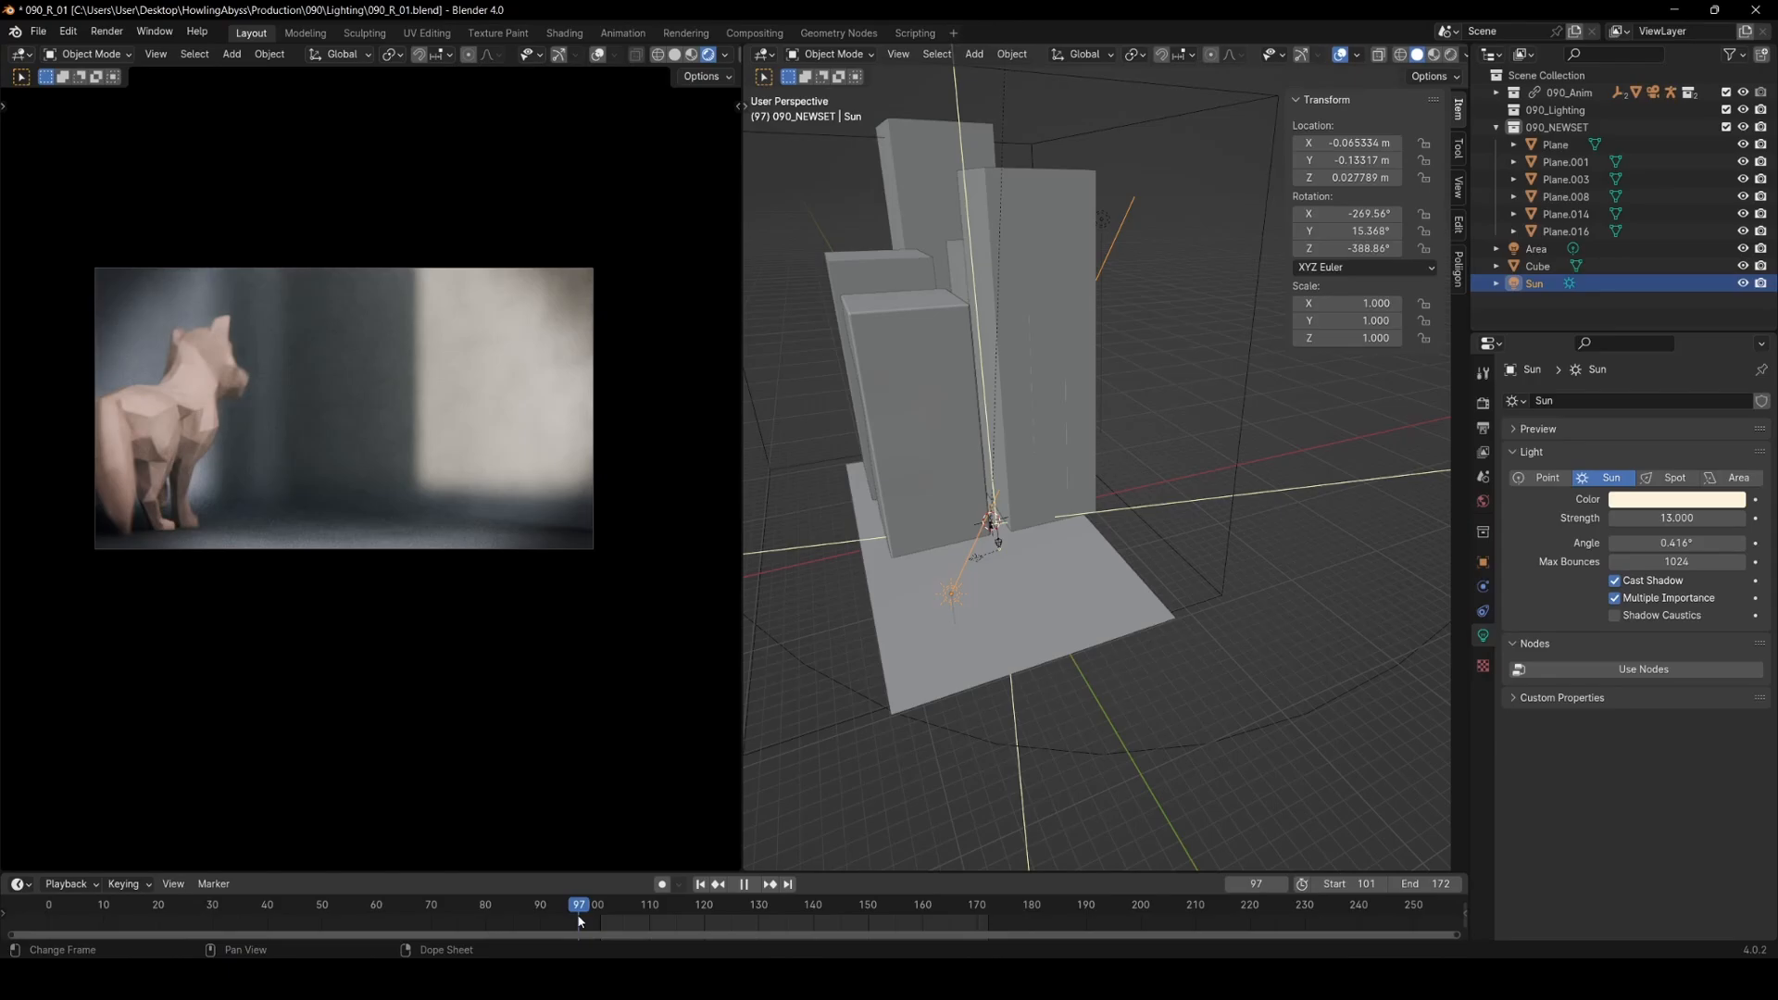
{"action": "left_click", "coordinate": [767, 904]}
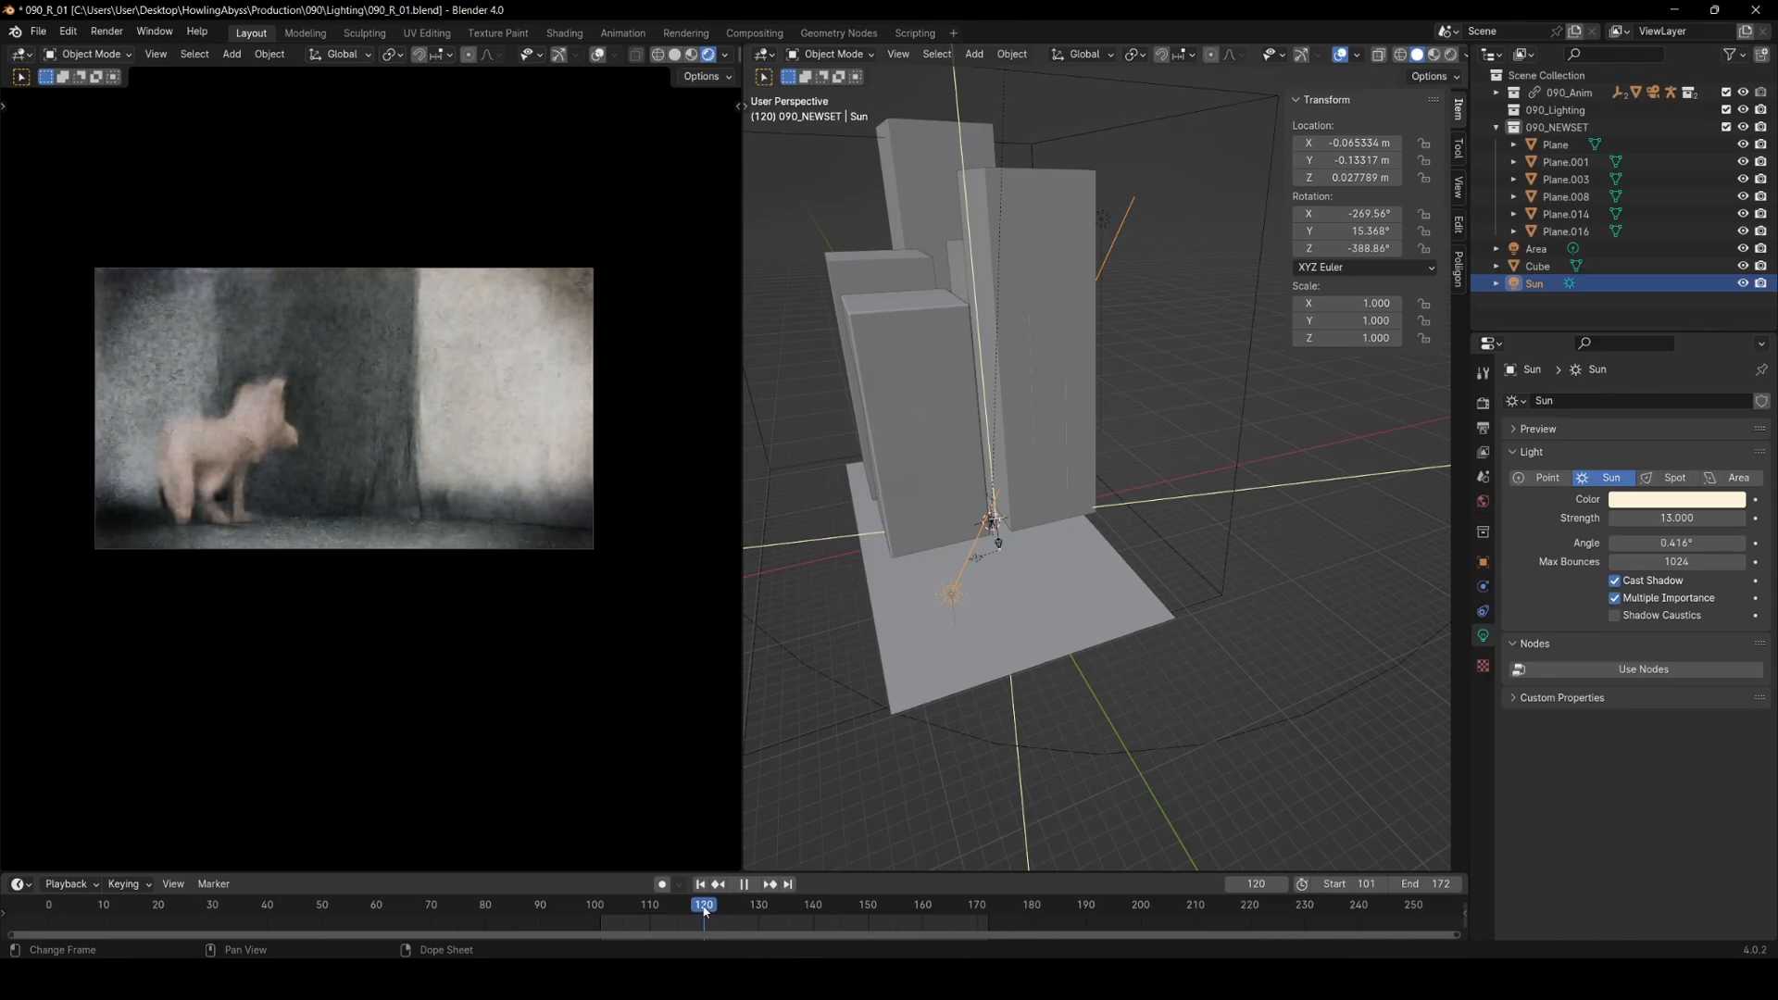
{"action": "left_click", "coordinate": [744, 884]}
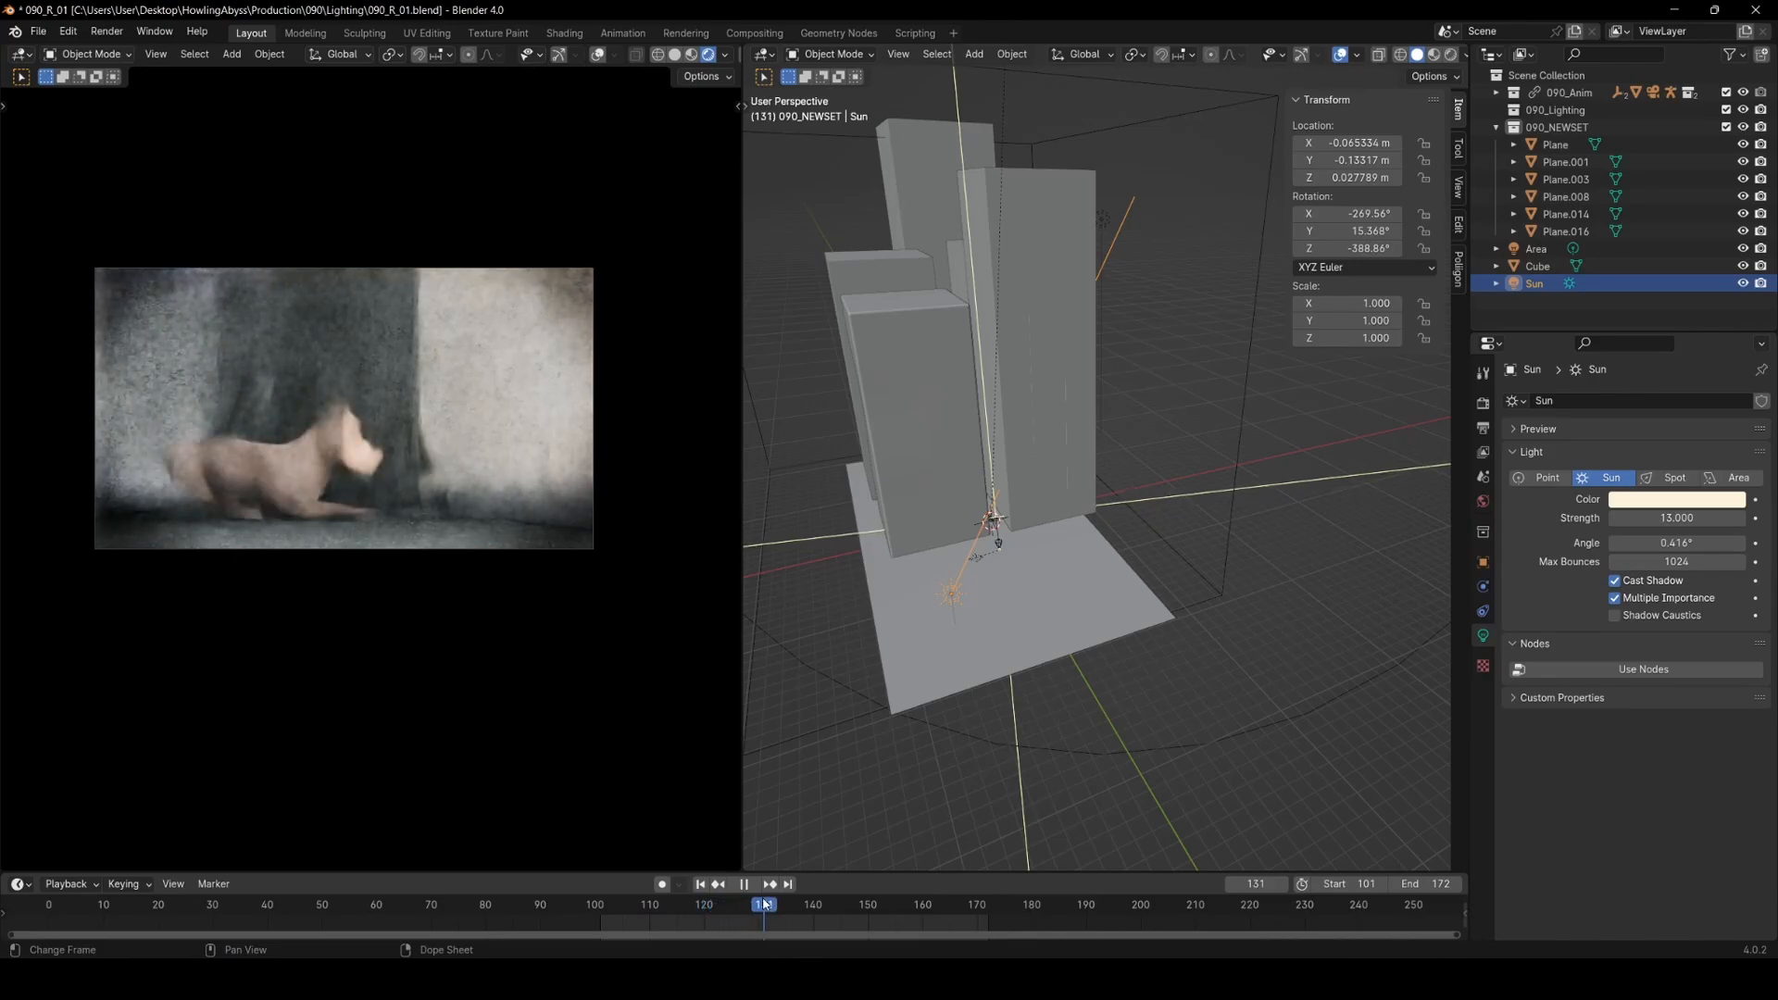
{"action": "left_click_drag", "start_coordinate": [763, 904], "coordinate": [861, 904]}
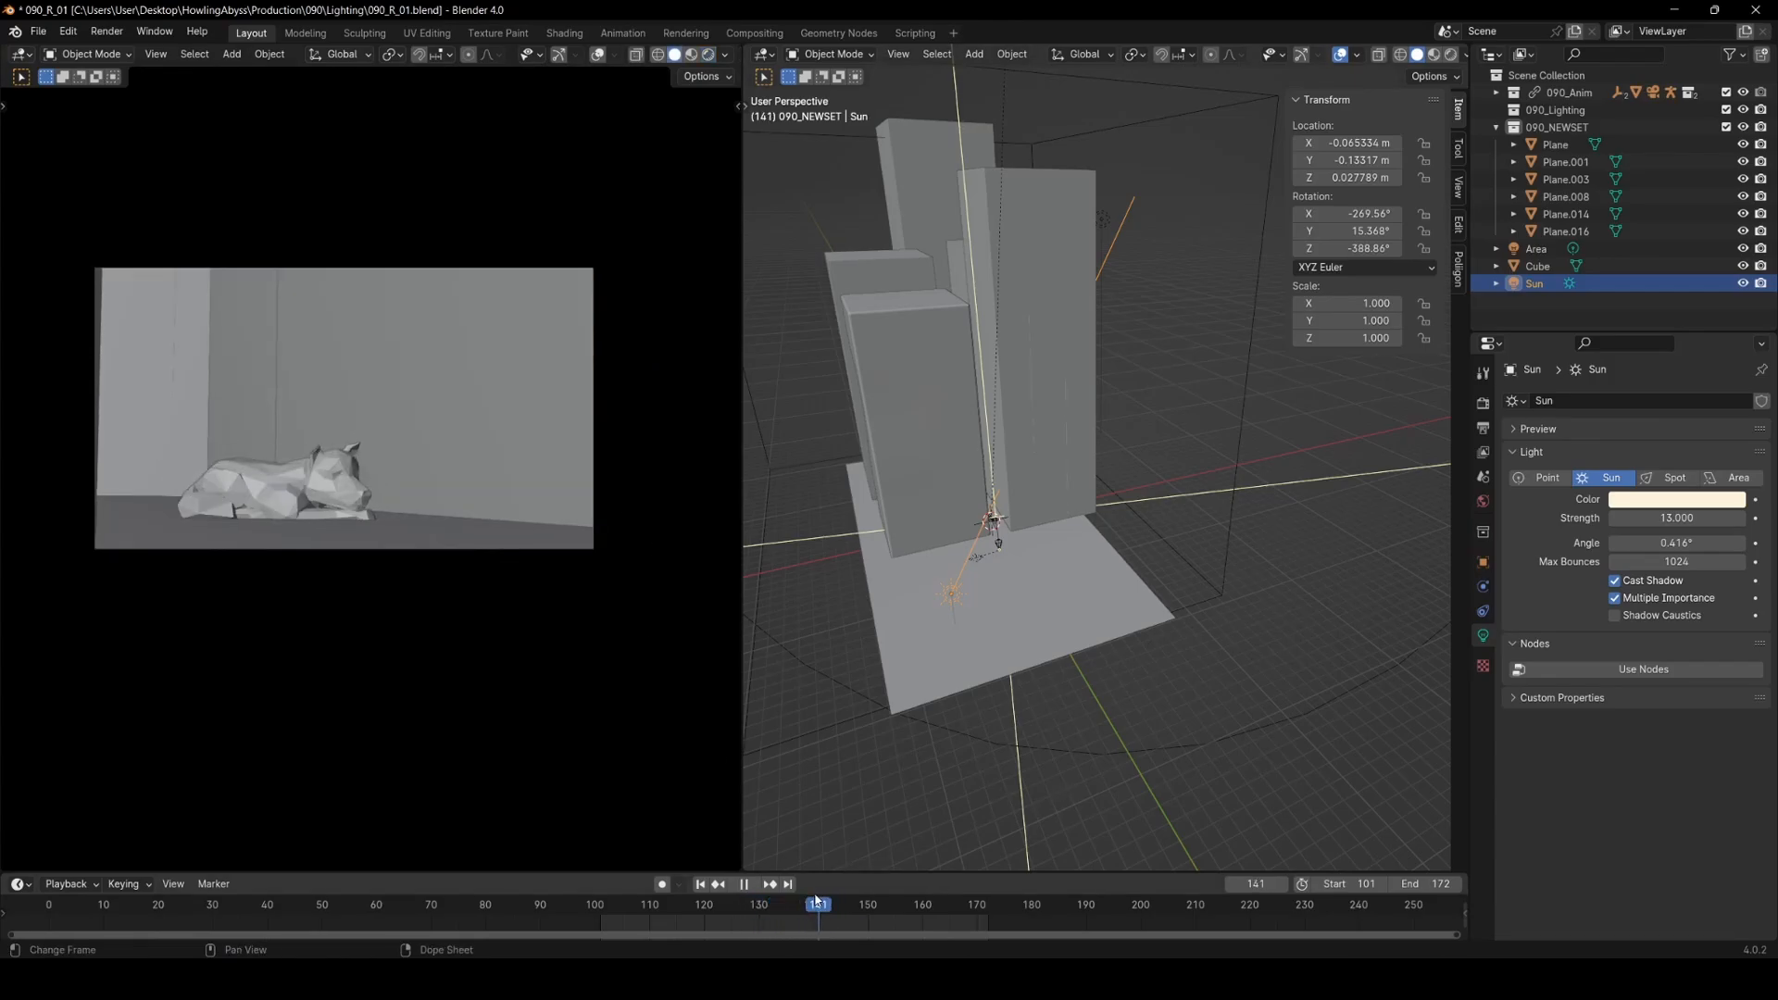
- Step through a few frames in grey shading, then start File > Open
{"action": "left_click", "coordinate": [706, 904]}
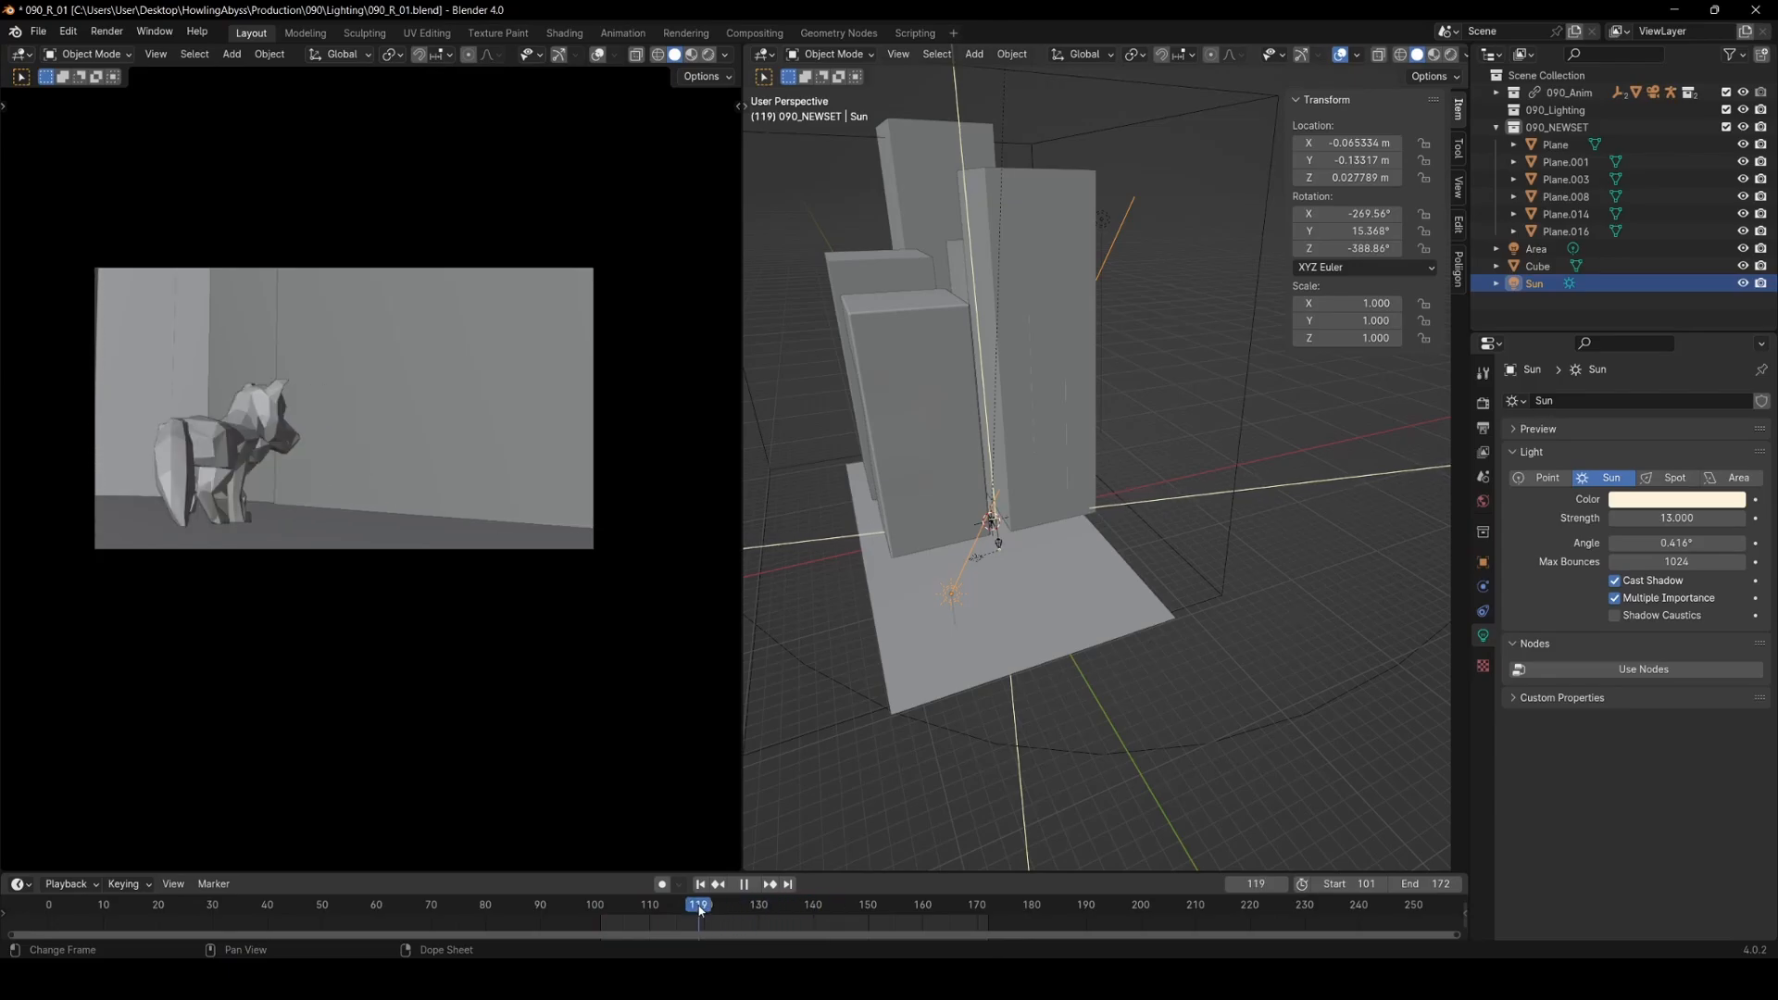
{"action": "left_click", "coordinate": [739, 905]}
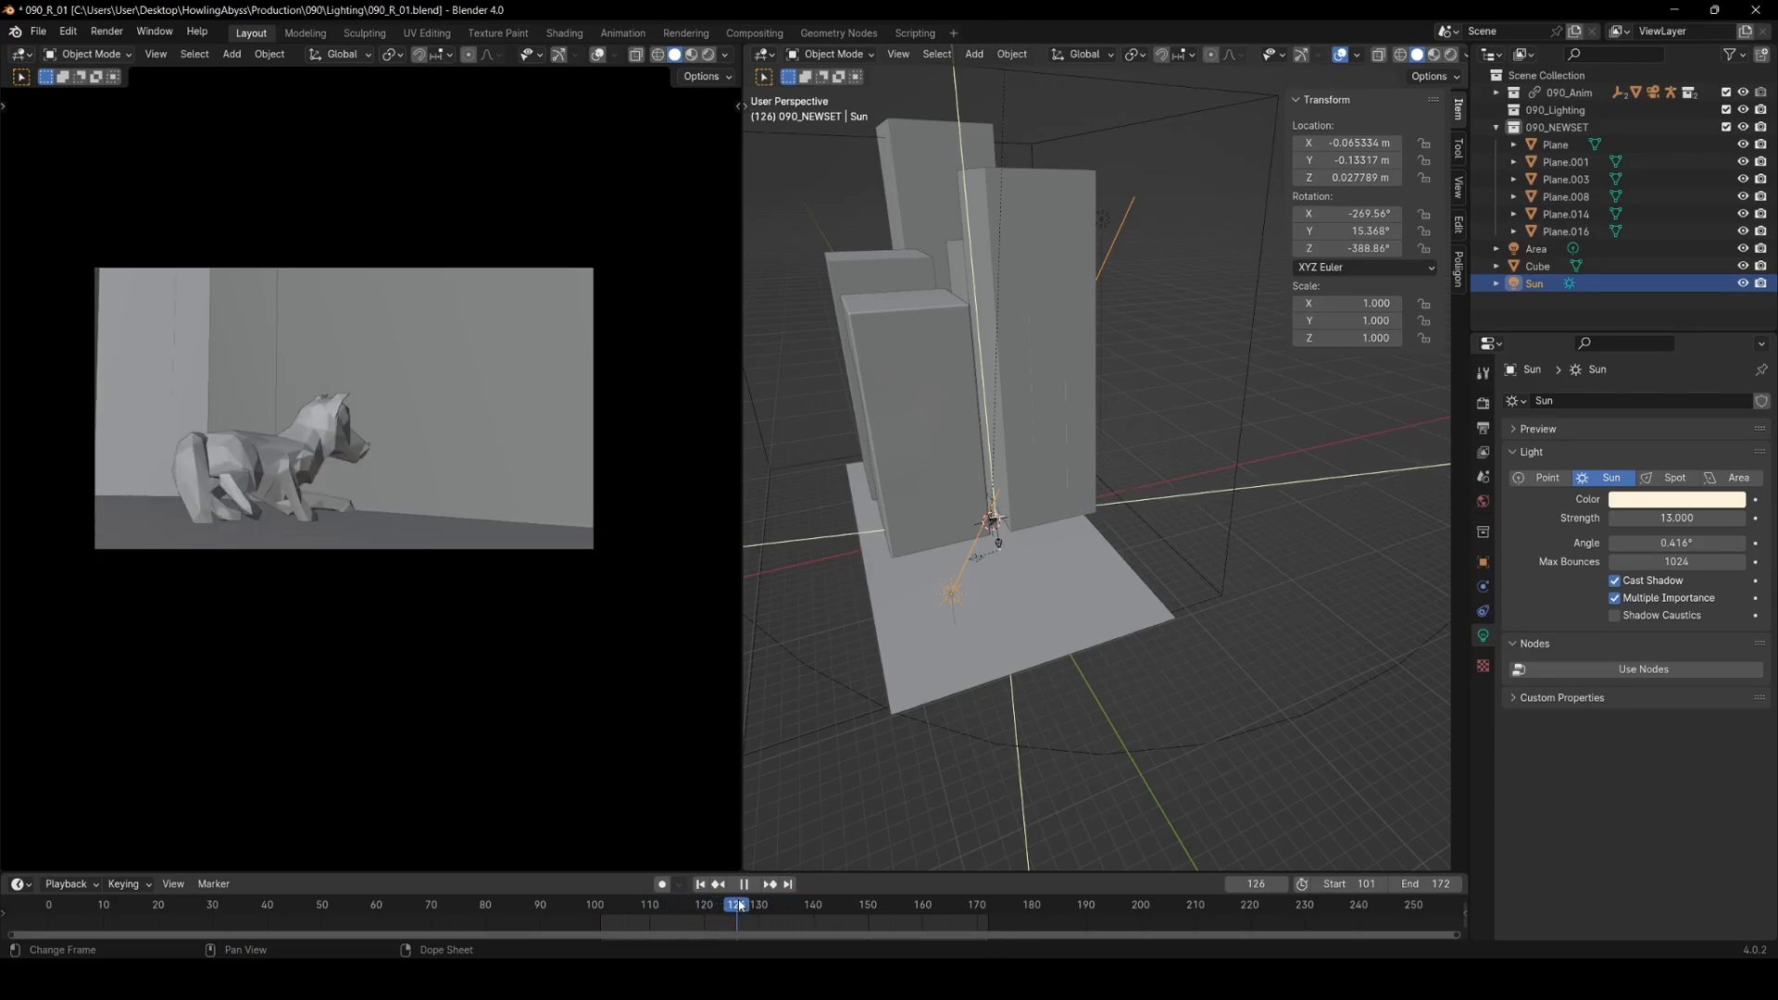
{"action": "left_click", "coordinate": [748, 885]}
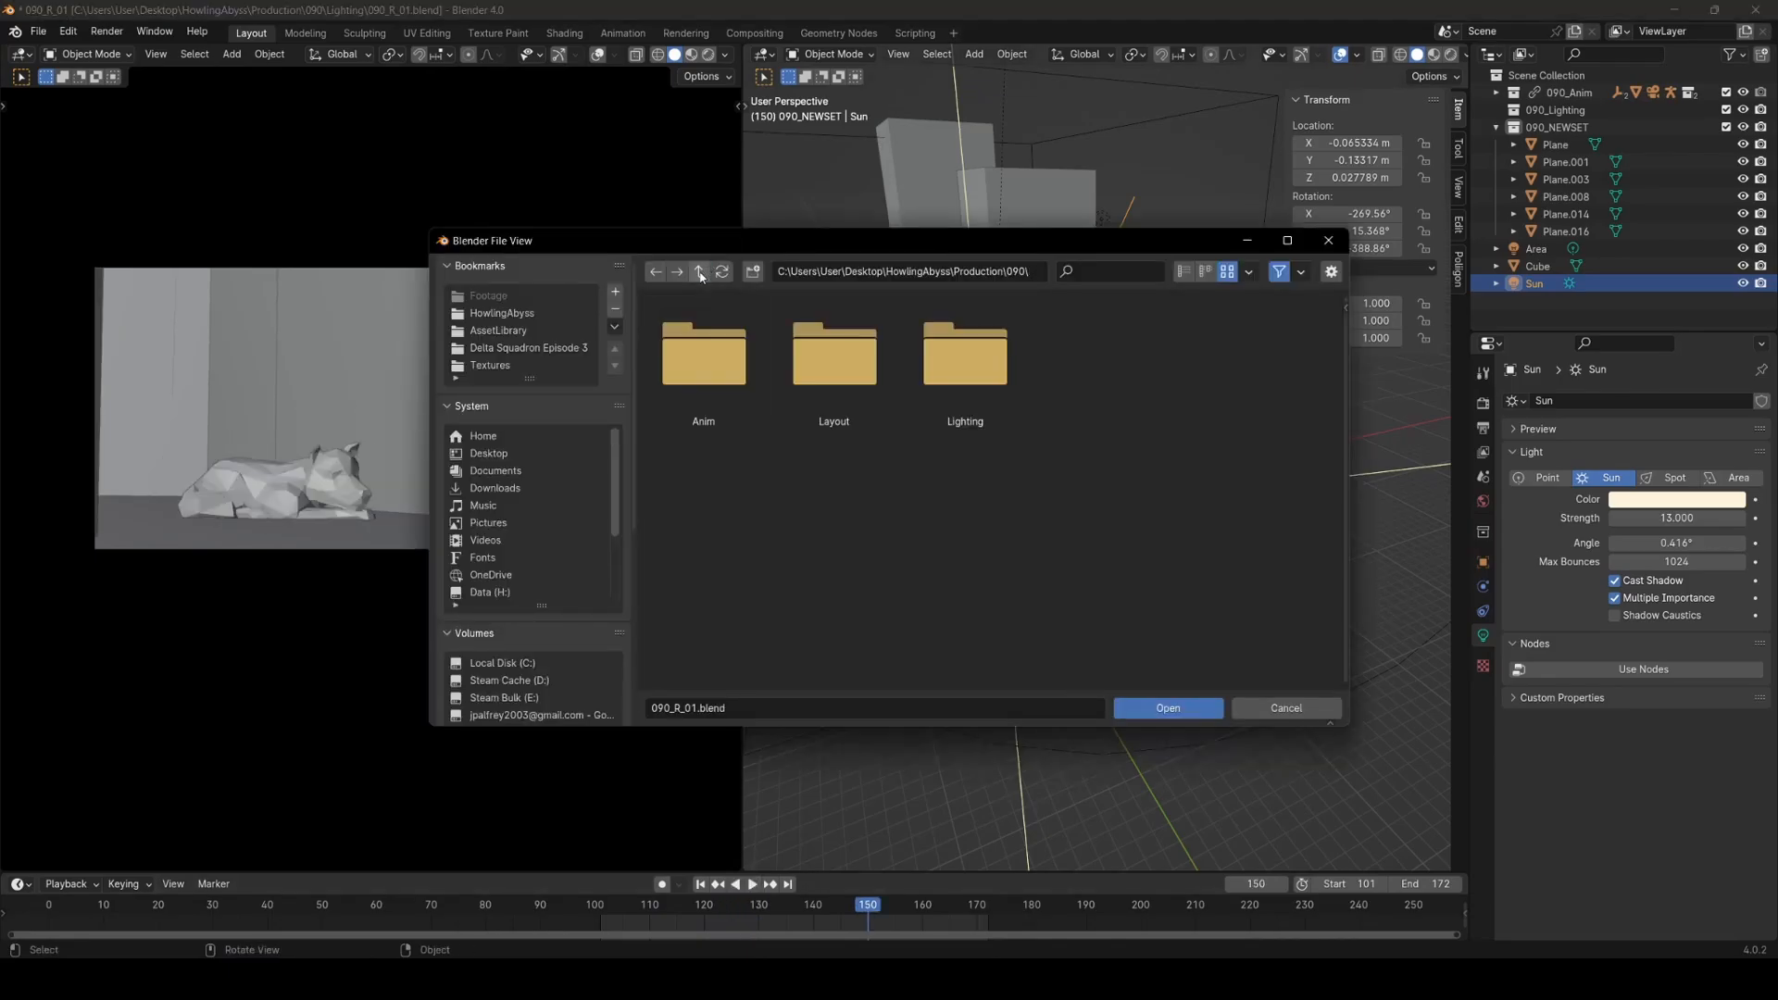
- Load HowlingAbyss_EDIT.blend from the project's Edit folder
{"action": "left_click", "coordinate": [700, 271]}
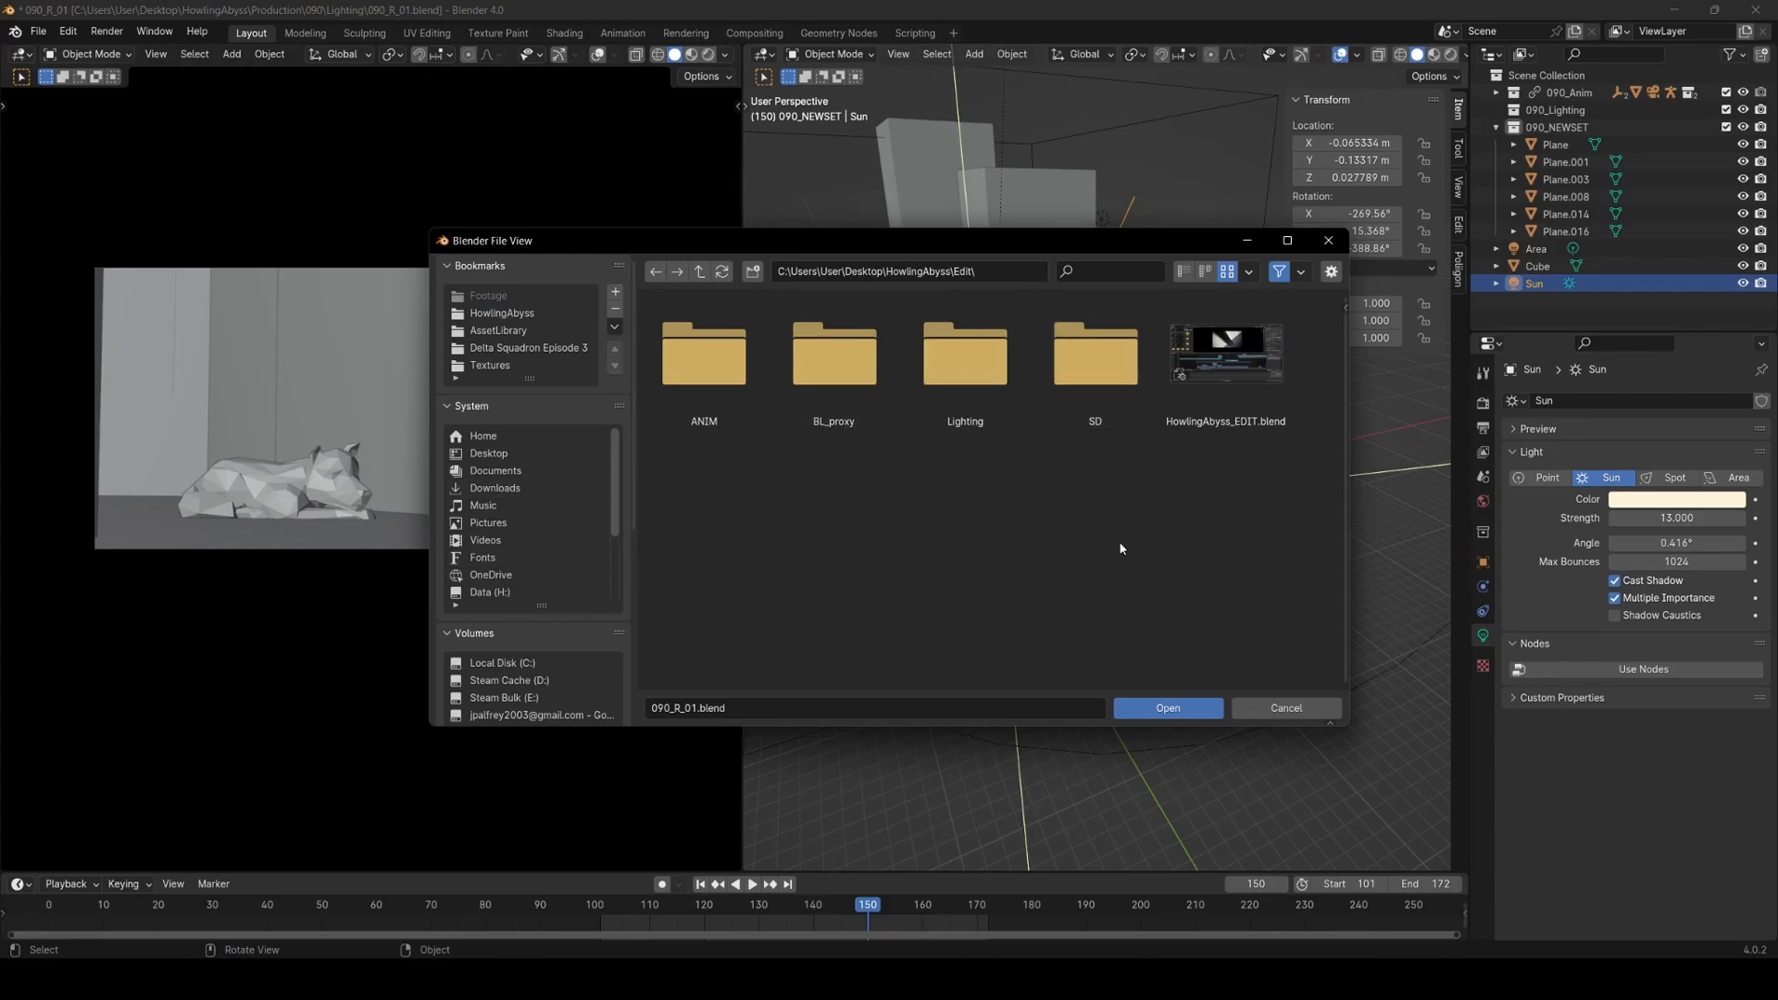
{"action": "left_click", "coordinate": [1167, 707]}
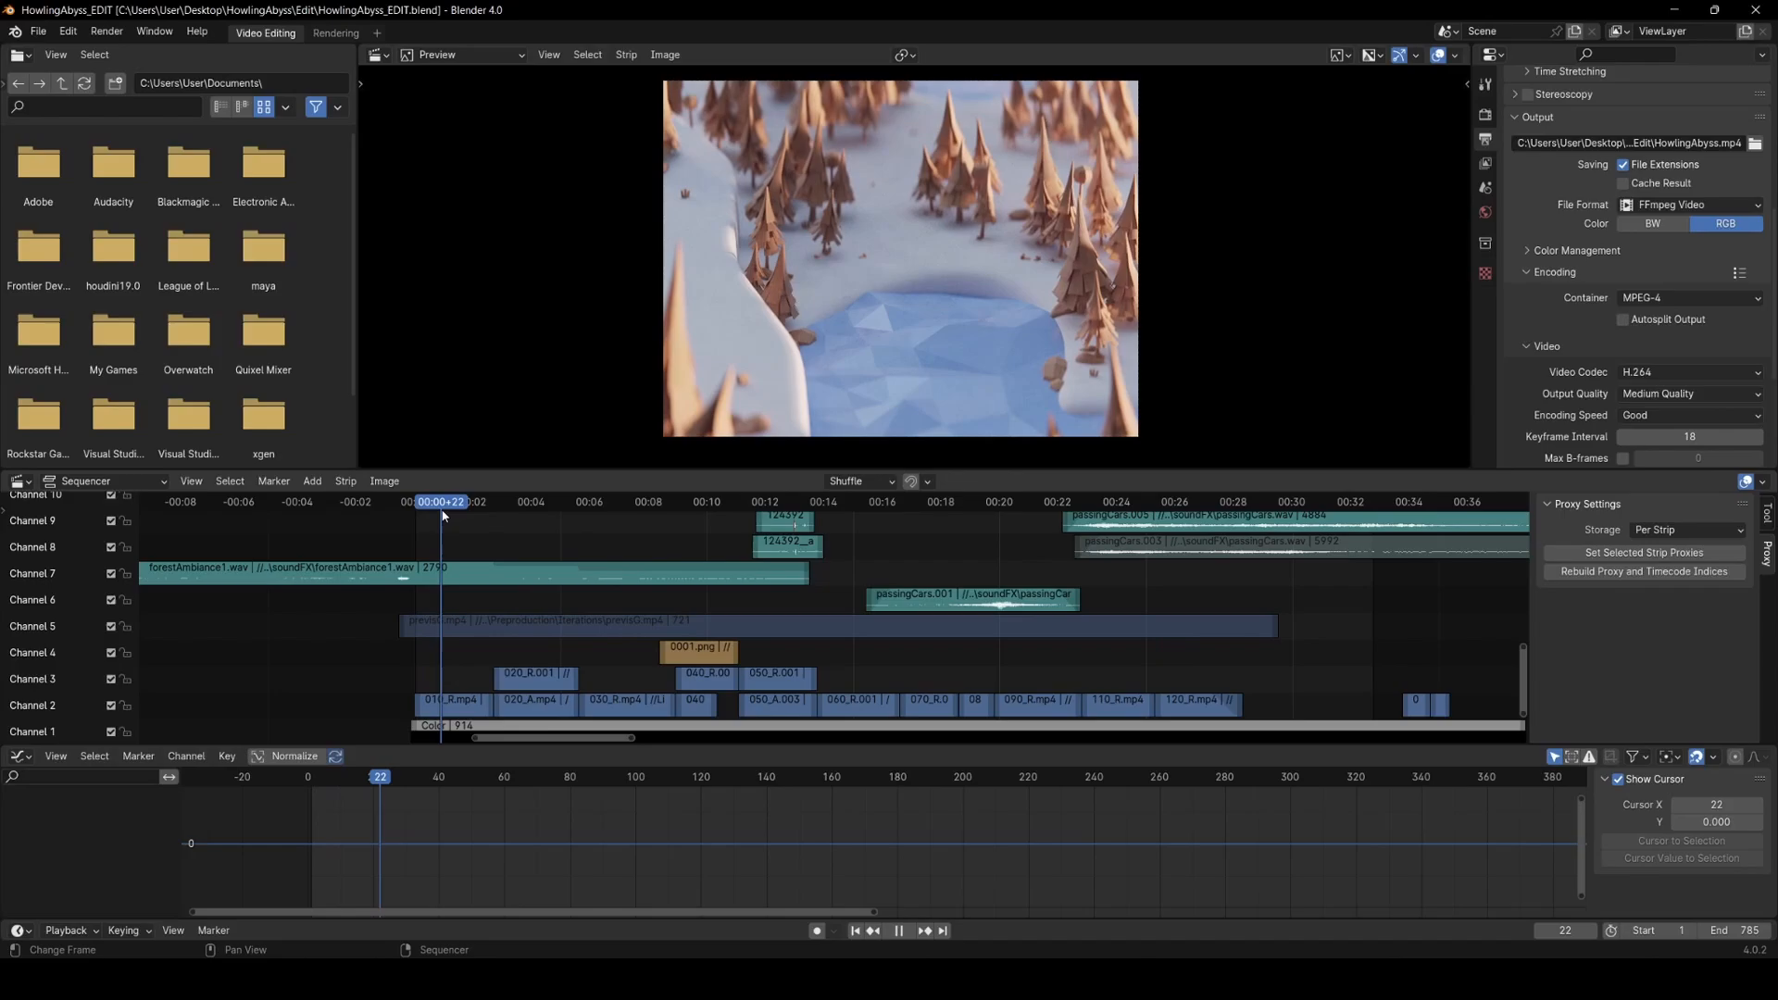
- Unmute the previsG.mp4 strip so the previs plays as a picture-in-picture inset
{"action": "left_click", "coordinate": [900, 930]}
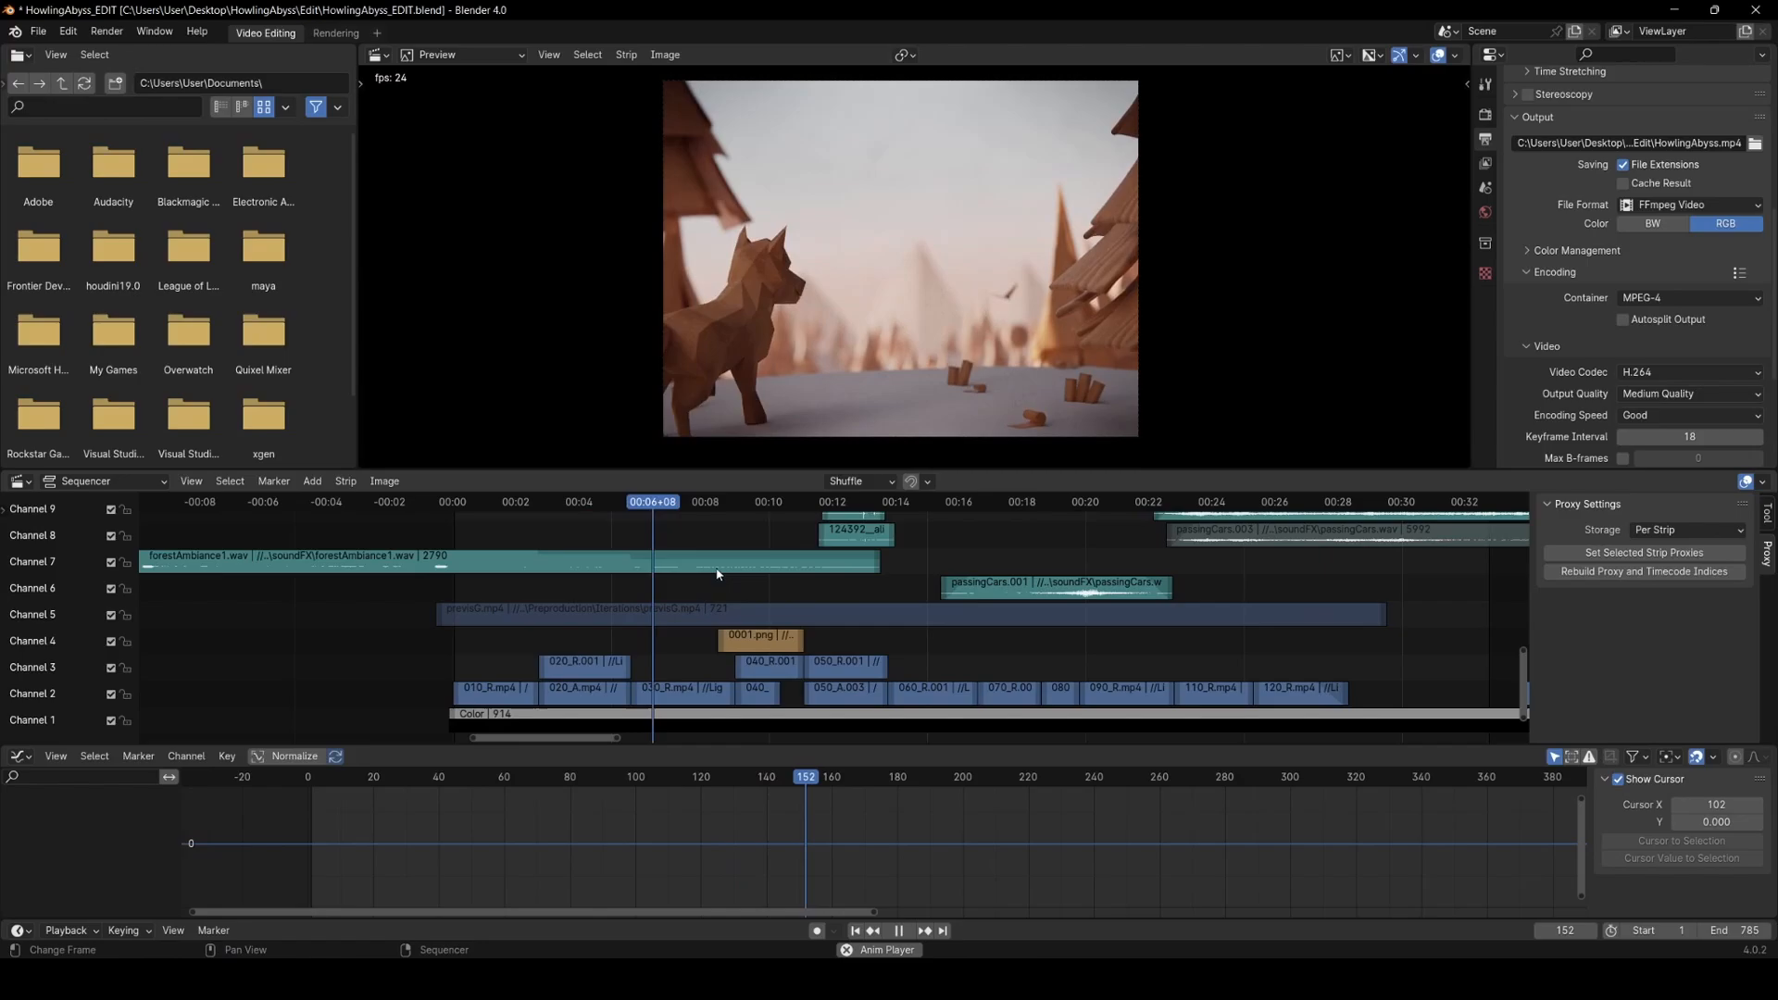
{"action": "left_click", "coordinate": [622, 502]}
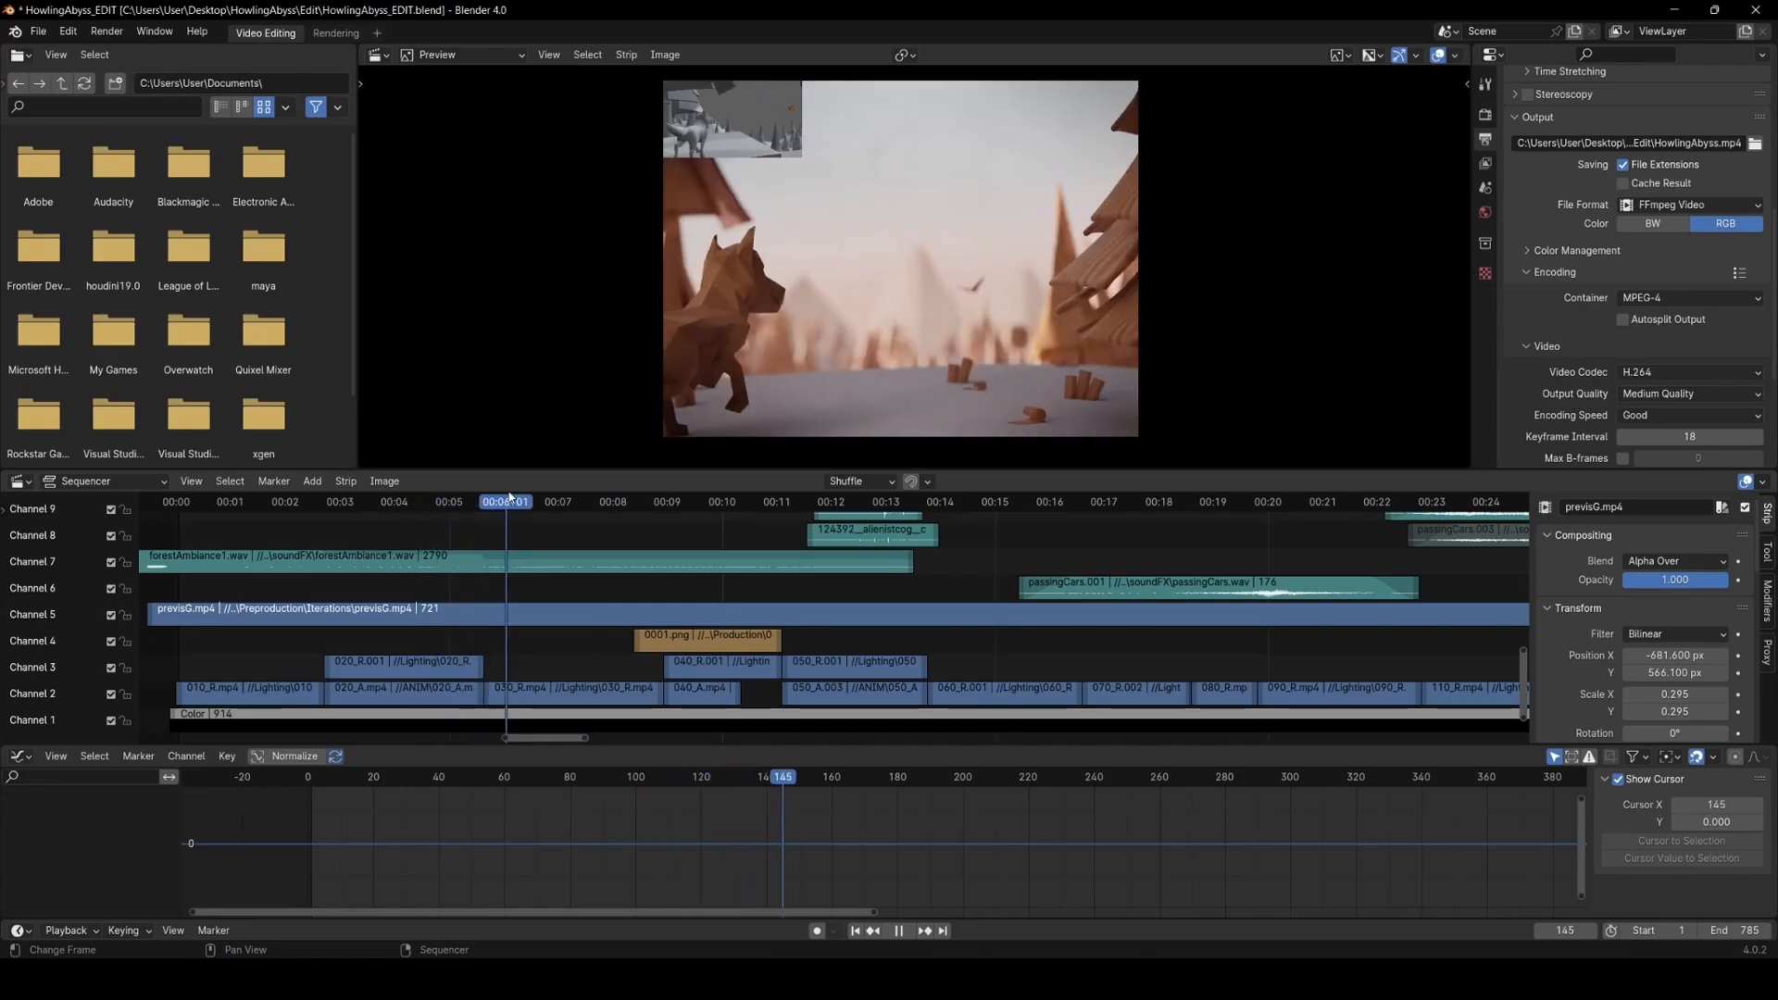
- Mute the previsG.mp4 strip so the inset disappears from the preview
{"action": "left_click", "coordinate": [643, 502]}
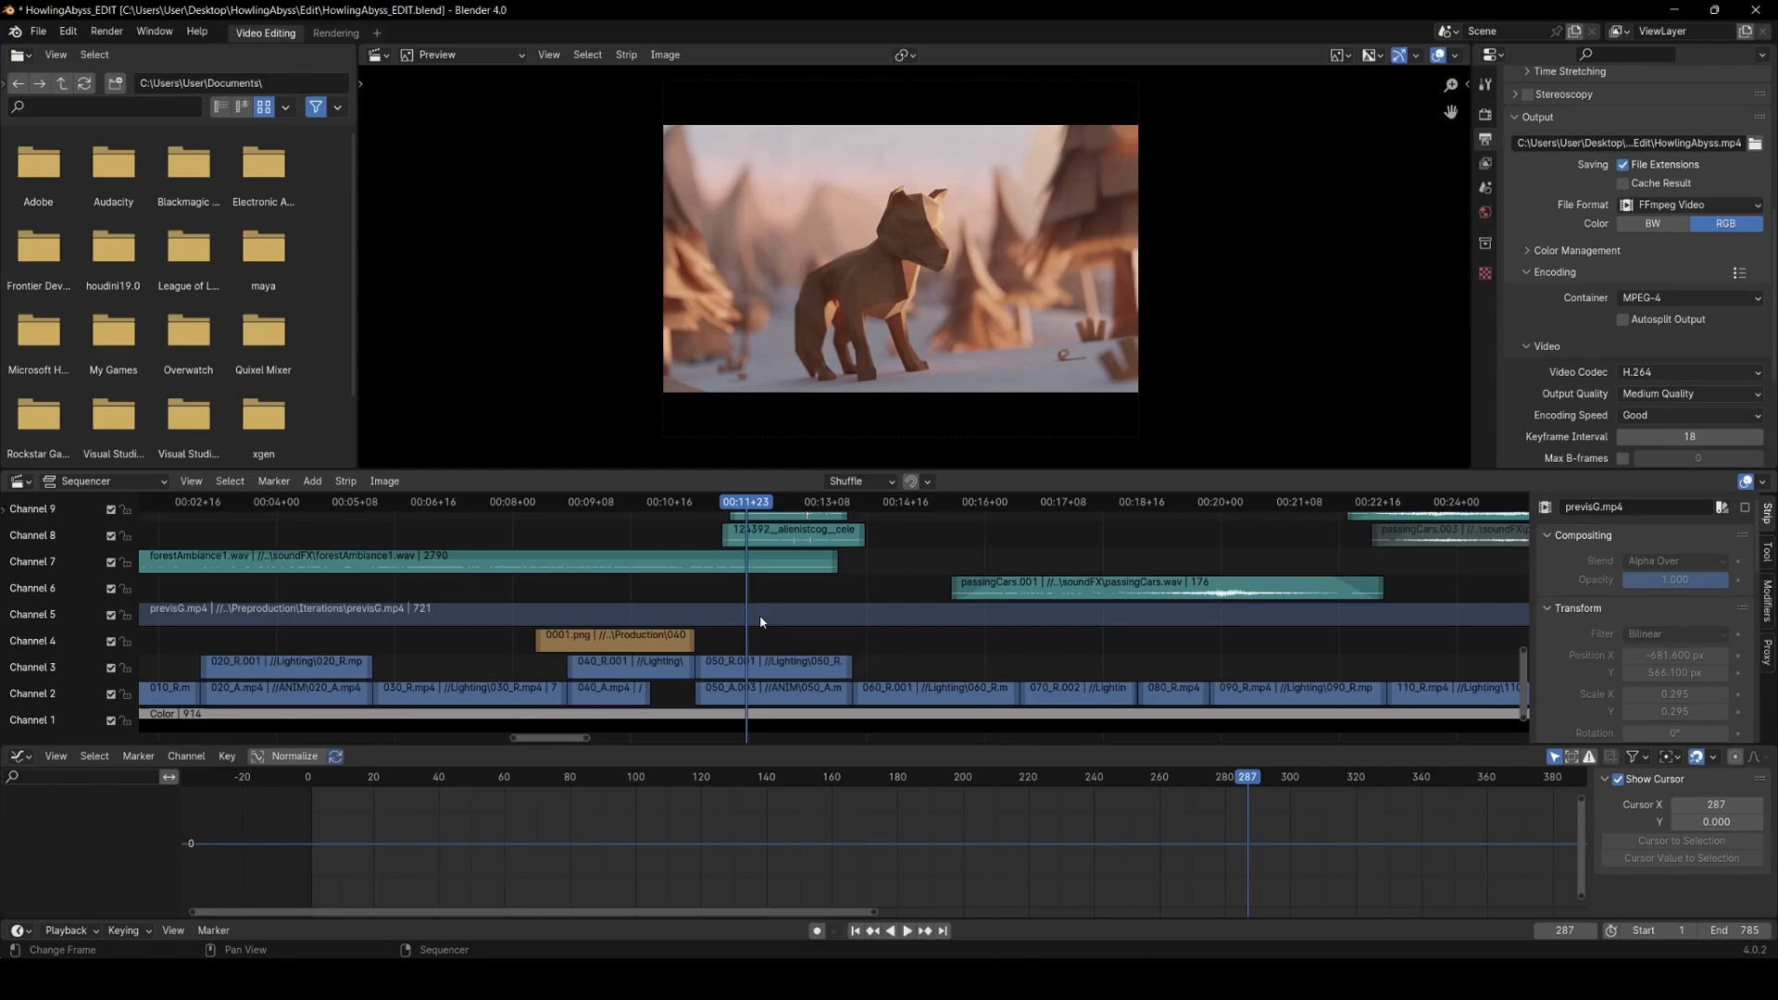
{"action": "mouse_move", "coordinate": [967, 600]}
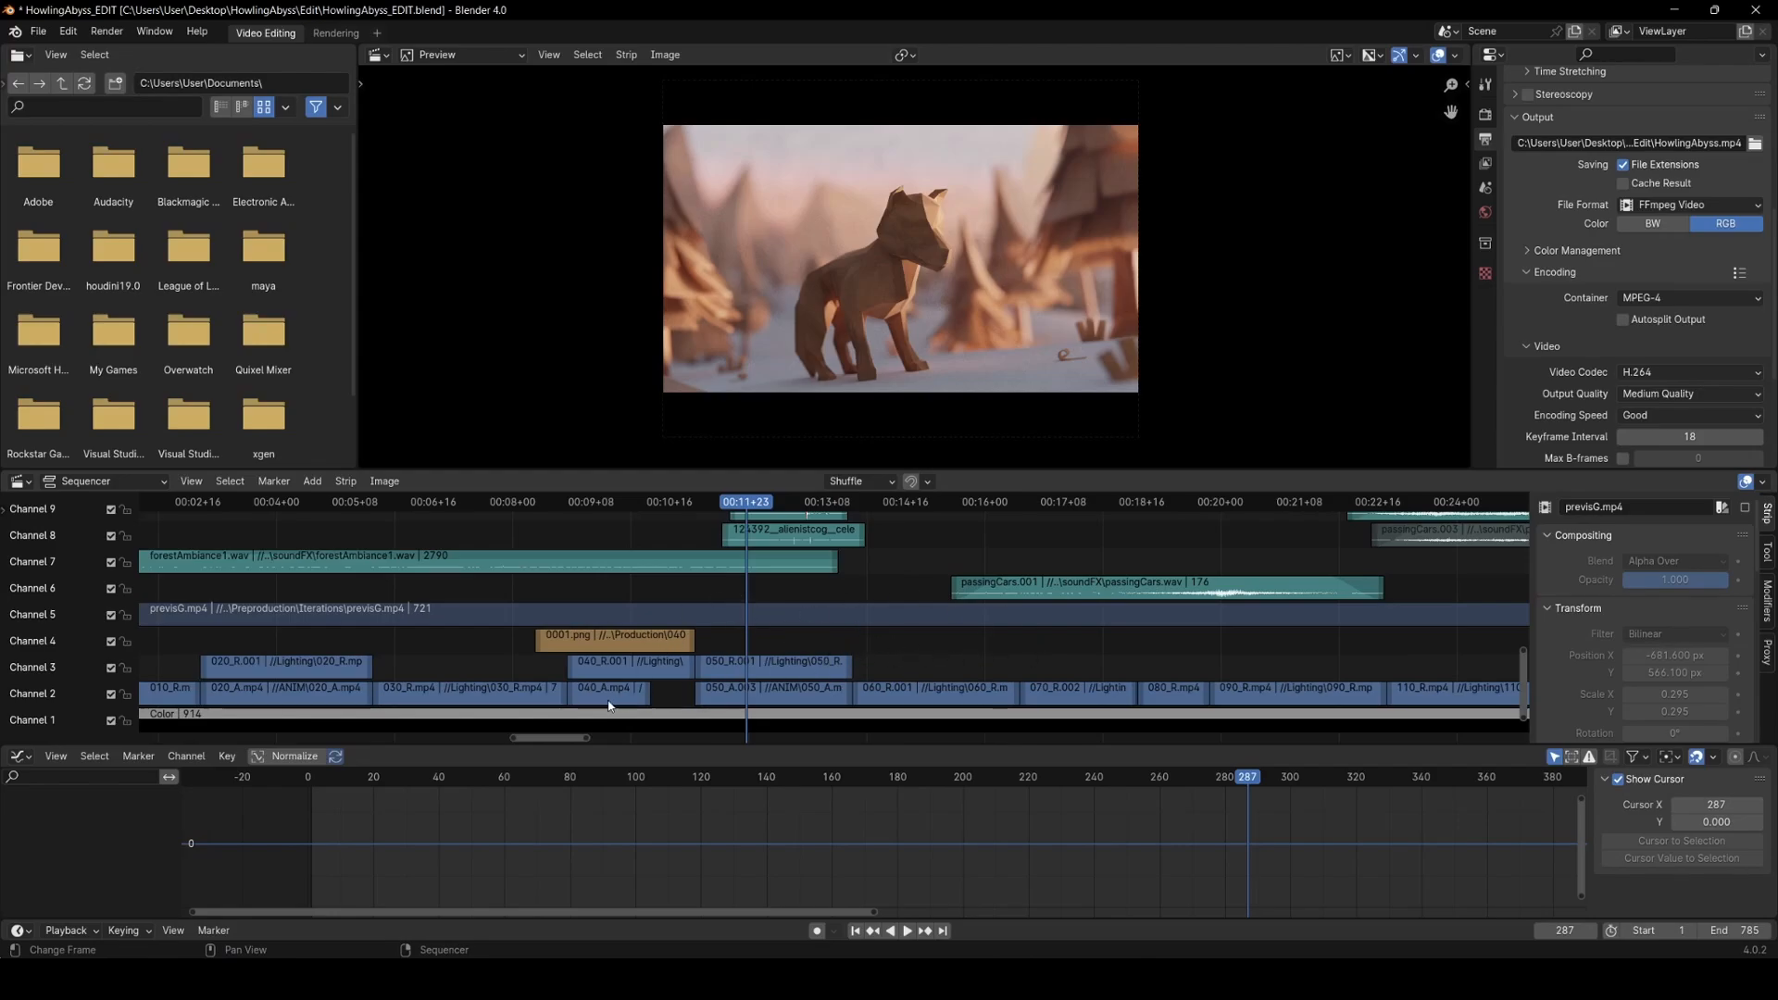
- Mute the 050_R.001 render strip to show the grey ANIM version, then unmute it
{"action": "left_click", "coordinate": [771, 663]}
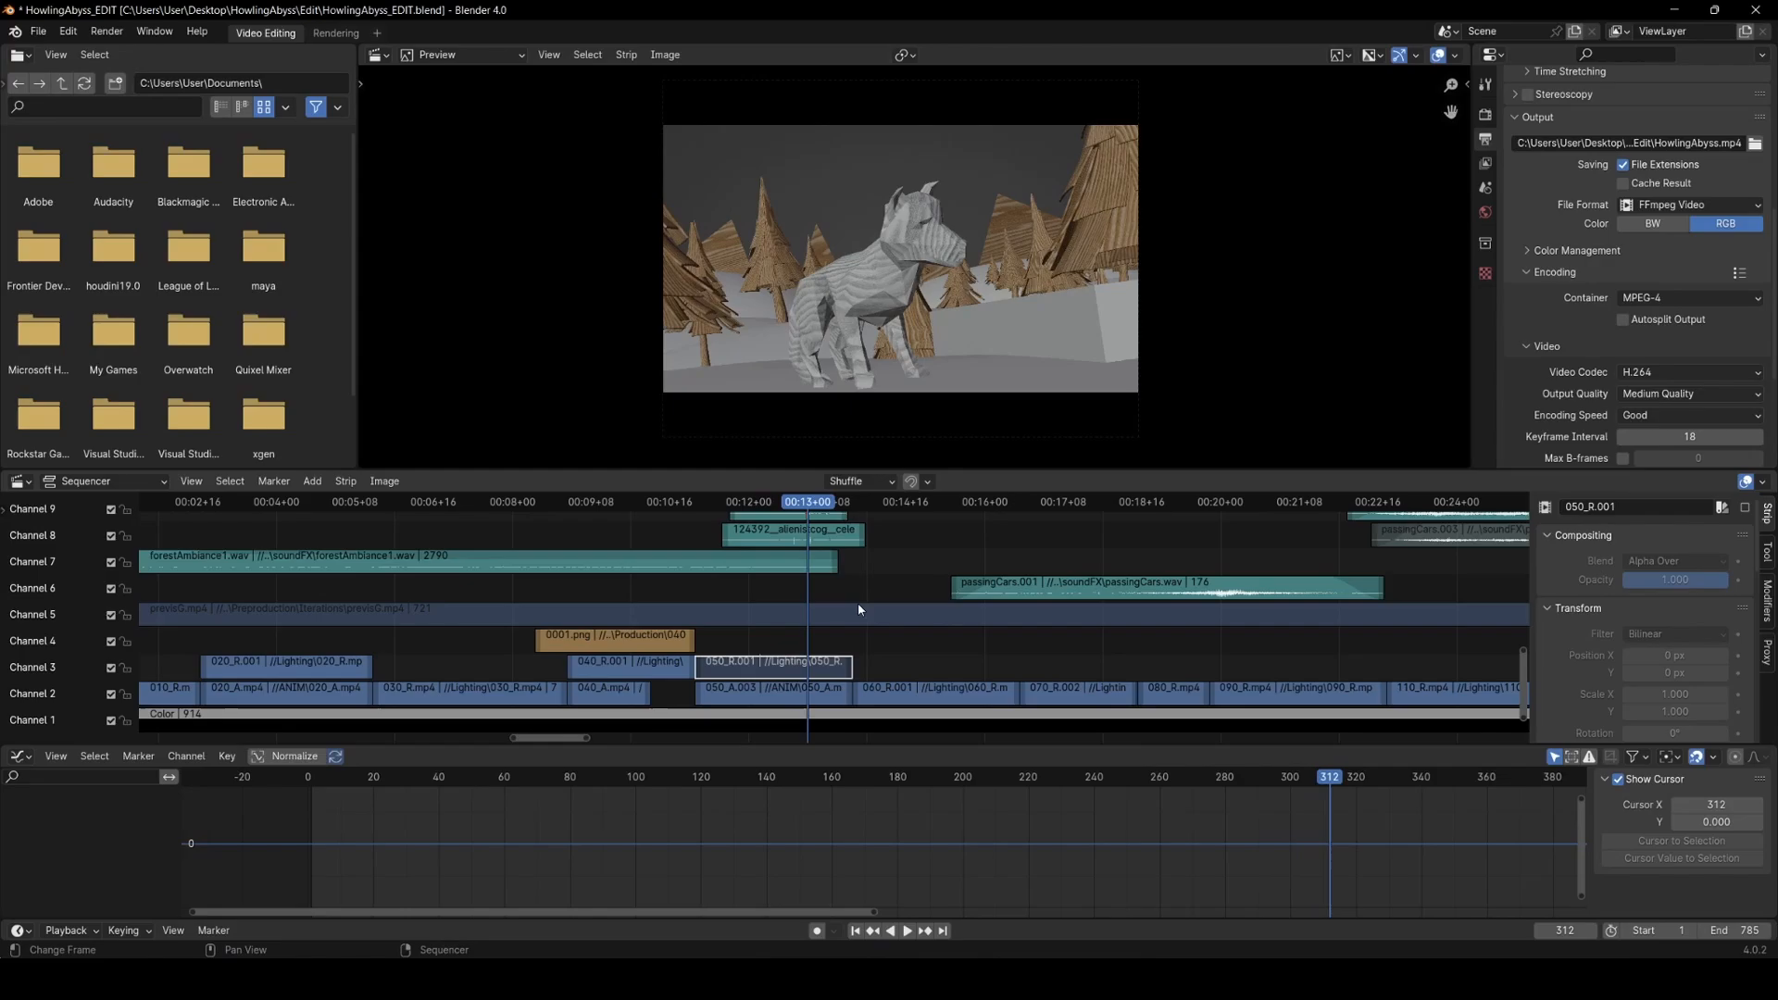
{"action": "mouse_move", "coordinate": [891, 647]}
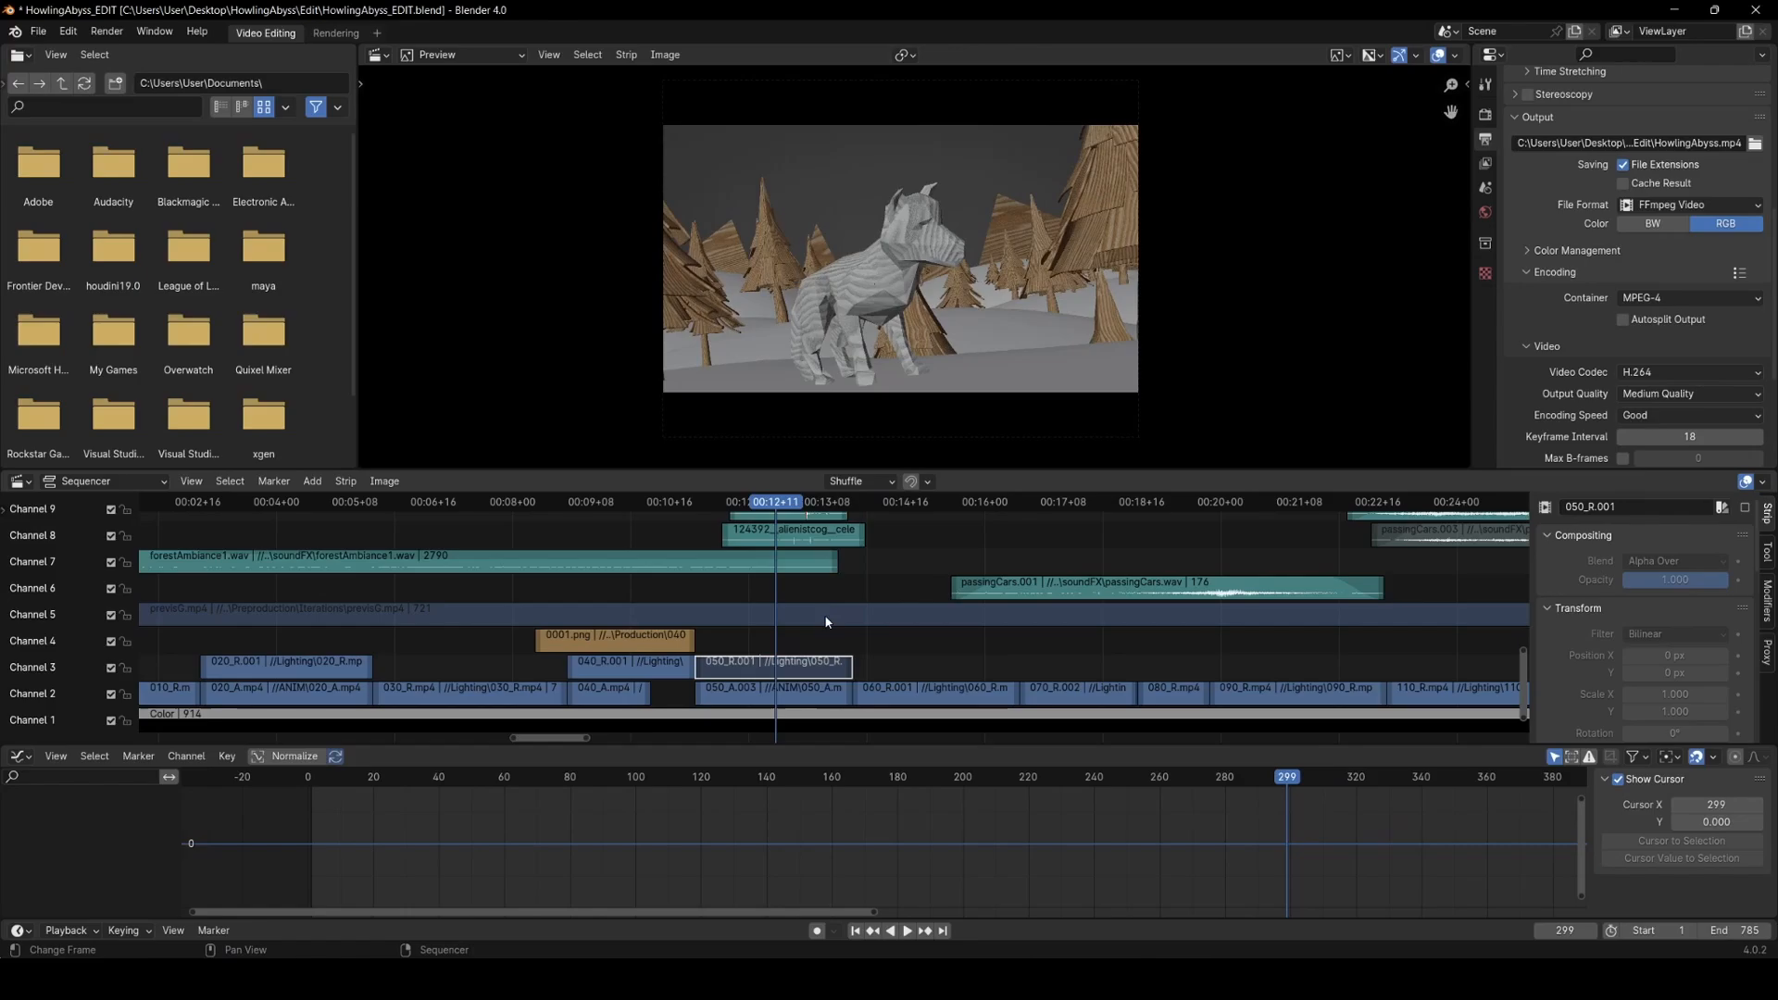
{"action": "left_click", "coordinate": [1115, 502]}
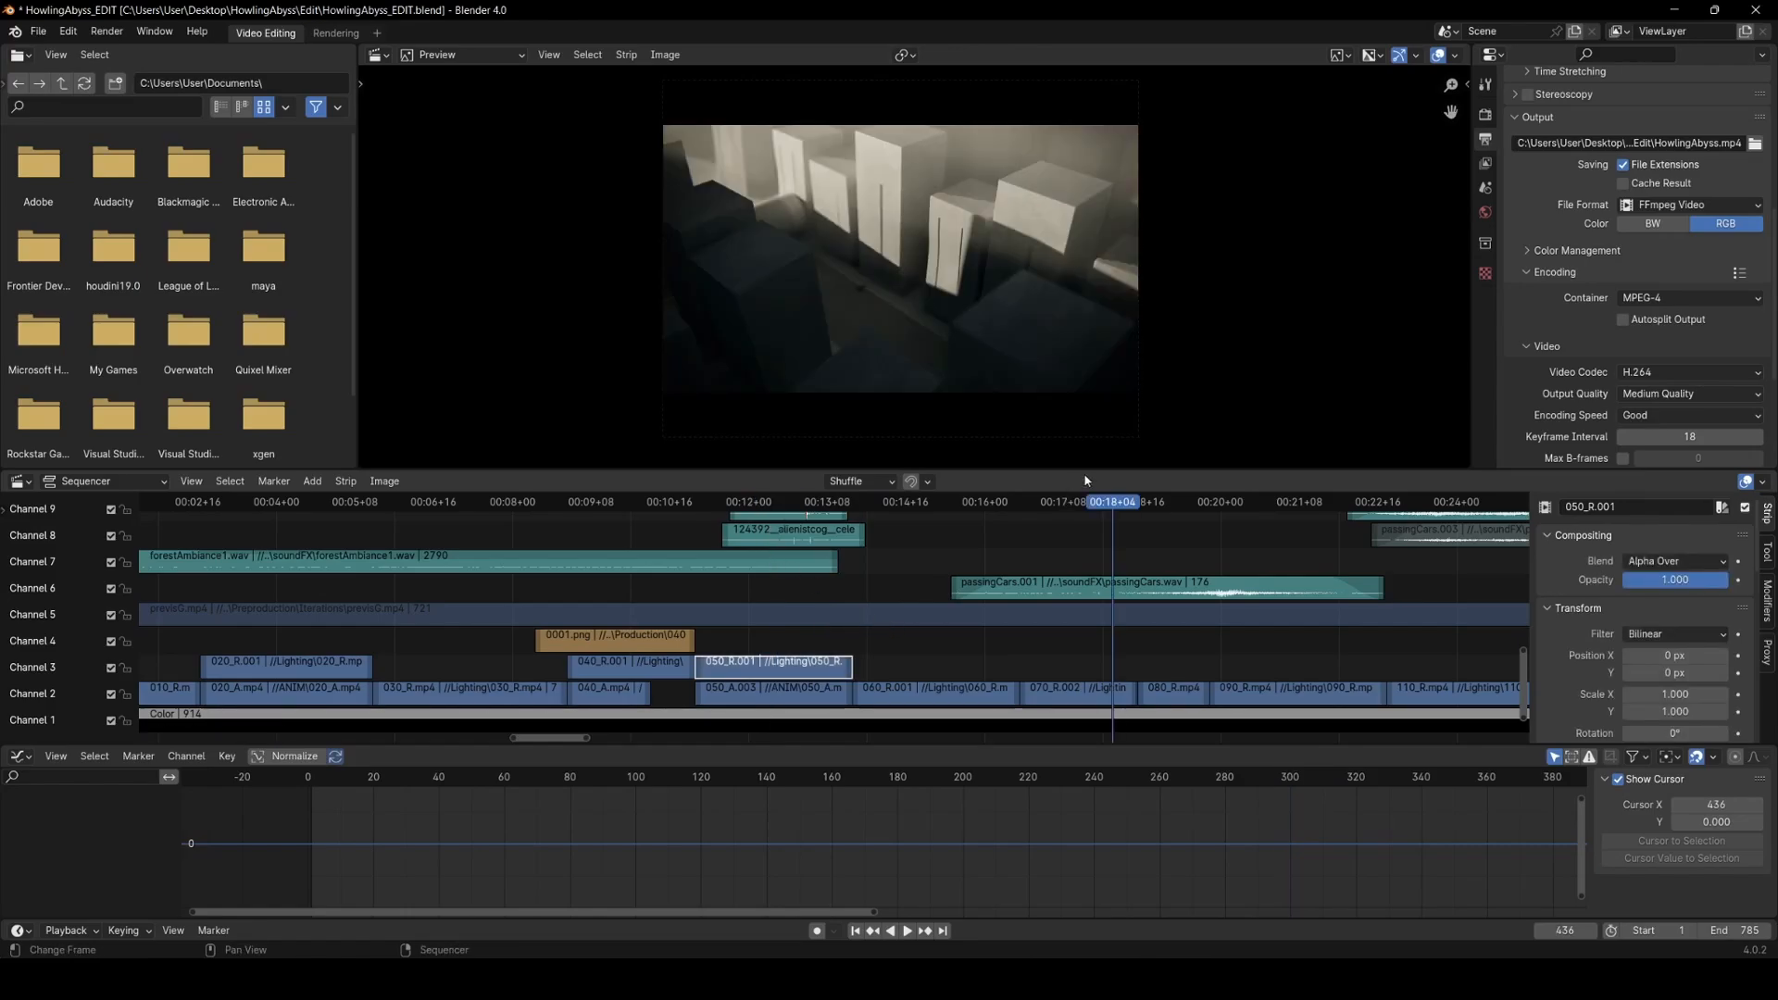
{"action": "left_click", "coordinate": [905, 930]}
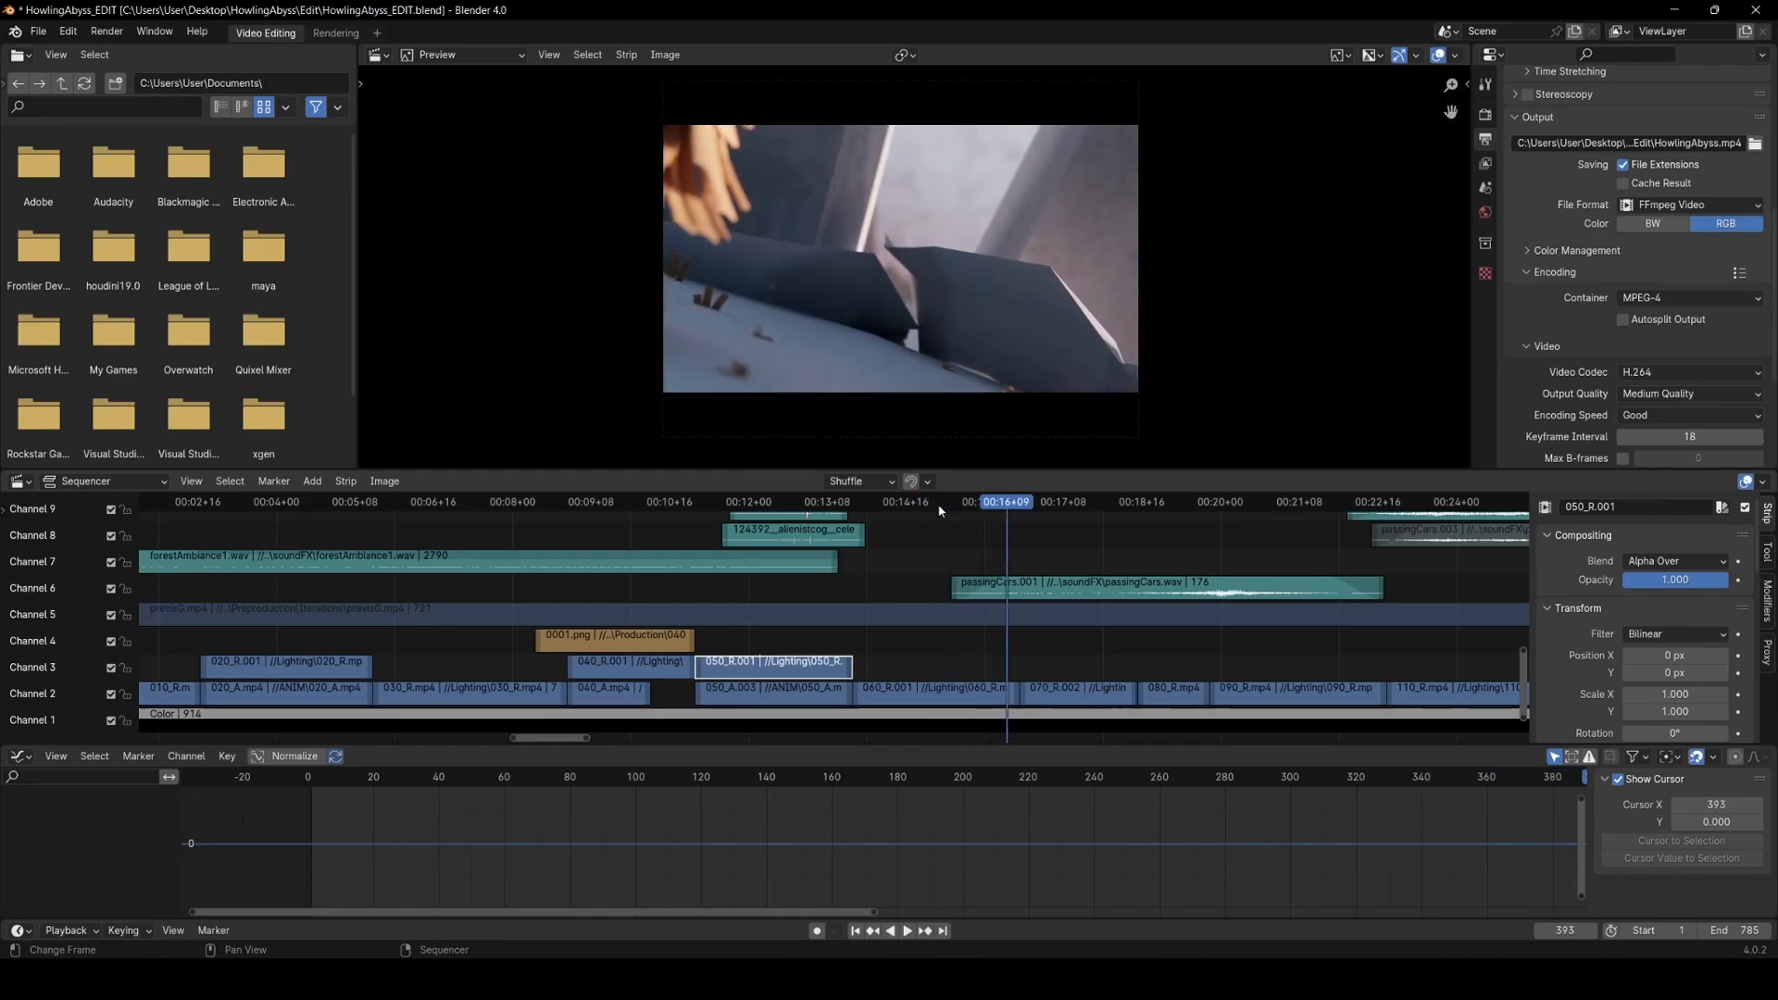
{"action": "left_click", "coordinate": [1149, 502]}
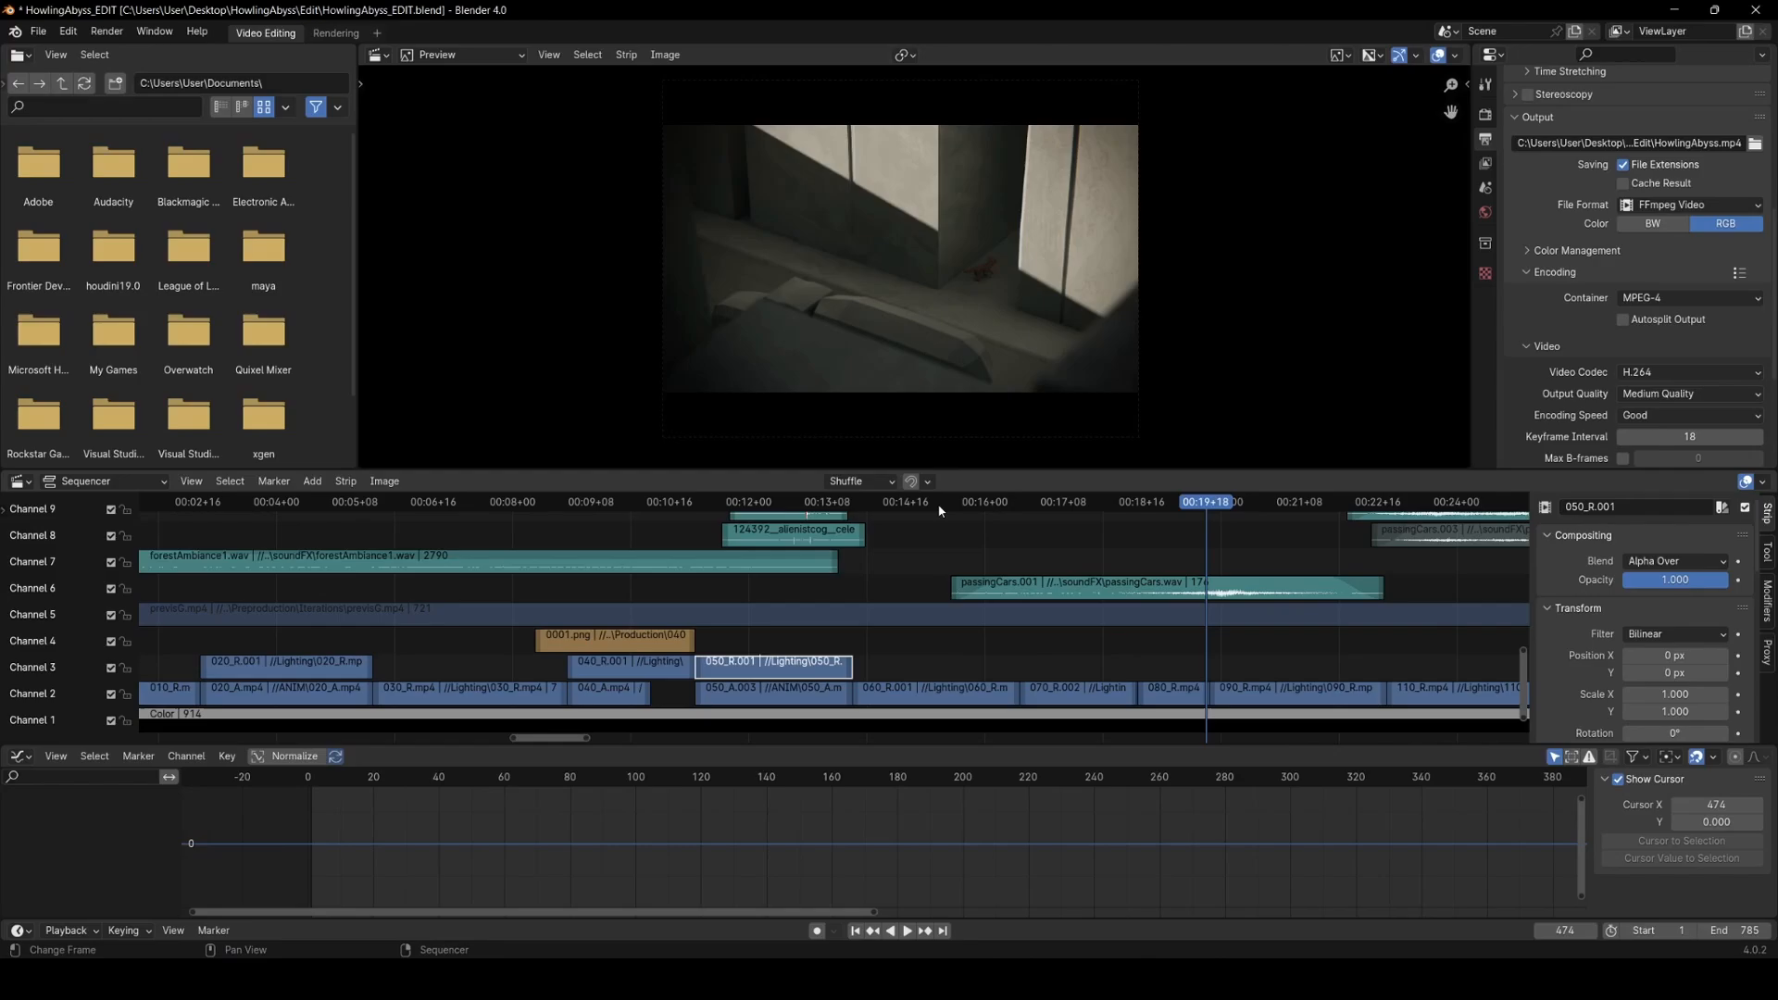
{"action": "key", "text": "Right"}
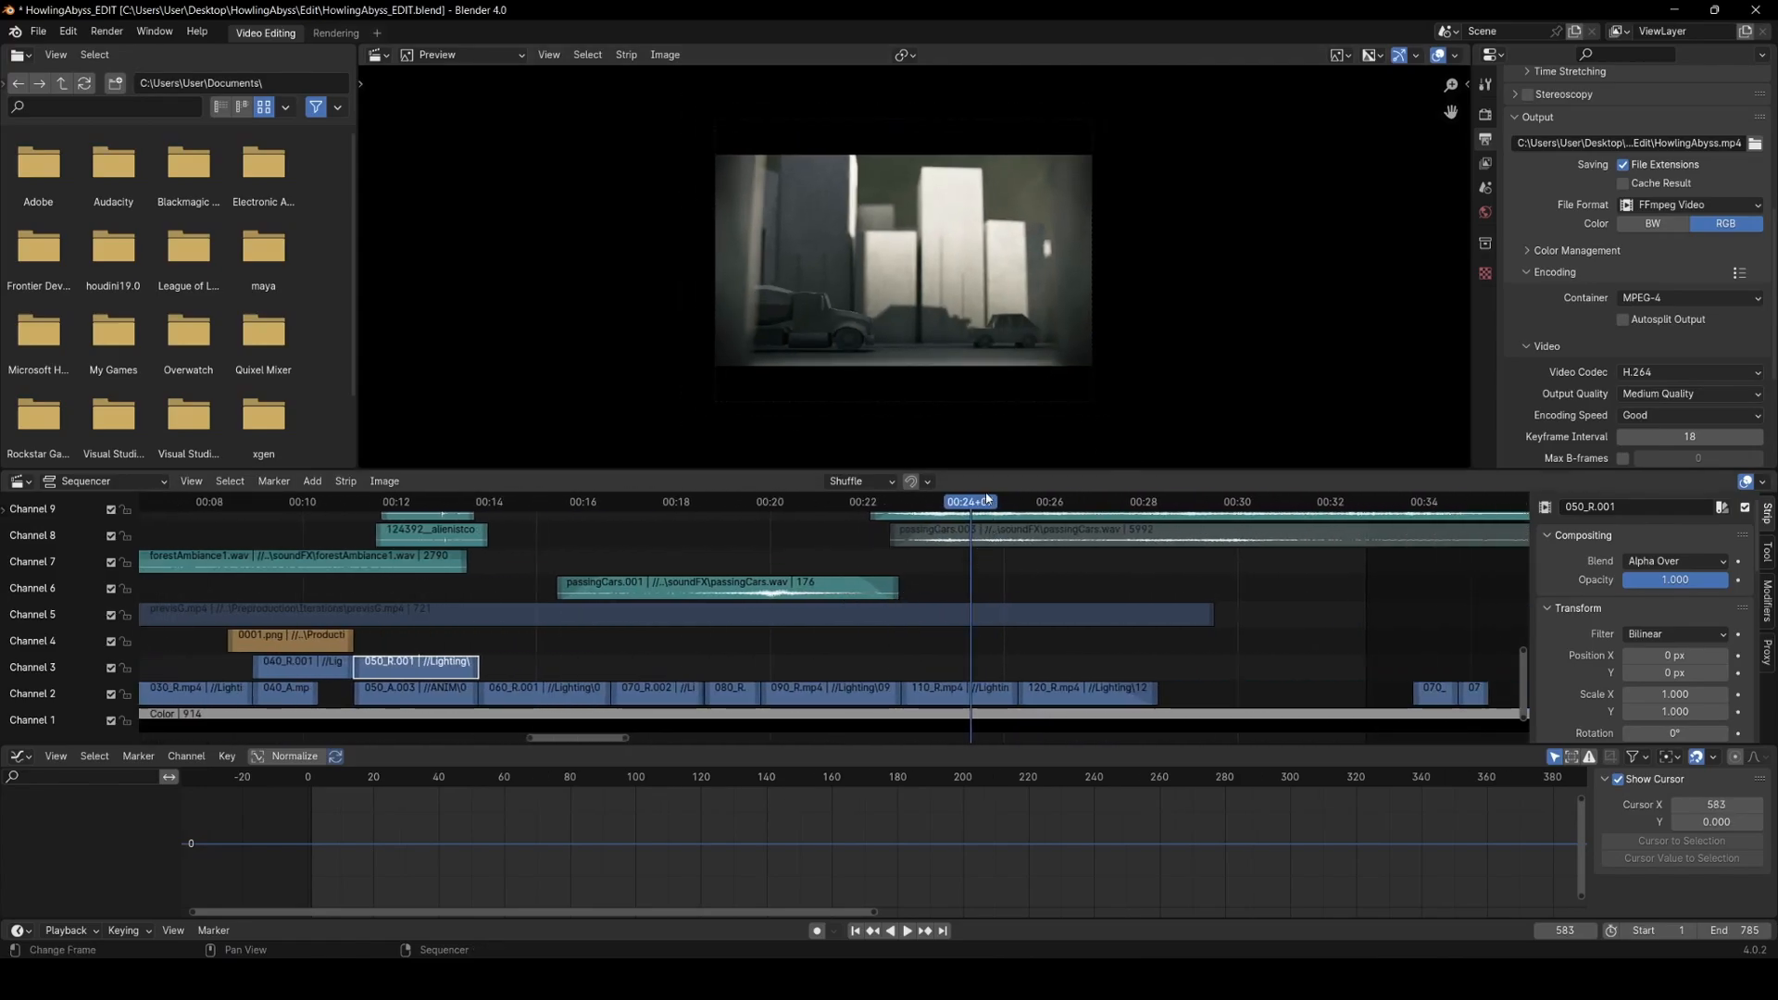
{"action": "left_click", "coordinate": [905, 930]}
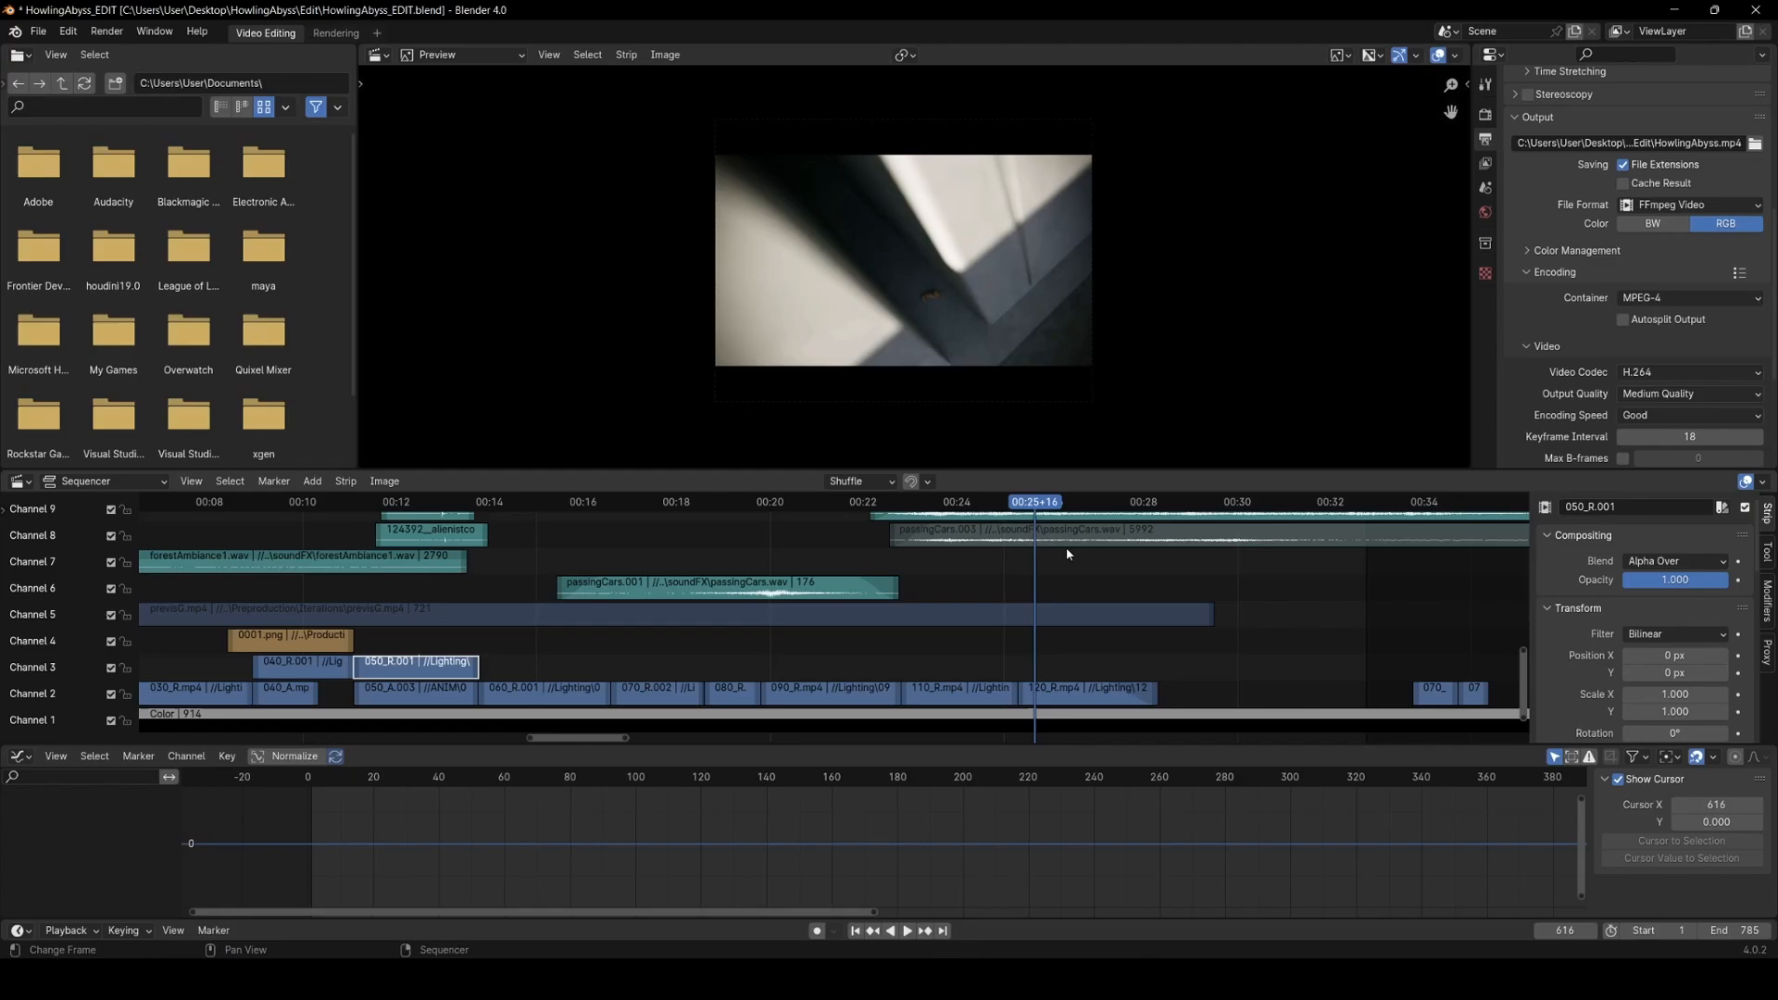
{"action": "mouse_move", "coordinate": [1080, 560]}
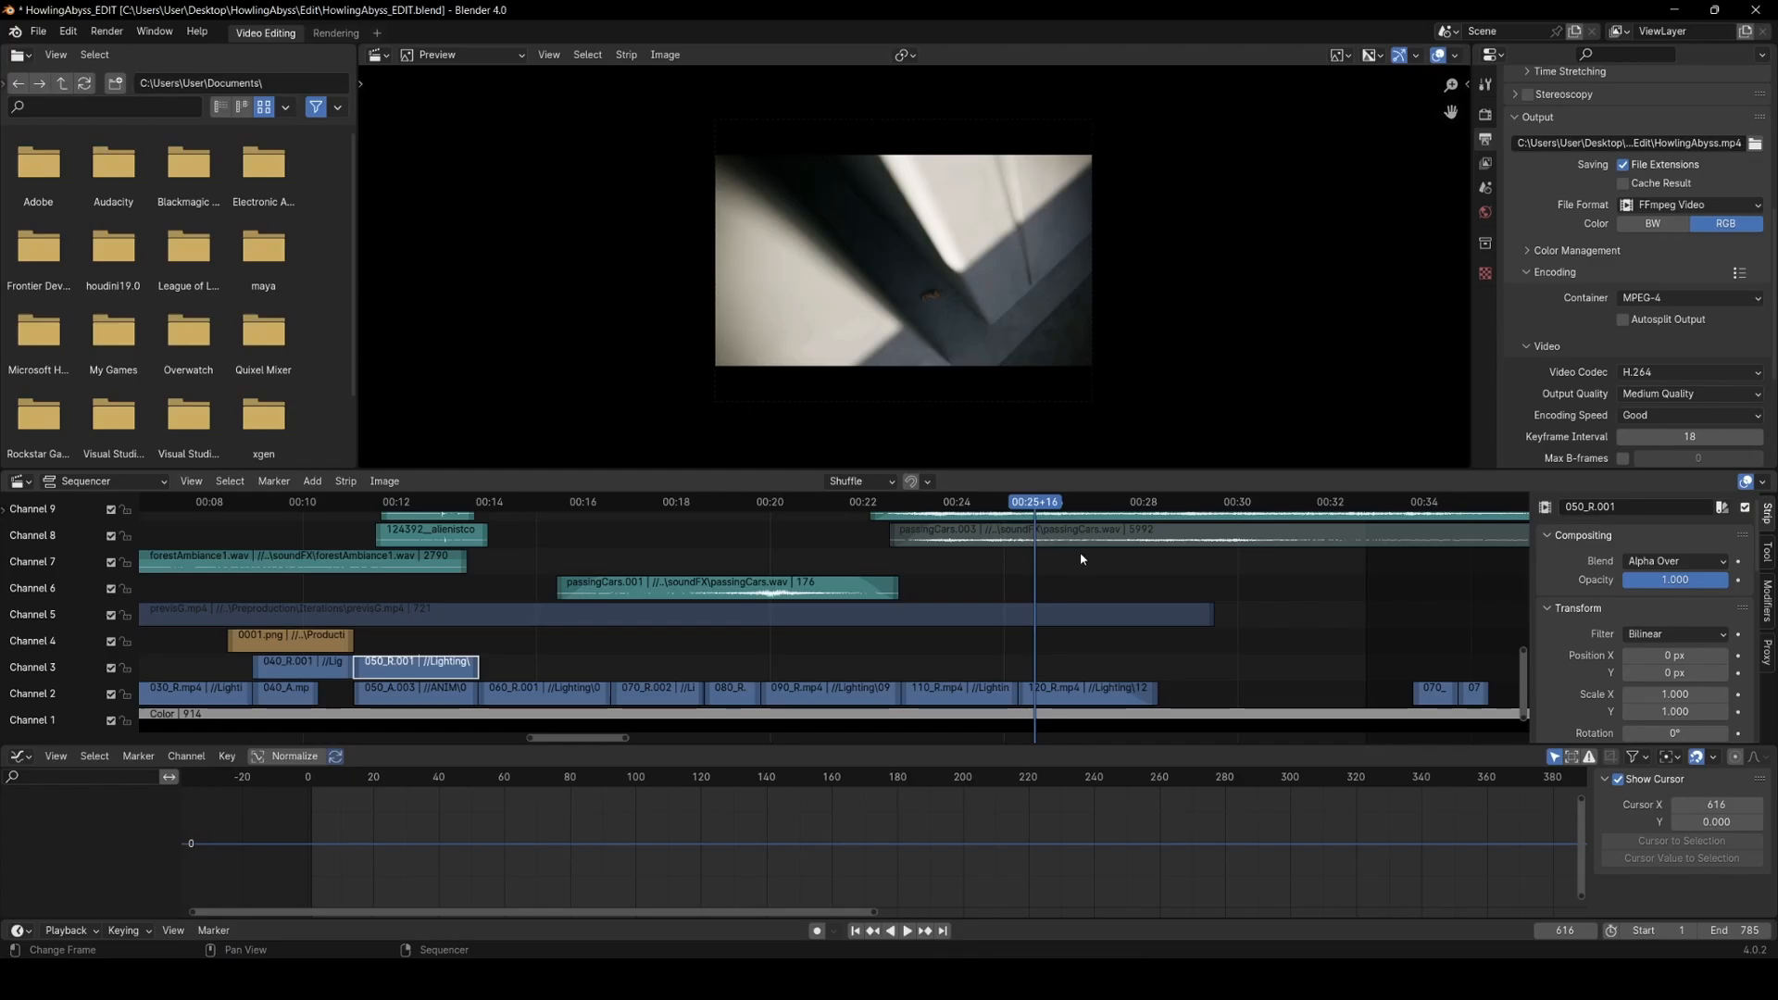
{"action": "mouse_move", "coordinate": [1130, 587]}
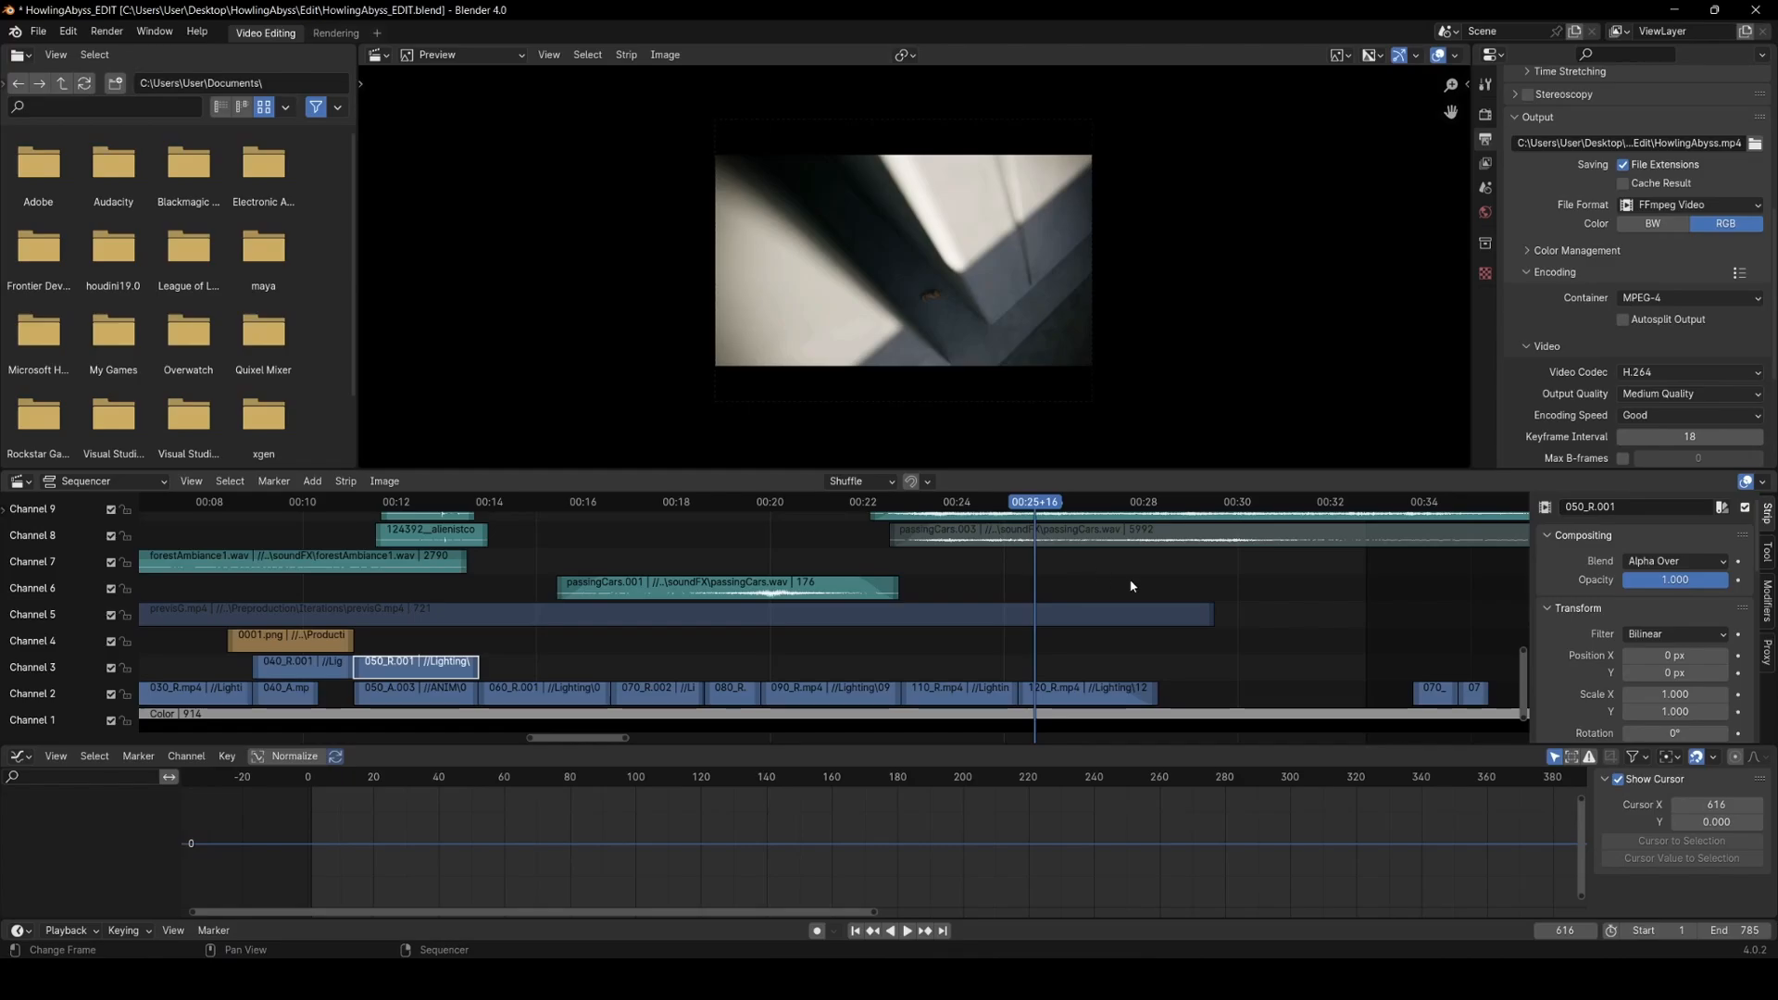